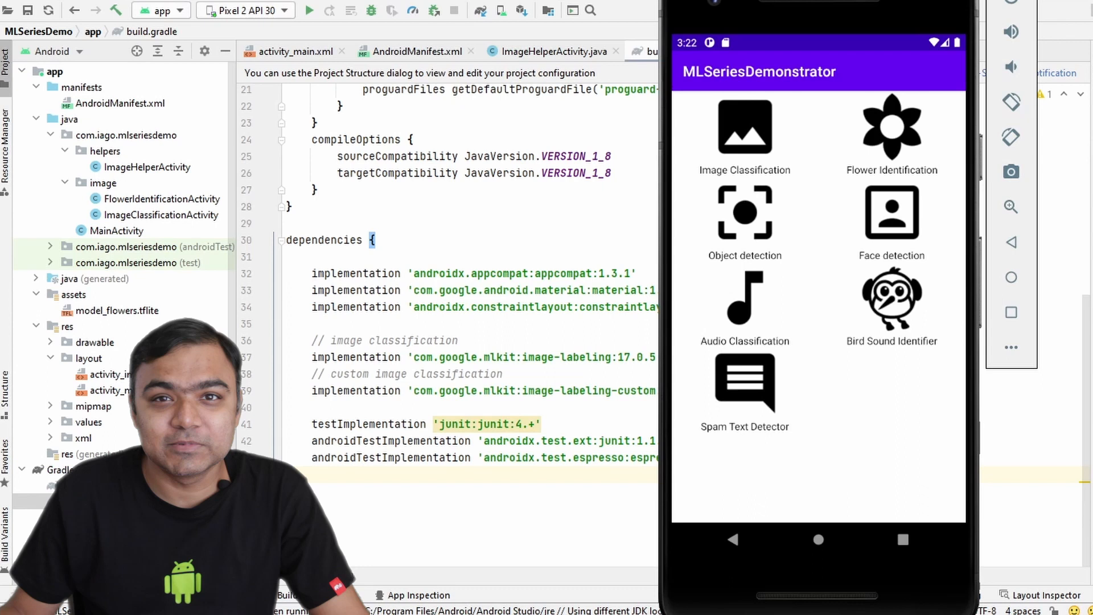
# Step: Run object detection on the red rose photo from Downloads so it is labelled Plant
pyautogui.click(745, 213)
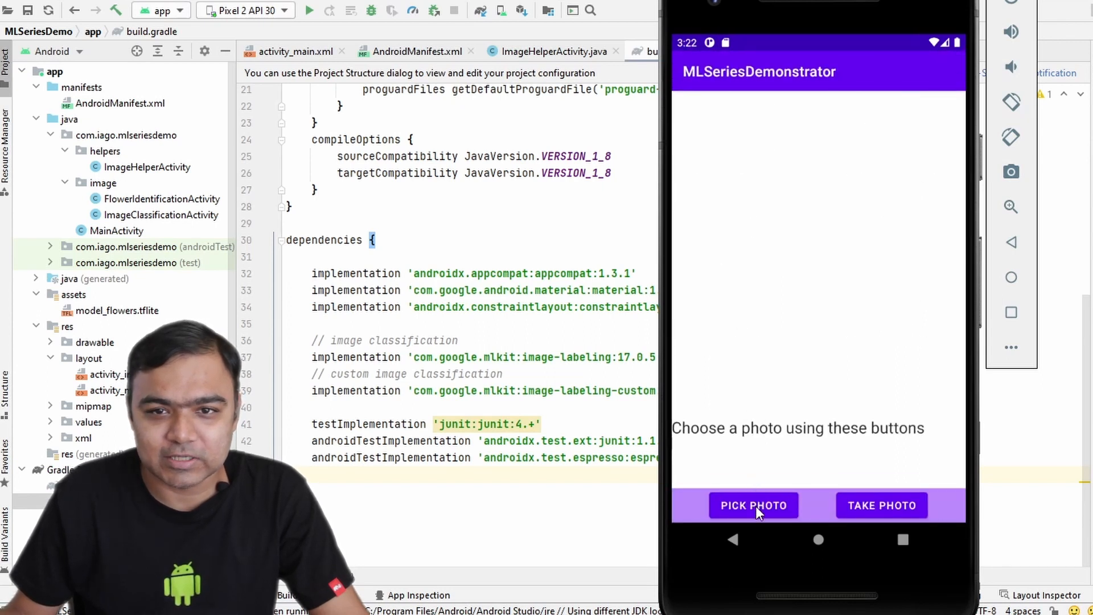
pyautogui.click(753, 505)
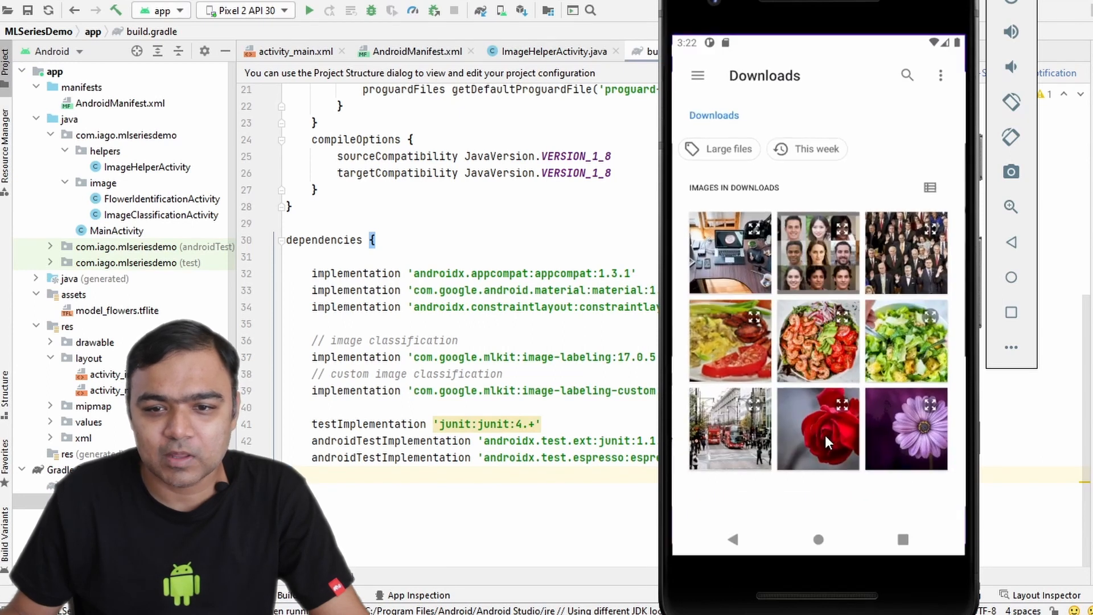
pyautogui.click(817, 429)
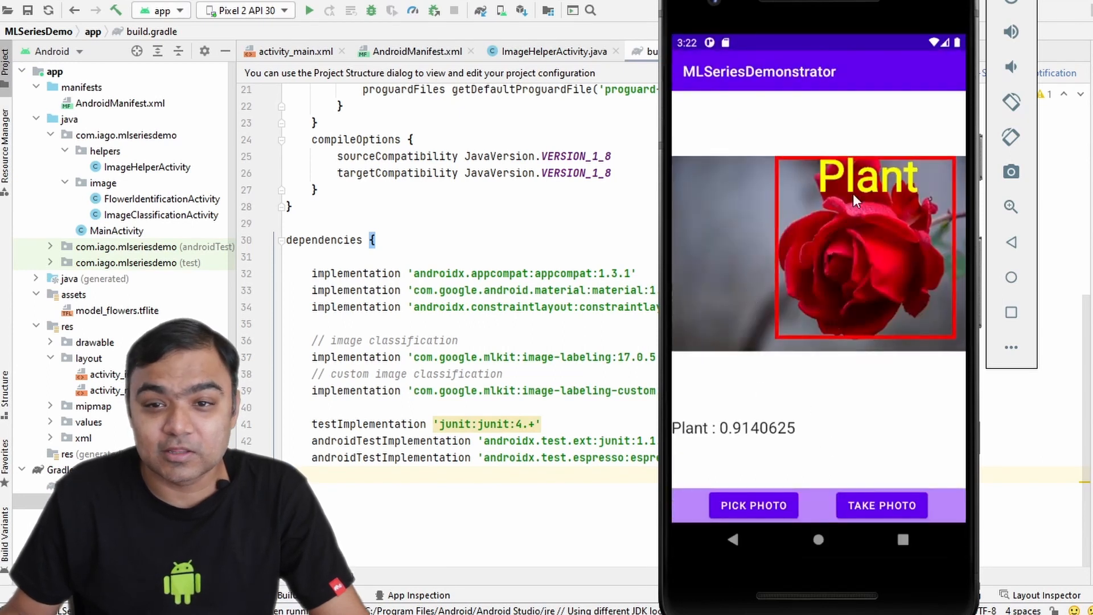
pyautogui.moveTo(871, 282)
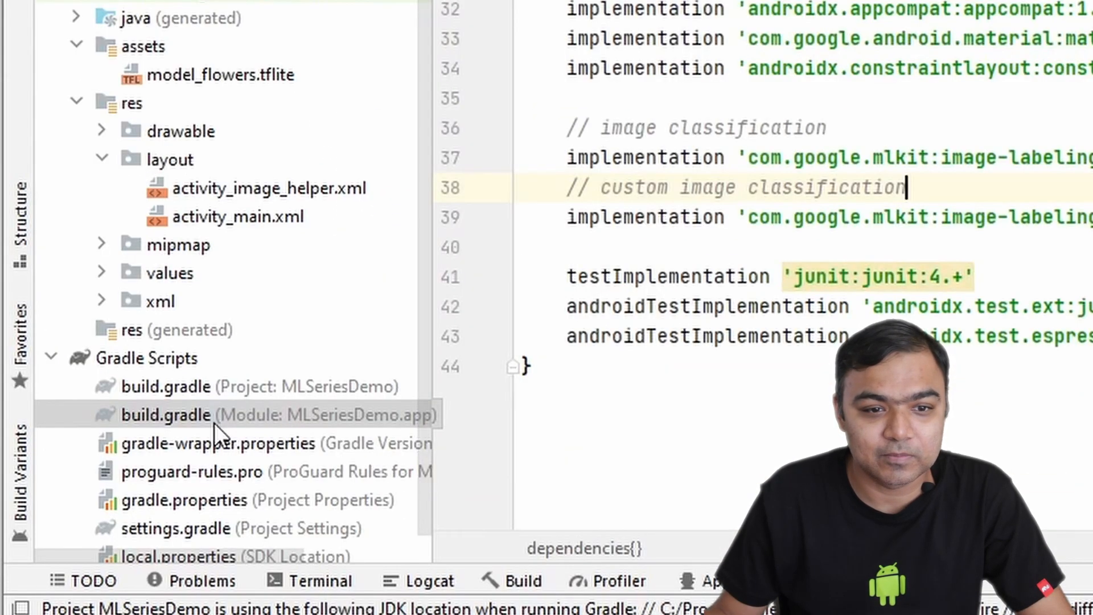
pyautogui.moveTo(349, 425)
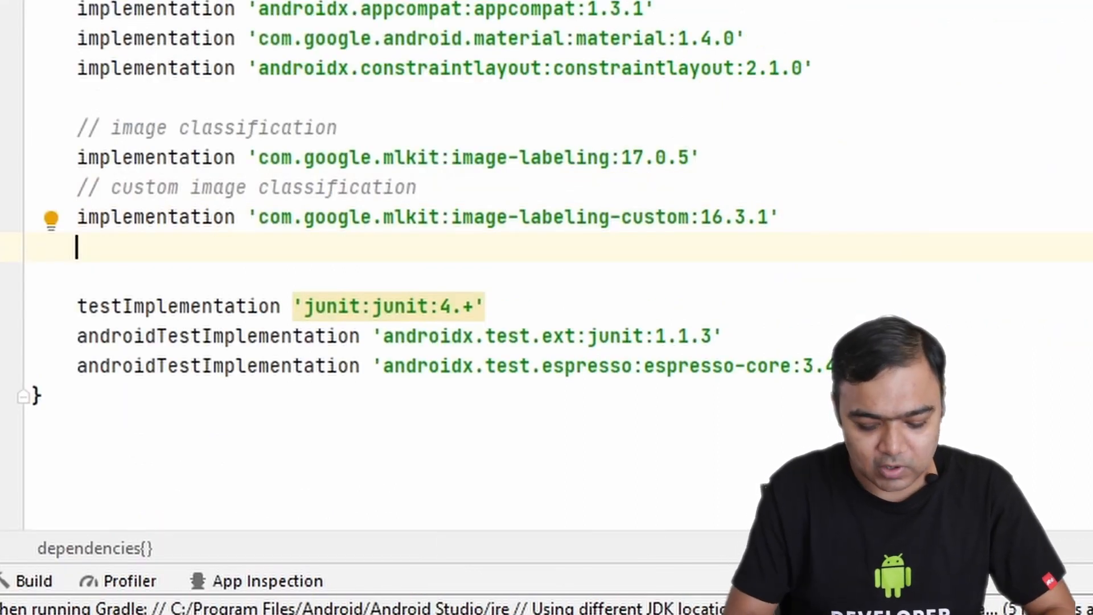
# Step: Add '// object detection' and implementation 'com.google.mlkit:object-detection:16.2.6' to the dependencies
pyautogui.write('// object detection')
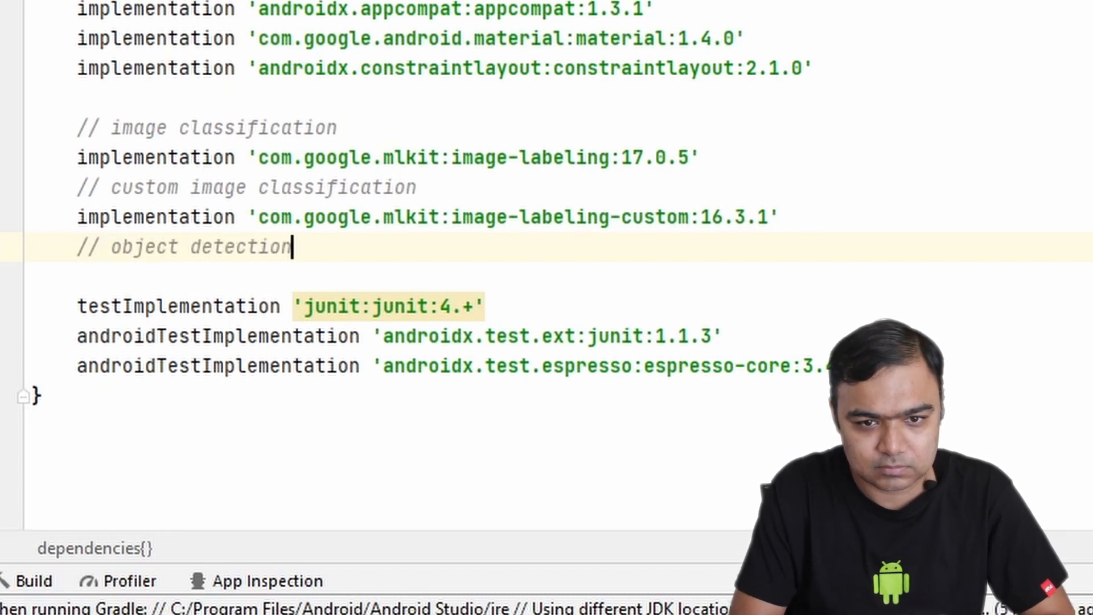
pyautogui.write('imple')
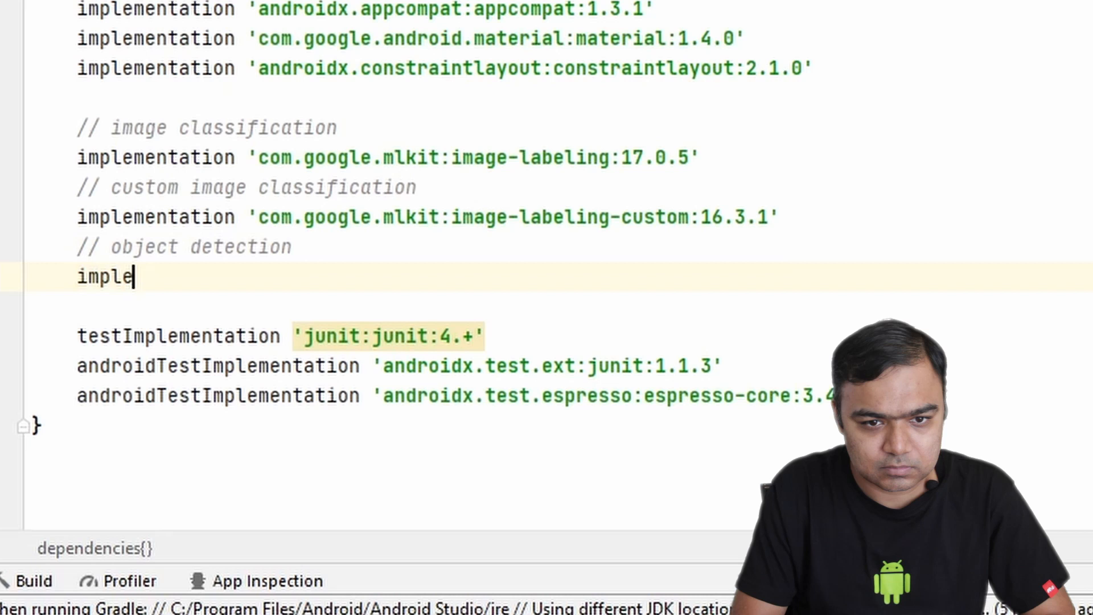
pyautogui.write('mentation()')
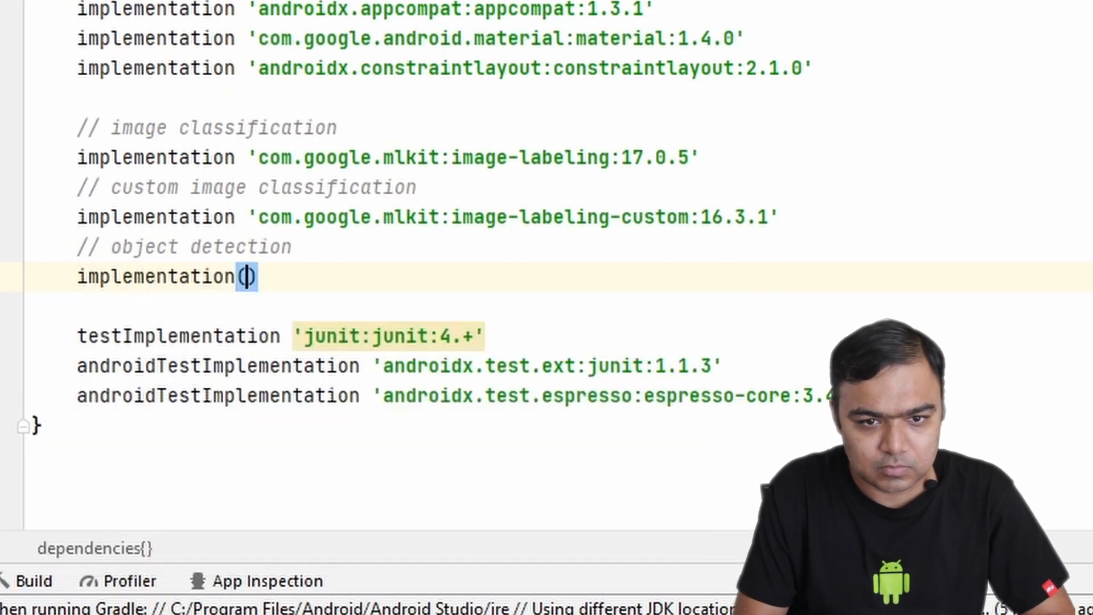
pyautogui.write("'com")
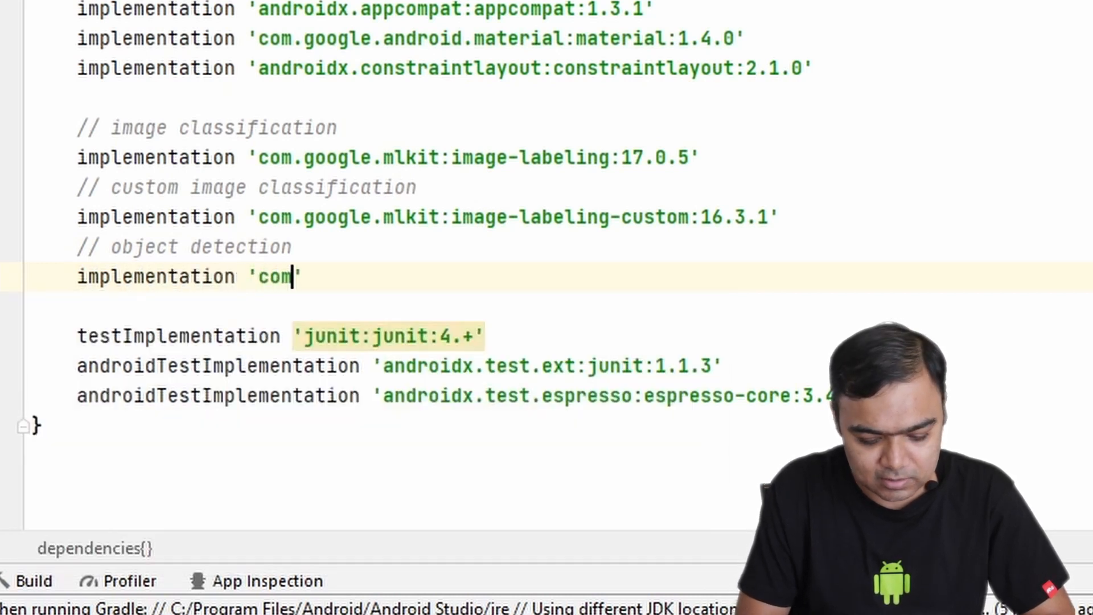
pyautogui.write('.google.ml')
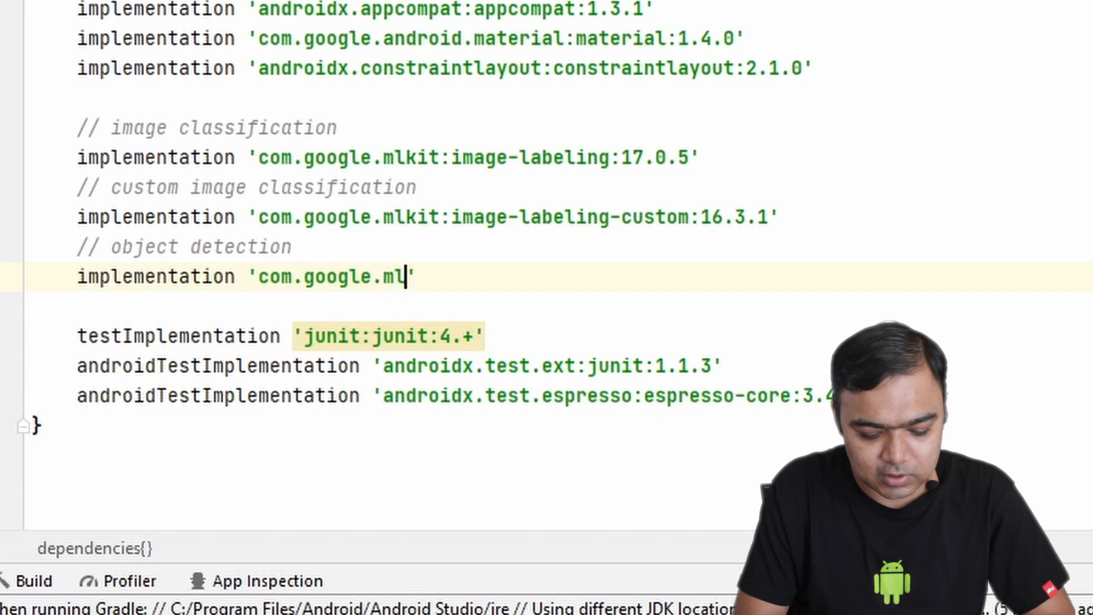
pyautogui.write('kit:object')
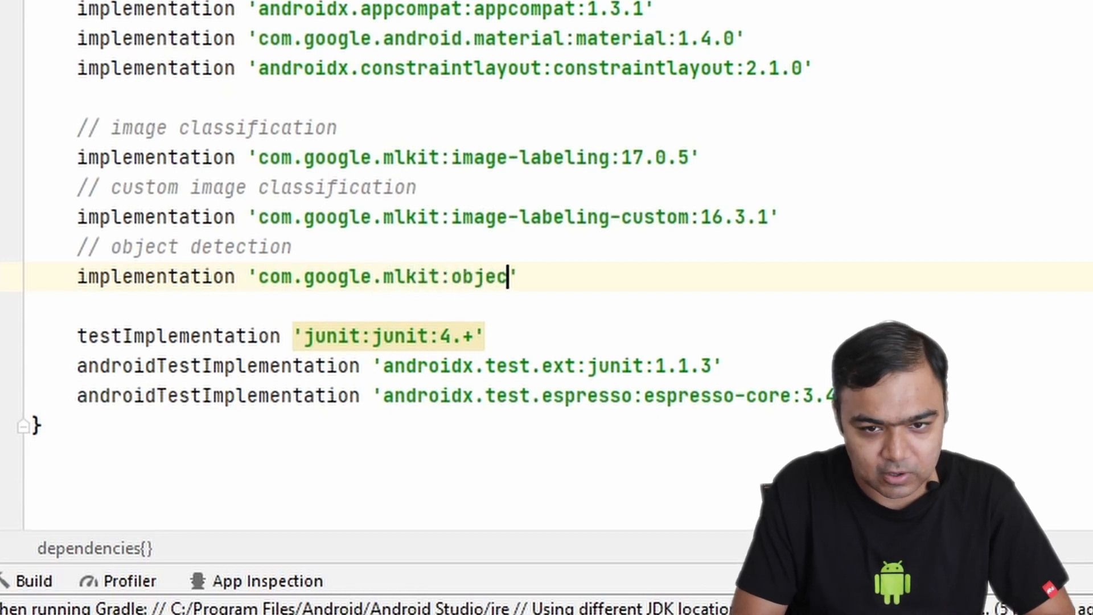
pyautogui.write('t-detectio')
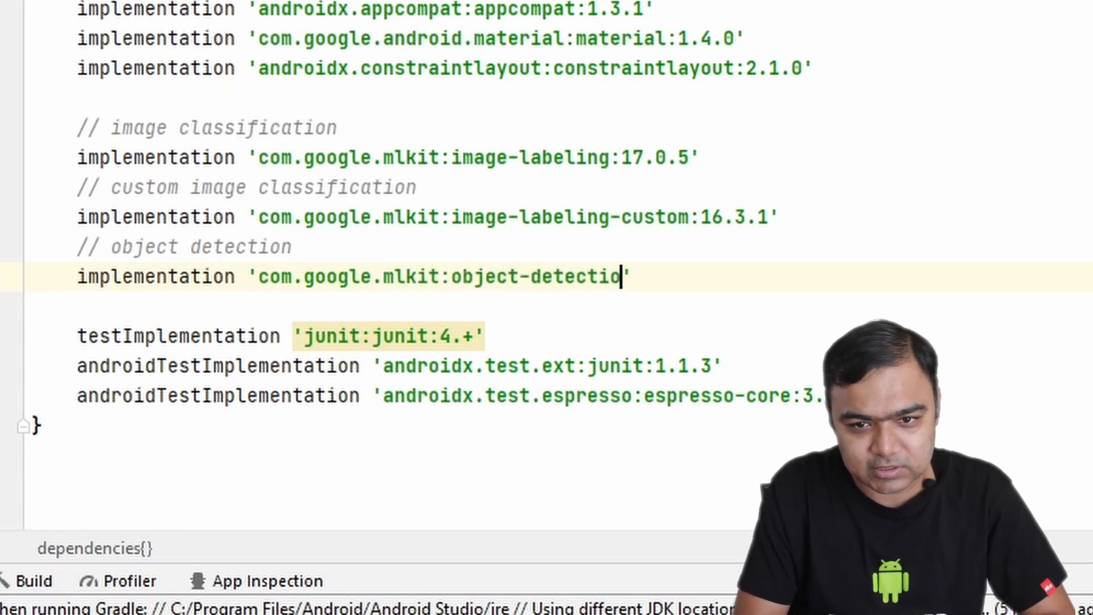
pyautogui.write('n:16.')
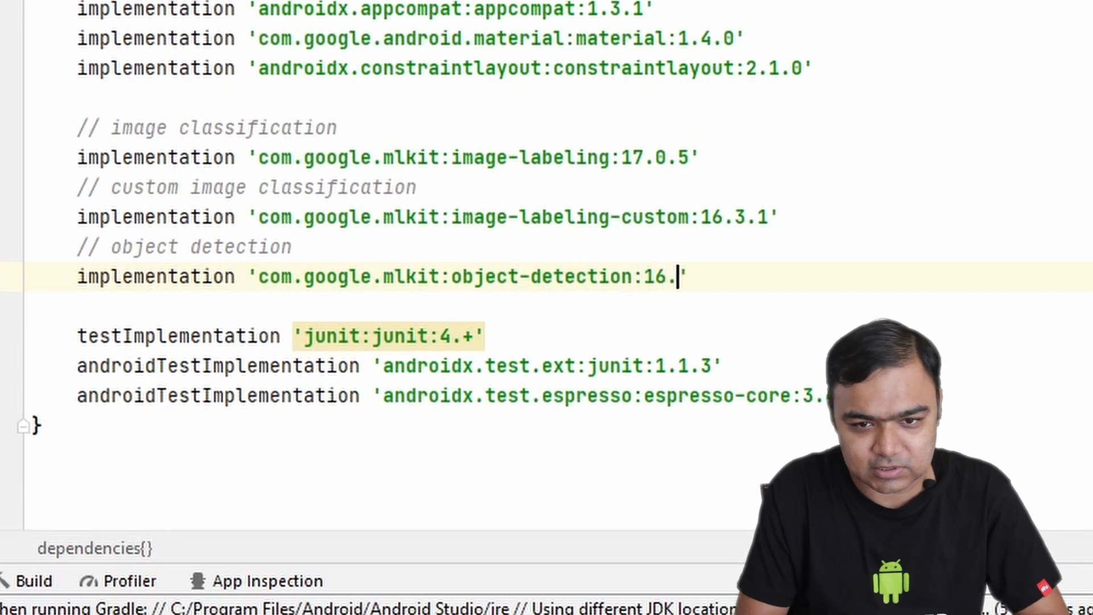
pyautogui.write('2.6')
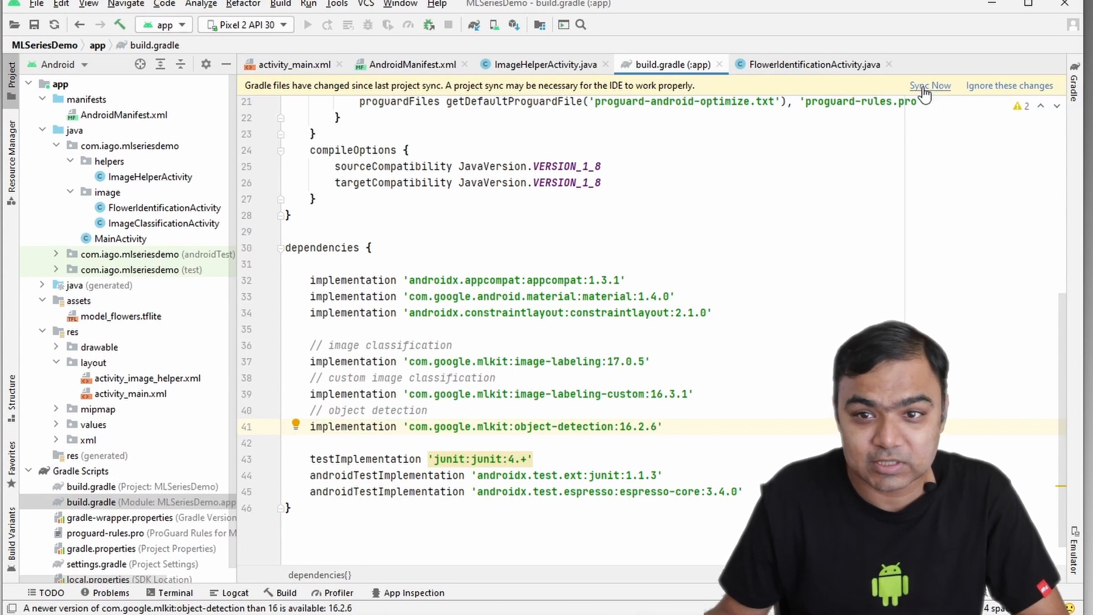
# Step: Sync the project with the changed Gradle files via Sync Now
pyautogui.click(930, 86)
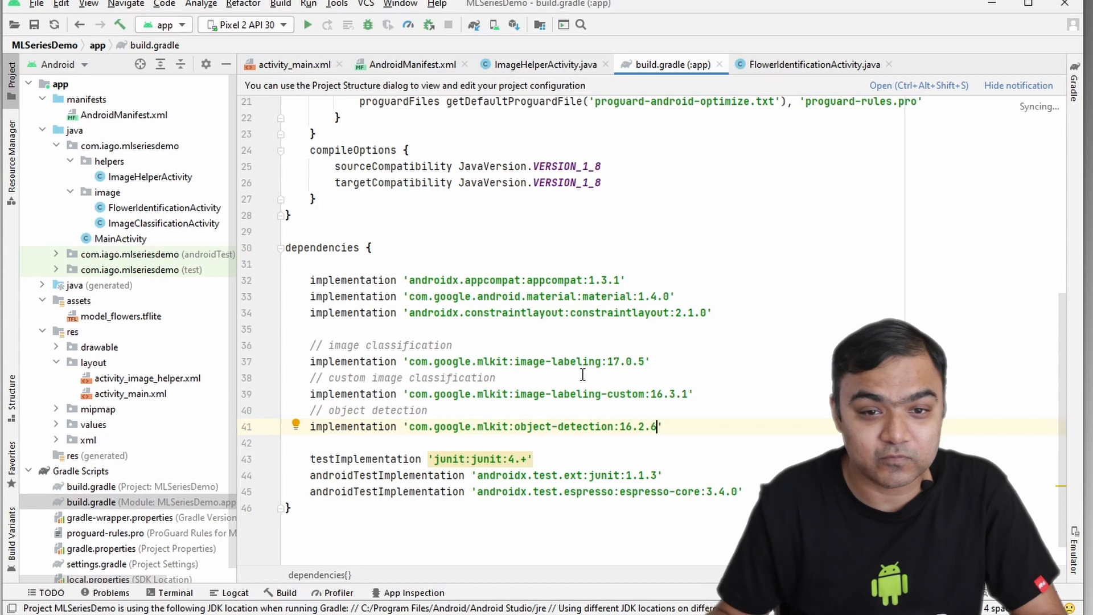
pyautogui.moveTo(533, 88)
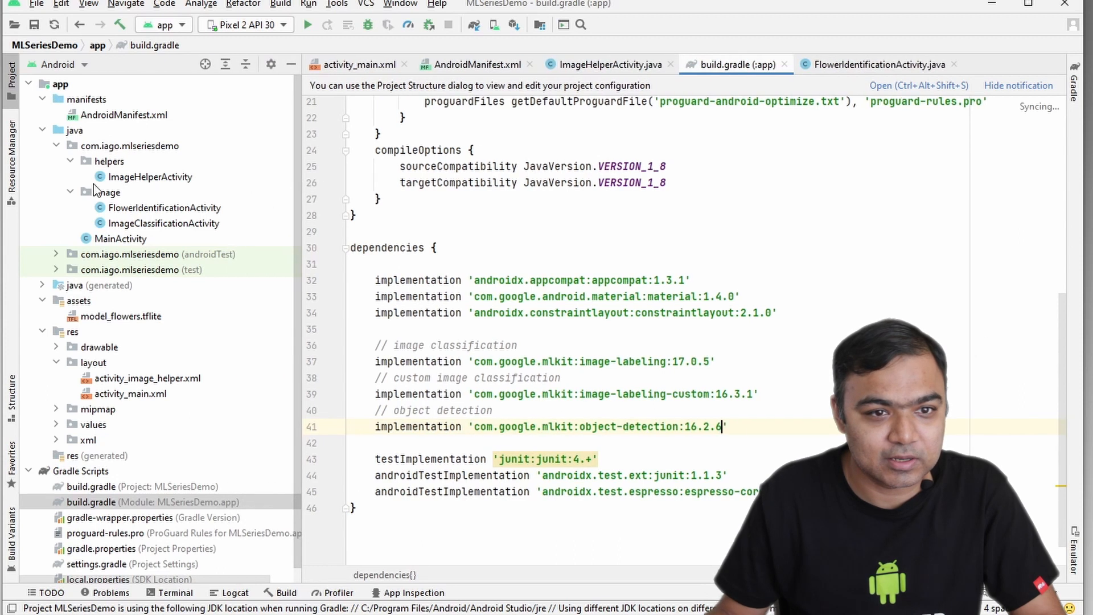
# Step: Create a new Java class ObjectDetectionActivity in the image package
pyautogui.rightClick(107, 192)
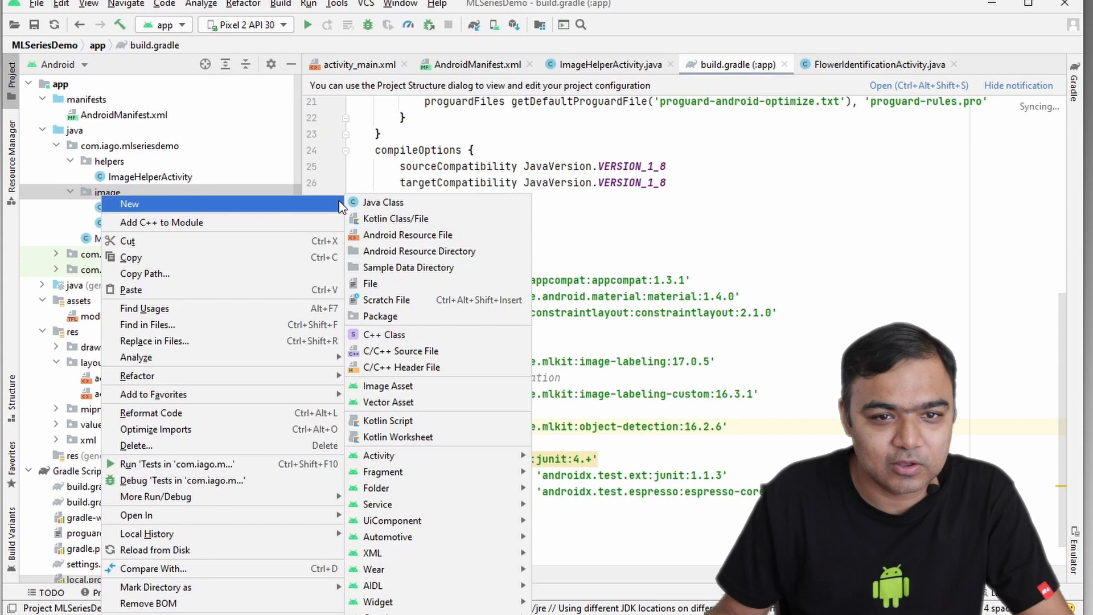
pyautogui.click(383, 203)
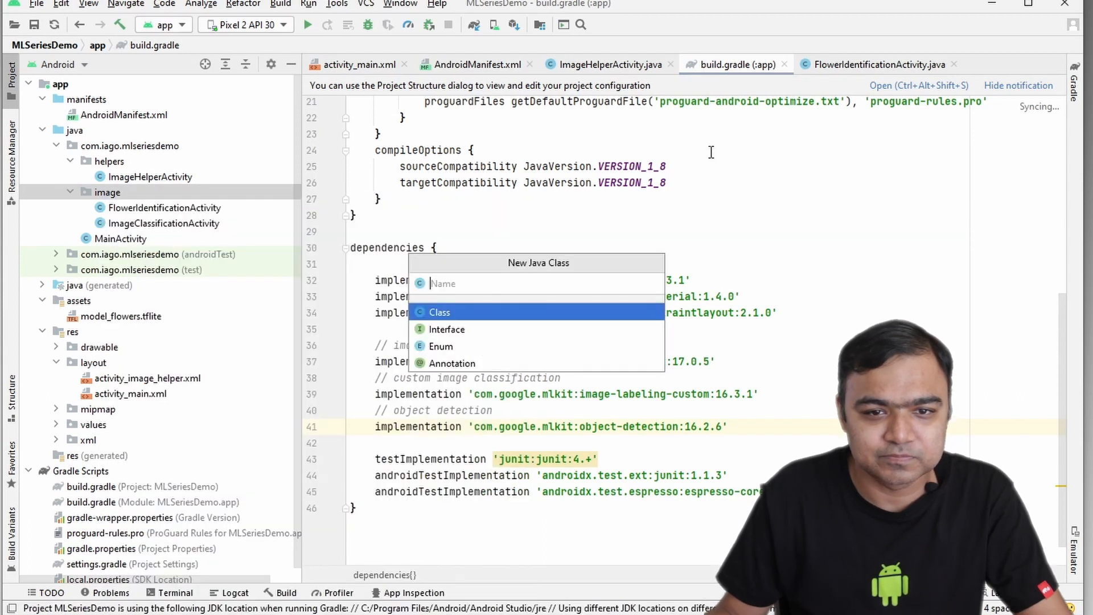
pyautogui.write('Objec')
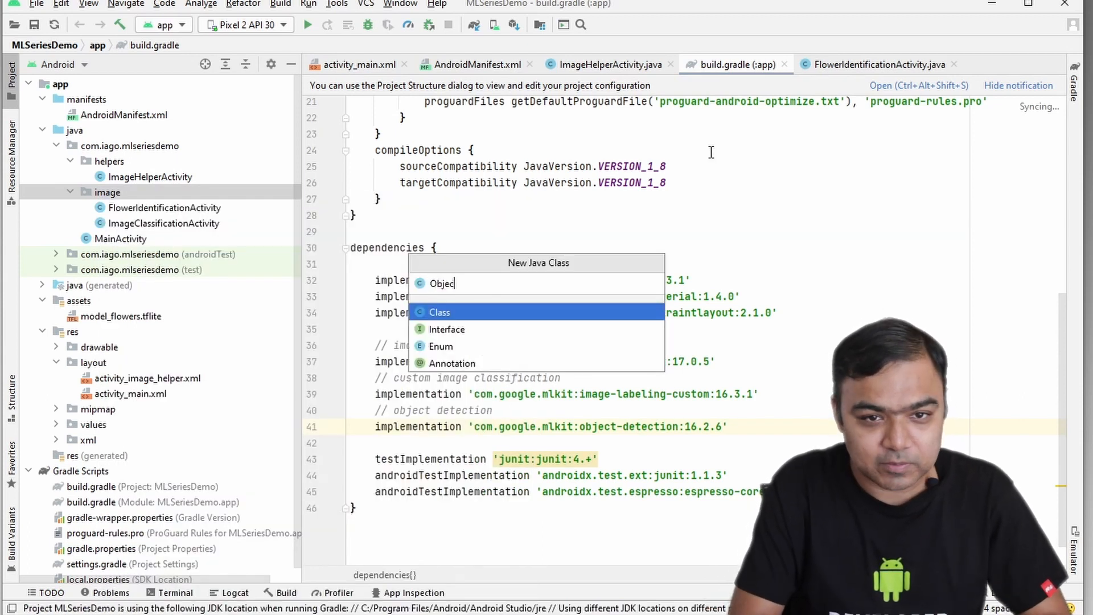
pyautogui.write('Detectio')
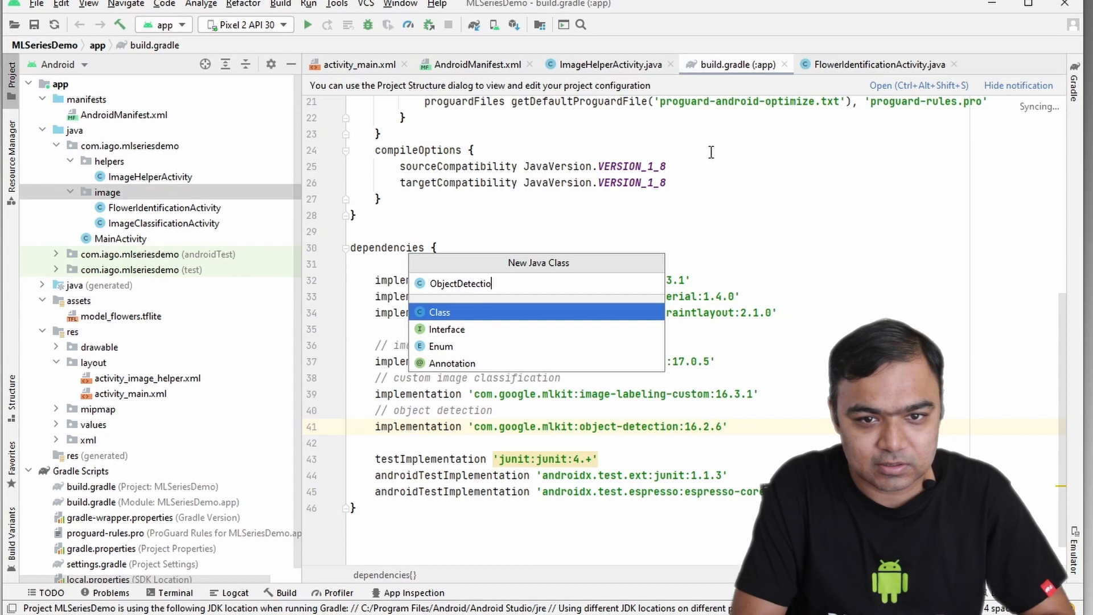
pyautogui.press('Escape')
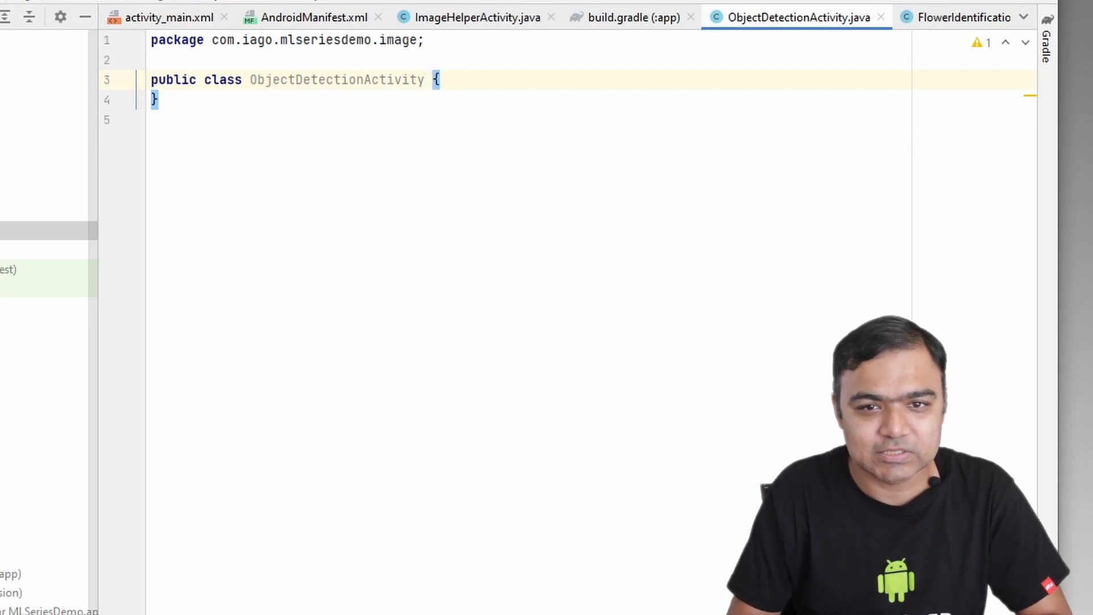
# Step: Extend ImageHelperActivity and override onCreate and an empty runClassification(Bitmap), leaving a blank line for a field
pyautogui.write('extends')
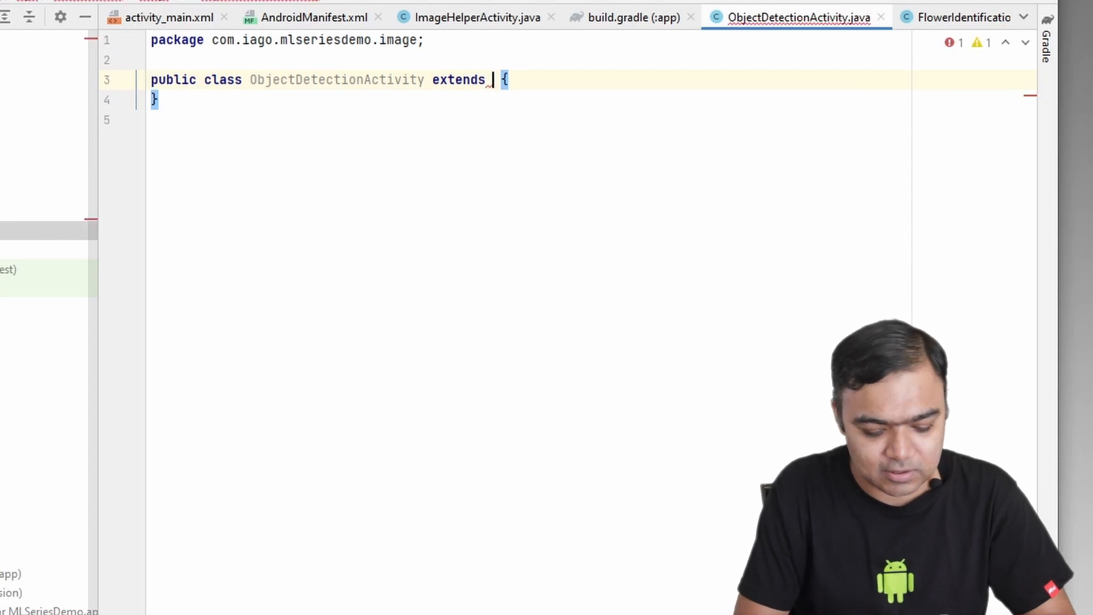
pyautogui.write('ImageHelperActivity')
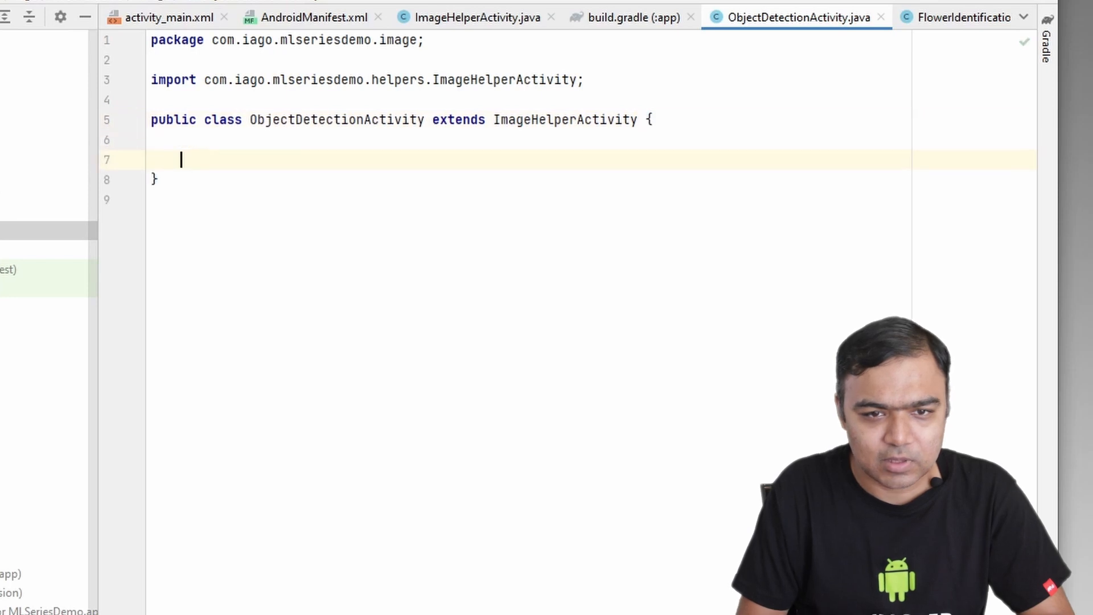
pyautogui.write('onCr')
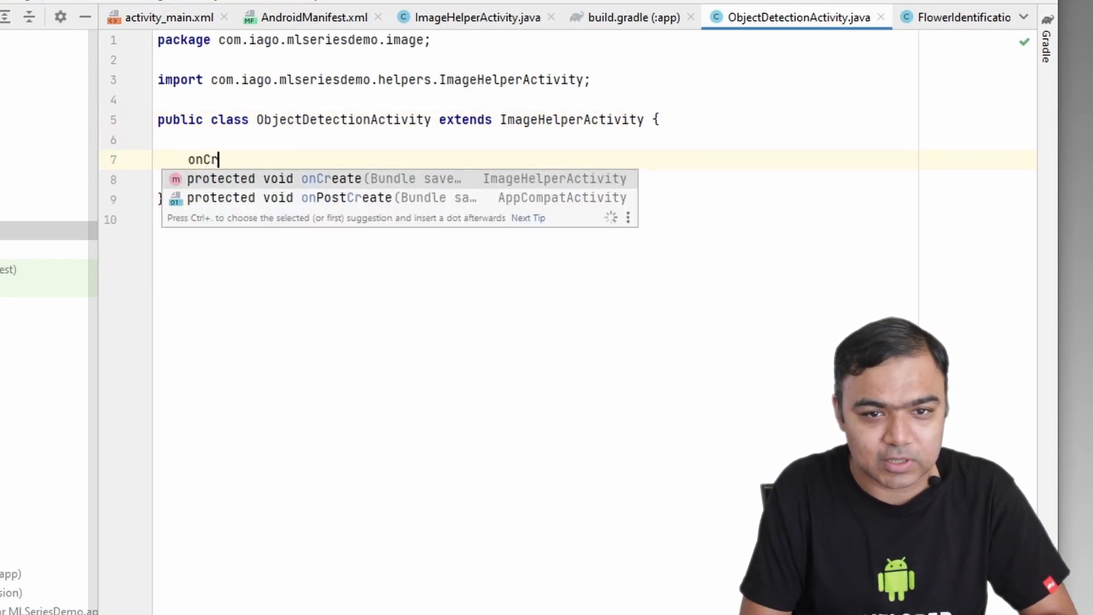
pyautogui.press('Enter')
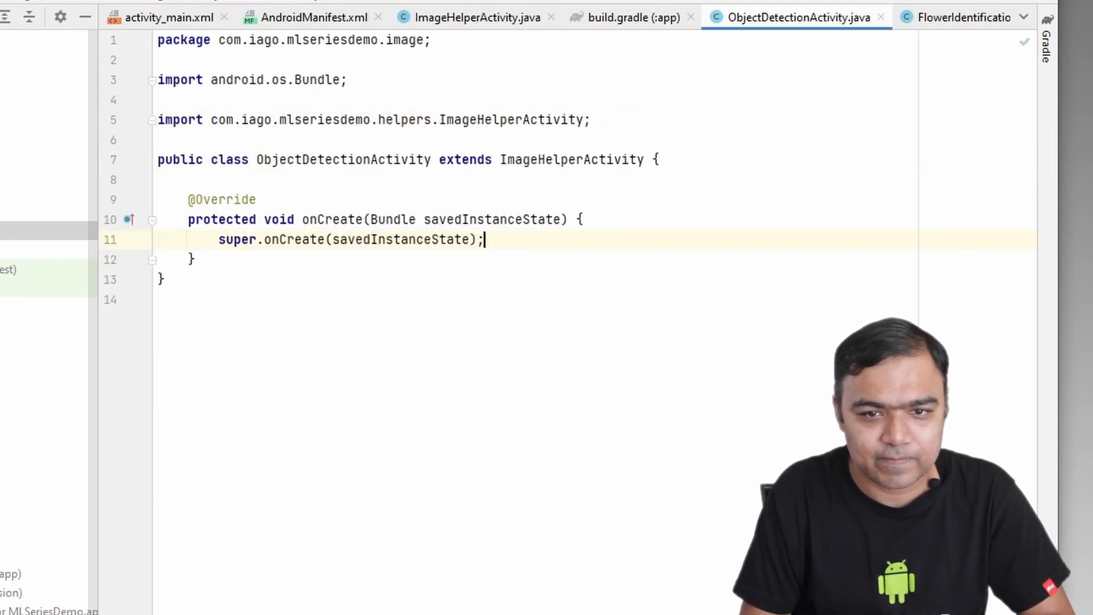
pyautogui.write('ru')
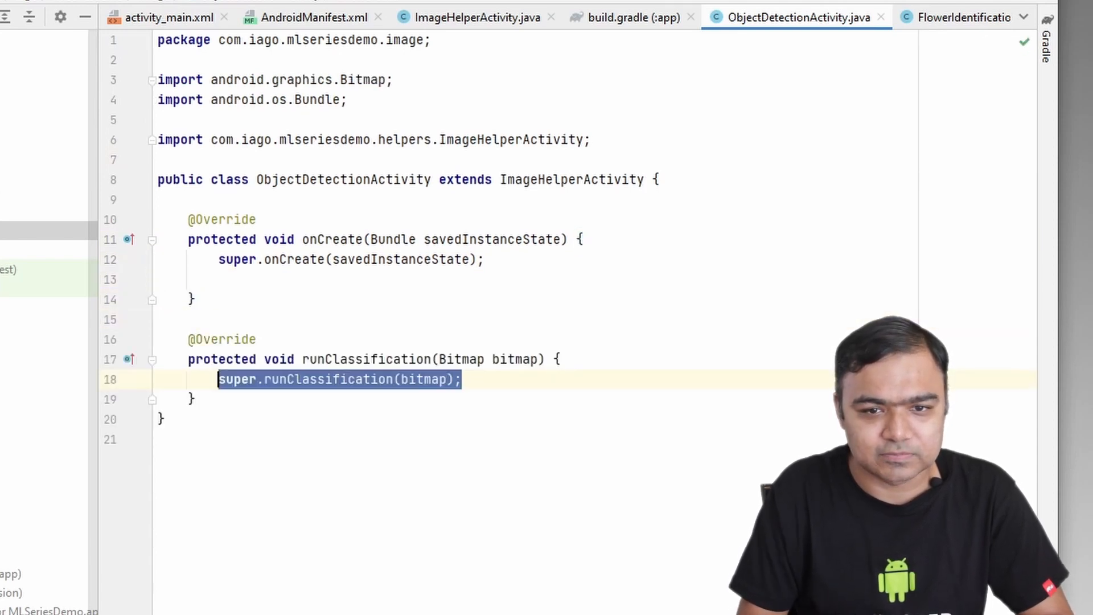
pyautogui.press('Delete')
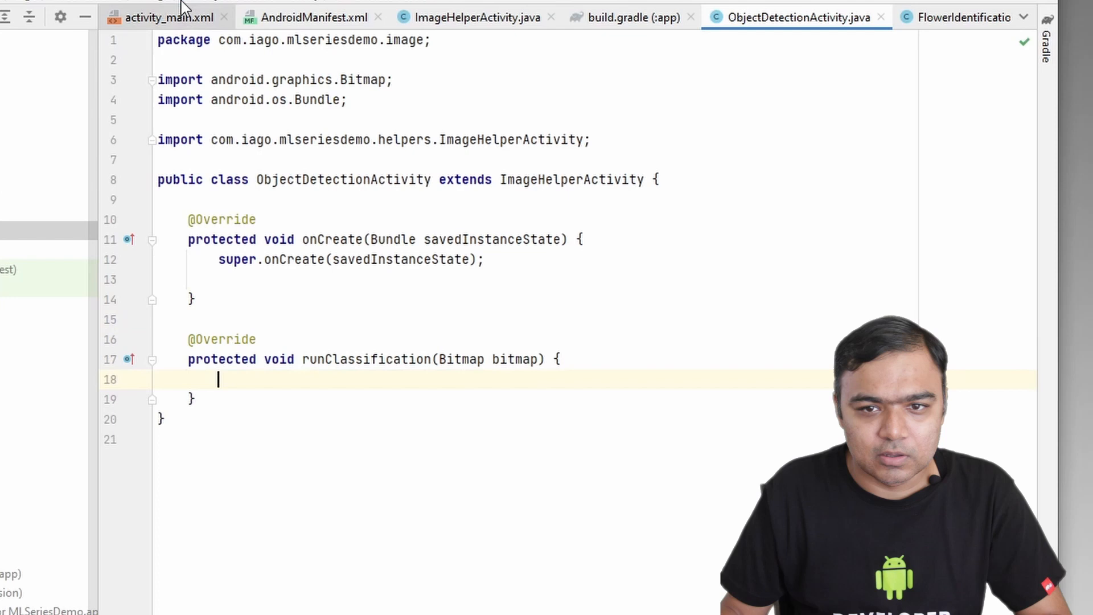
pyautogui.press('Enter')
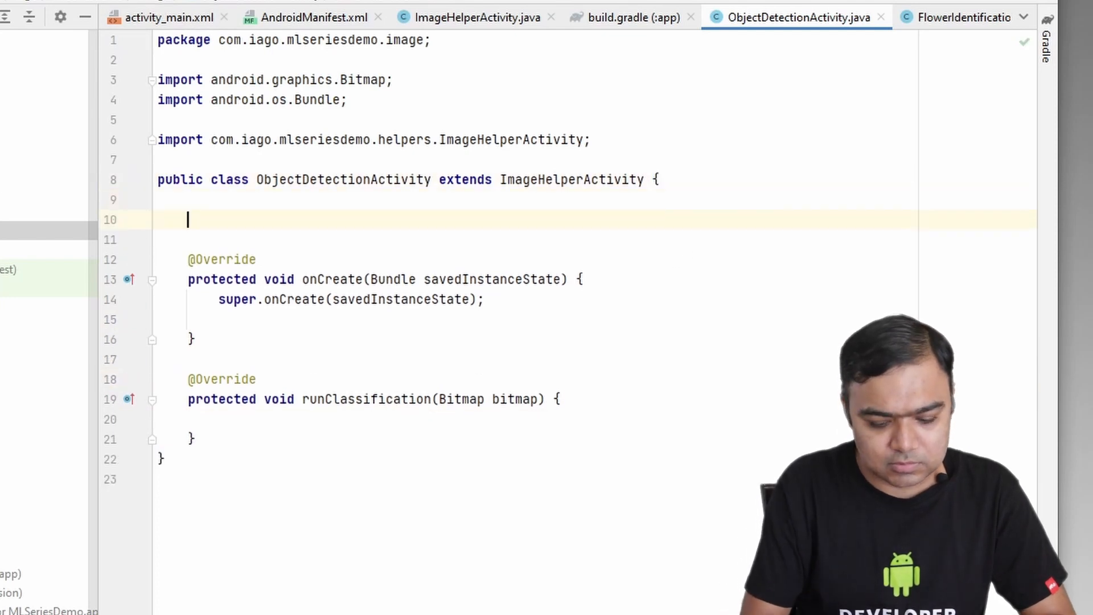
# Step: Declare private ObjectDetector objectDetector and build it in onCreate with single-image, multi-object, classification options
pyautogui.write('private')
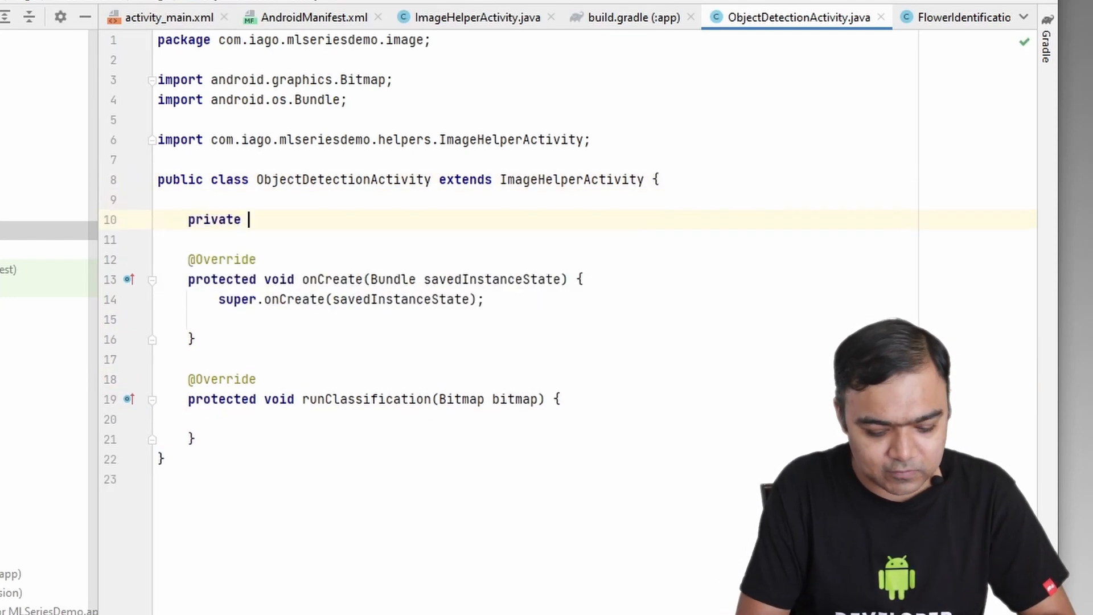
pyautogui.write('ObjecctDetector objectDetector;')
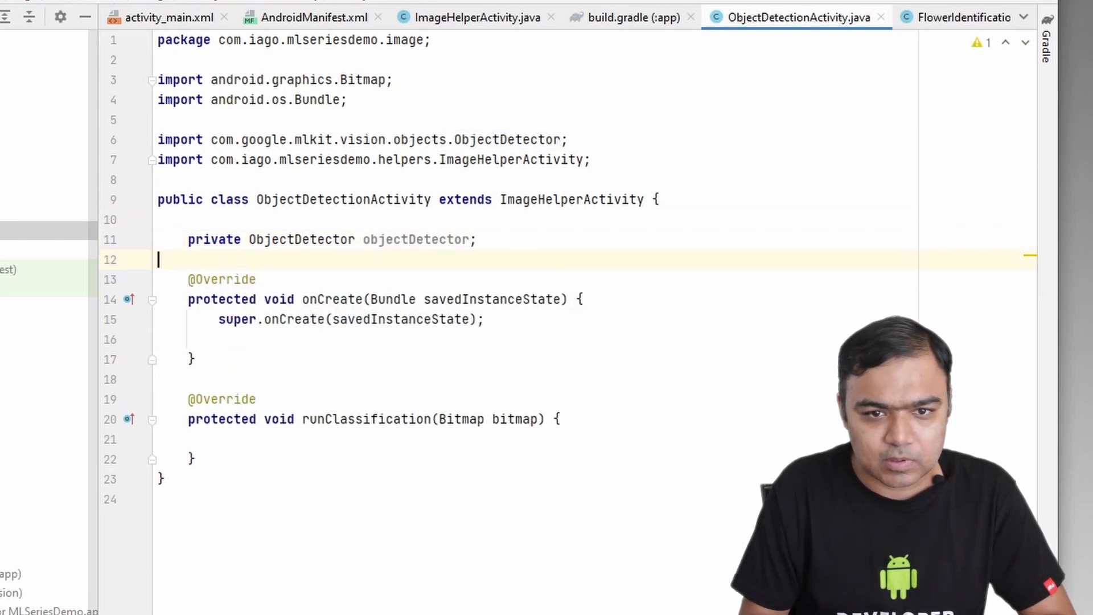
pyautogui.press('enter')
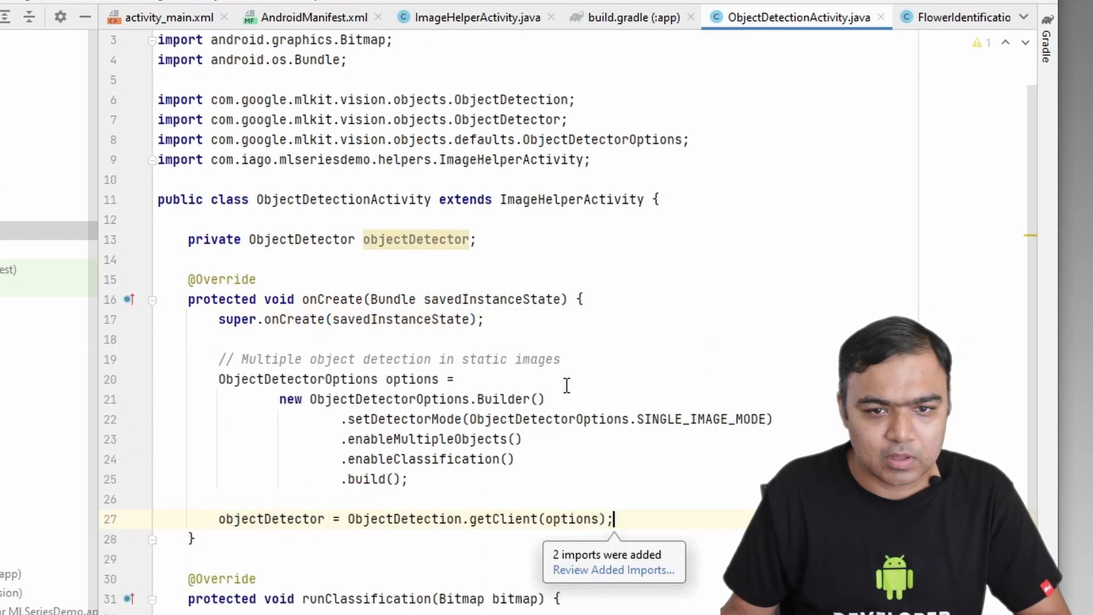
pyautogui.scroll(-3)
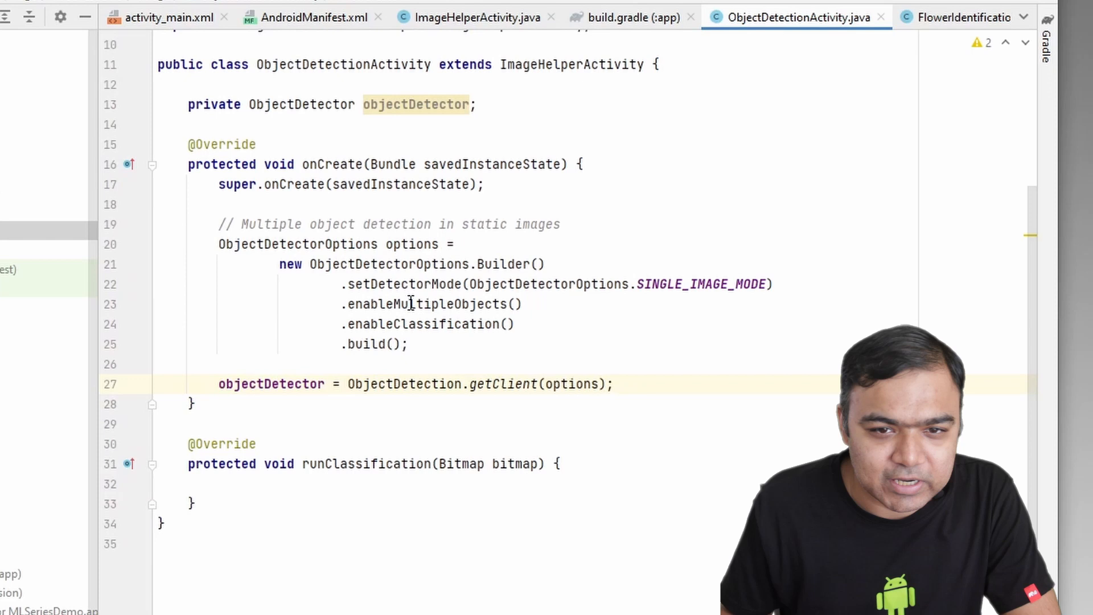
pyautogui.moveTo(436, 303)
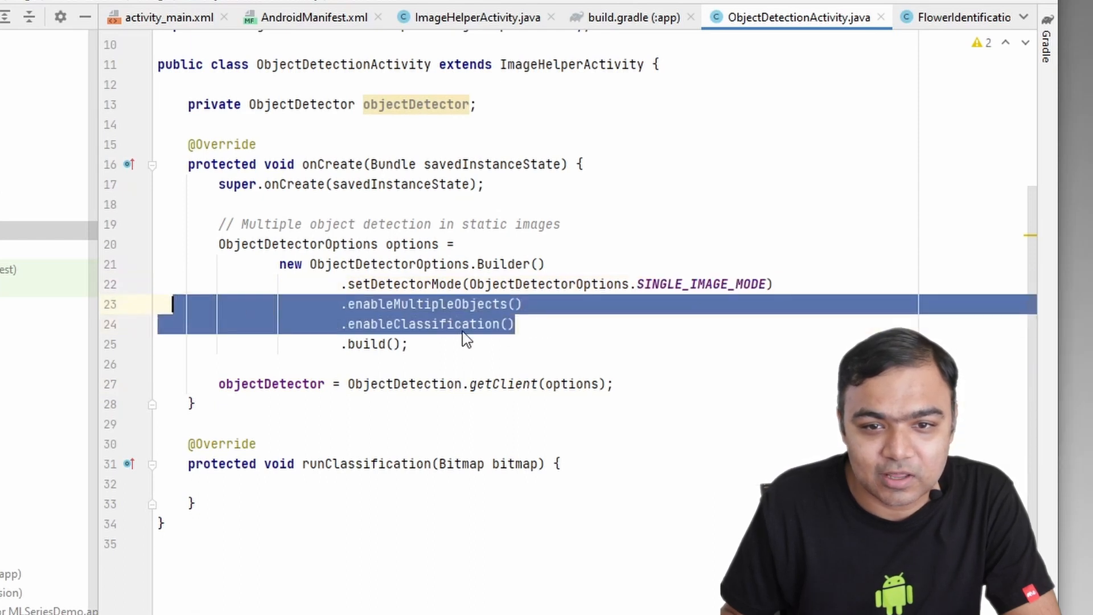
# Step: Begin an InputImage declaration inside runClassification
pyautogui.click(509, 323)
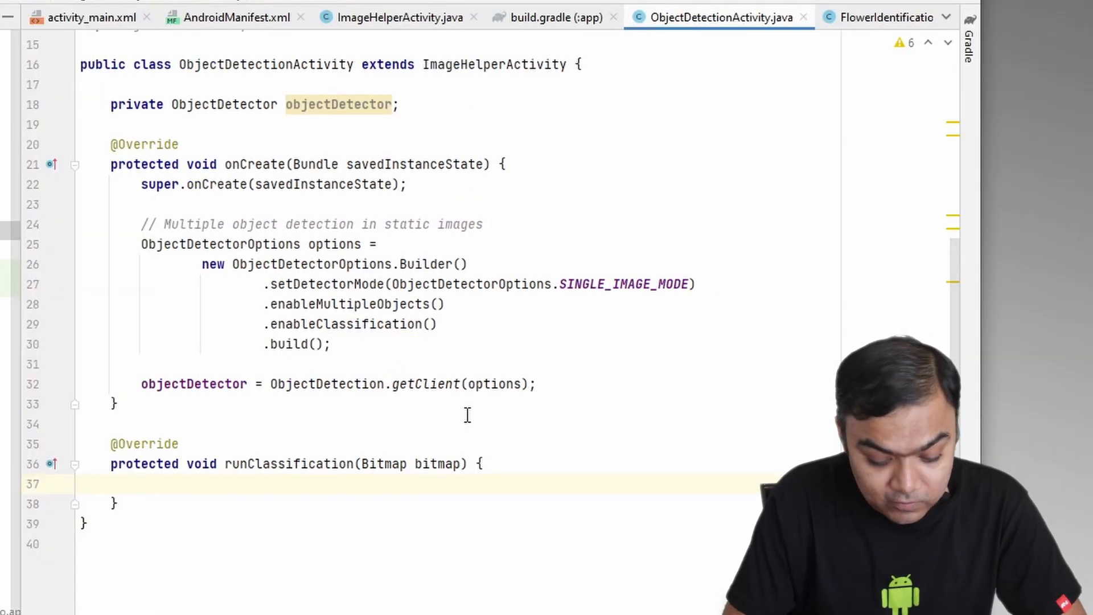
pyautogui.write('INputImage inputImage = InputImage.fromBitmap(')
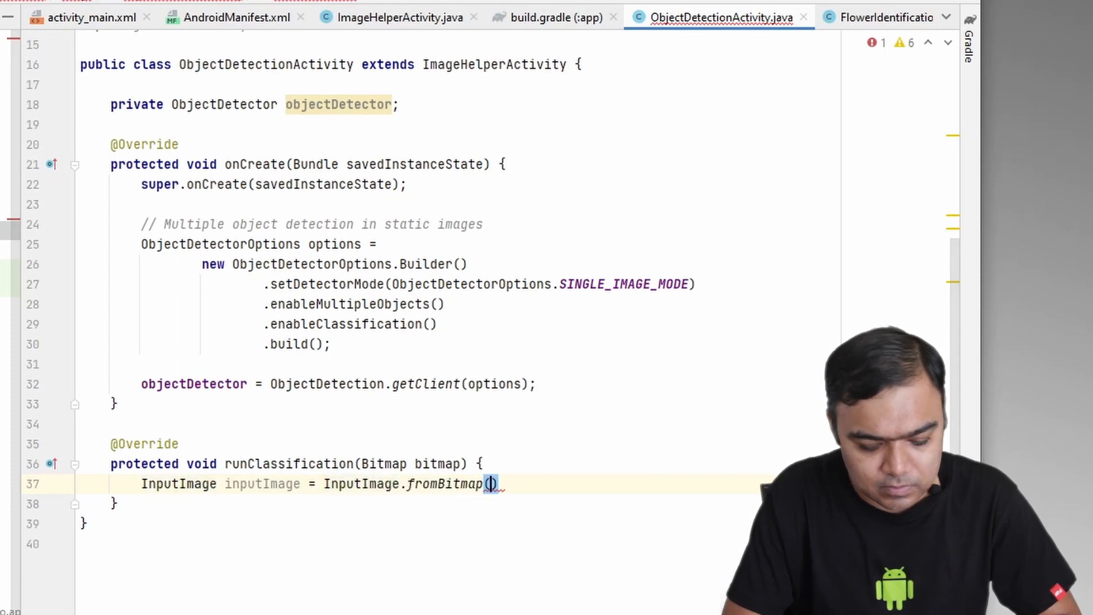
# Step: Create InputImage.fromBitmap(bitmap, 0) and pass it to objectDetector.process
pyautogui.write('bitmap,')
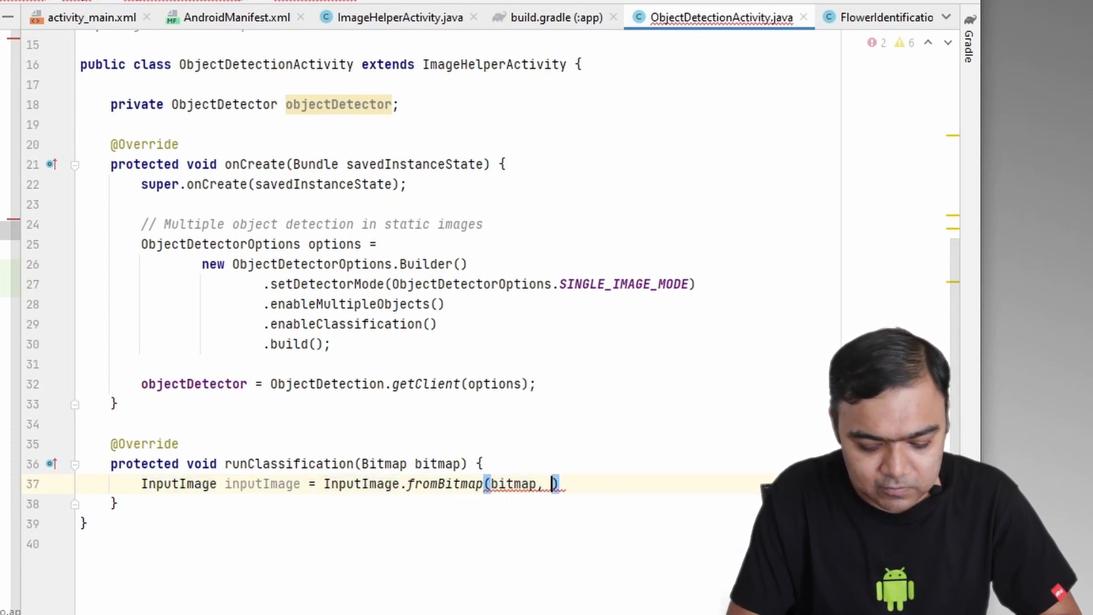
pyautogui.write('0f')
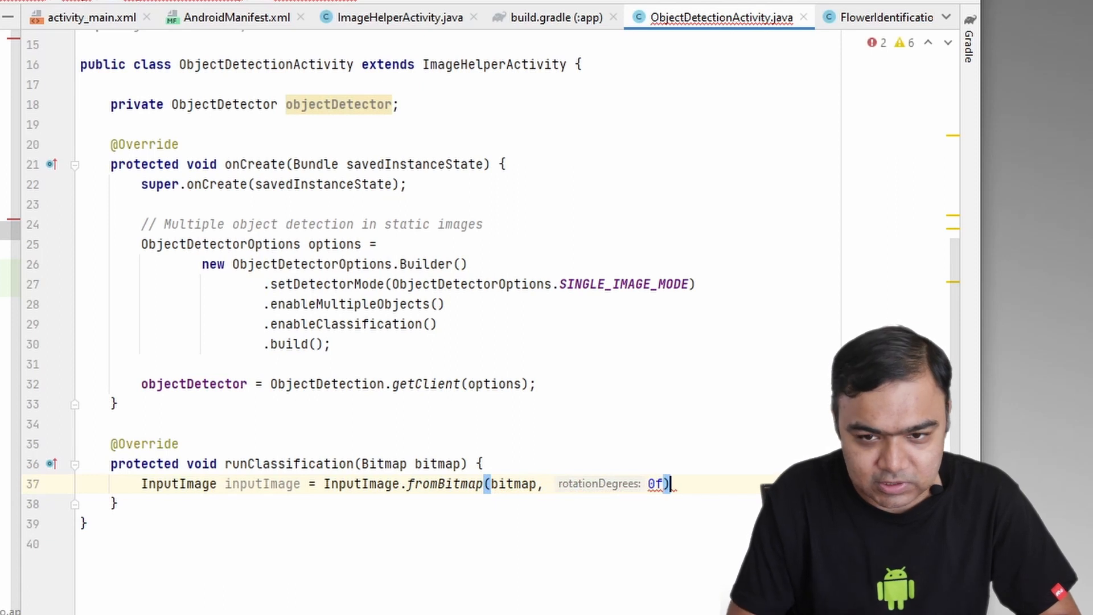
pyautogui.press('Backspace')
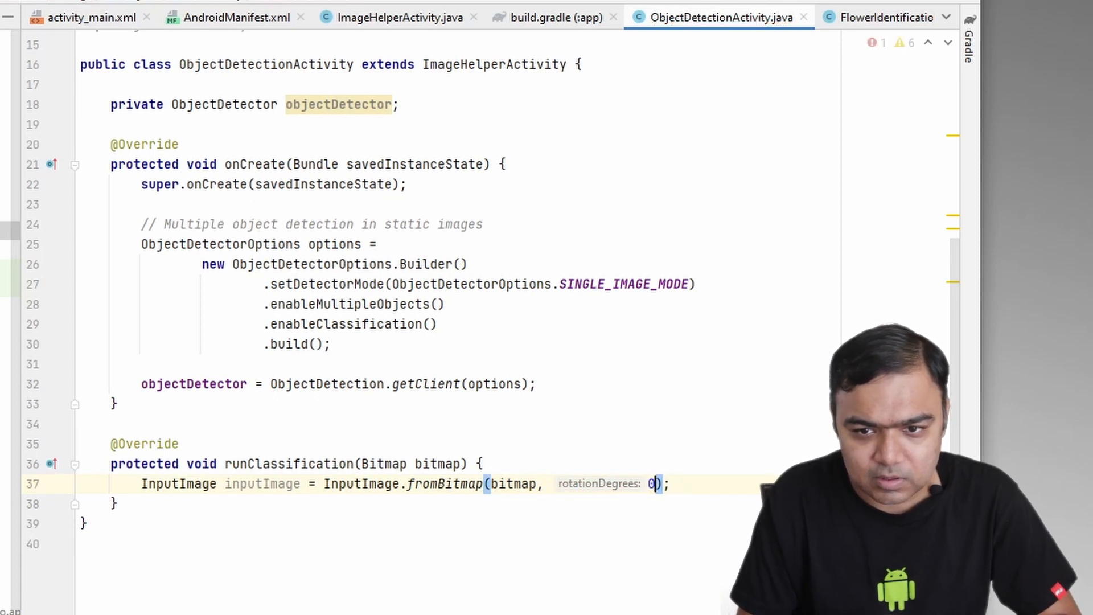
pyautogui.write('o')
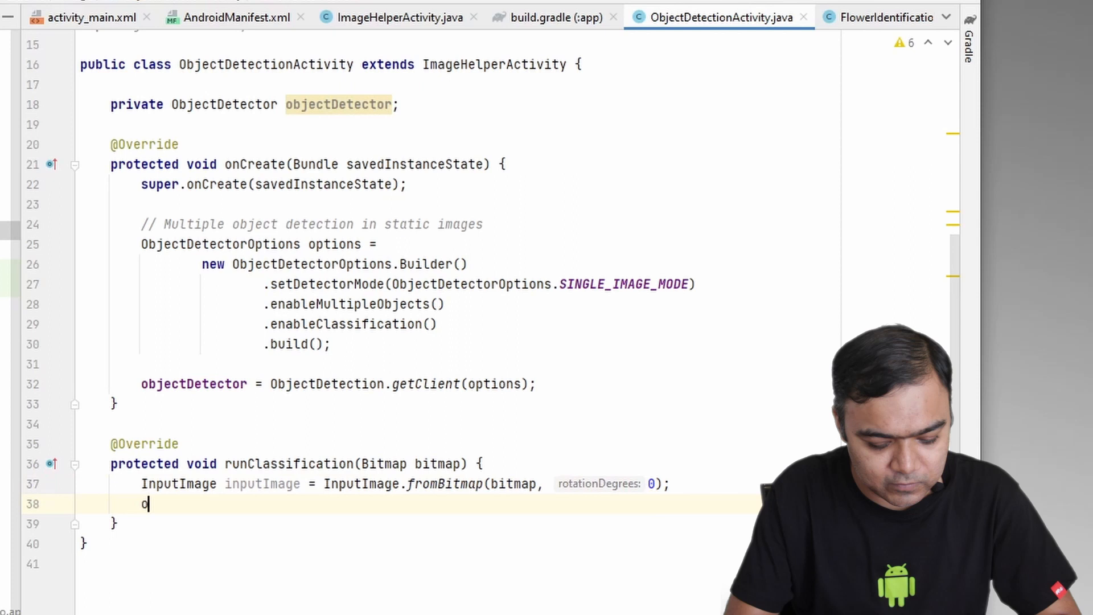
pyautogui.write('bjectDetector.process(inputImage')
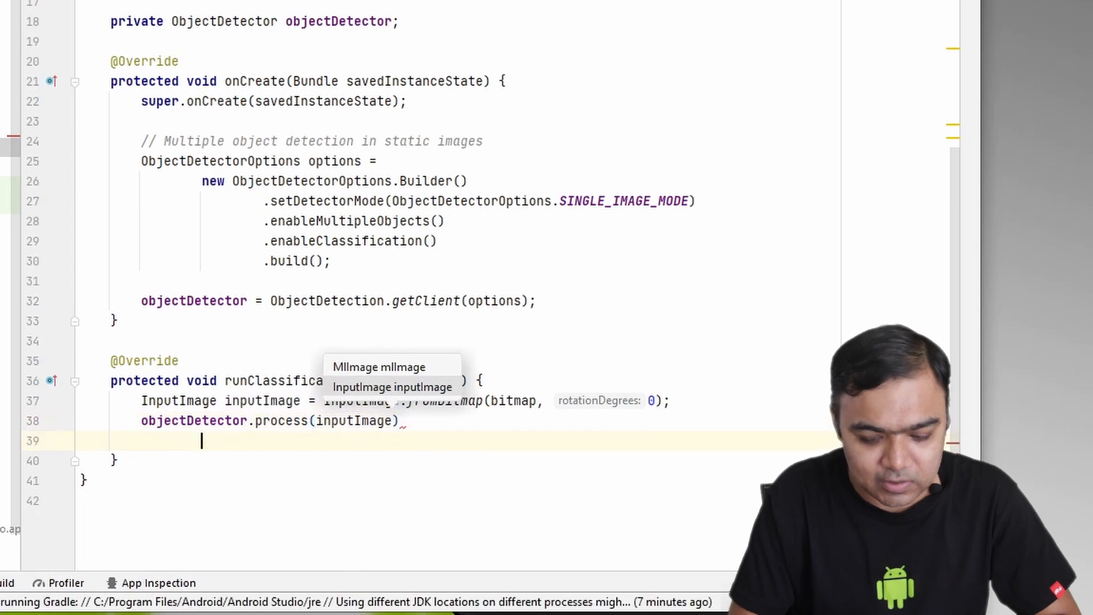
# Step: Chain an OnSuccessListener and an OnFailureListener that calls e.printStackTrace()
pyautogui.write('.addOnSuccessListener(')
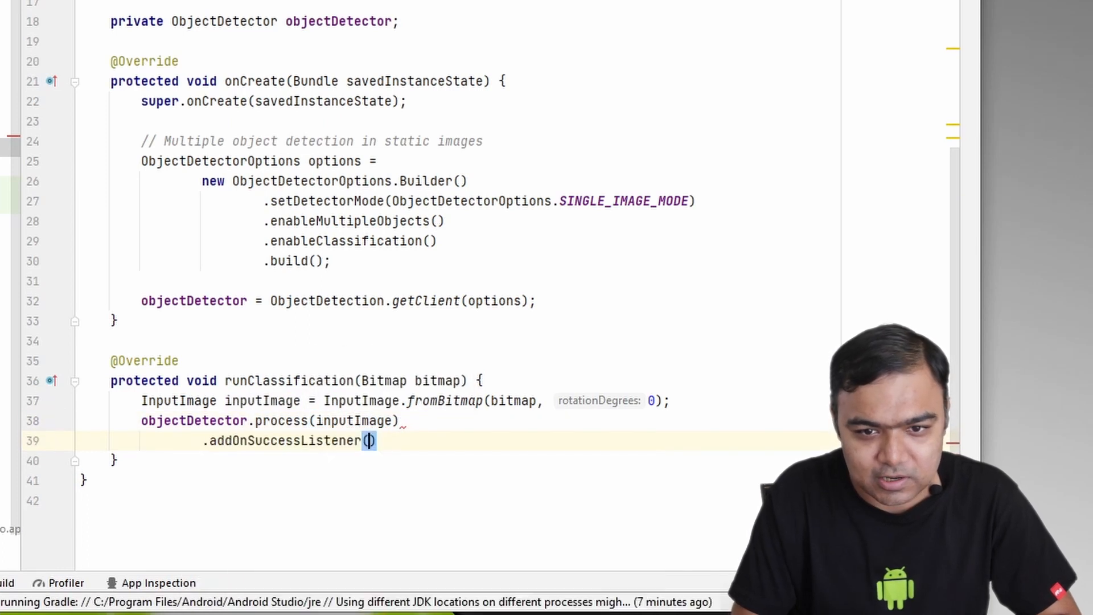
pyautogui.write('new On')
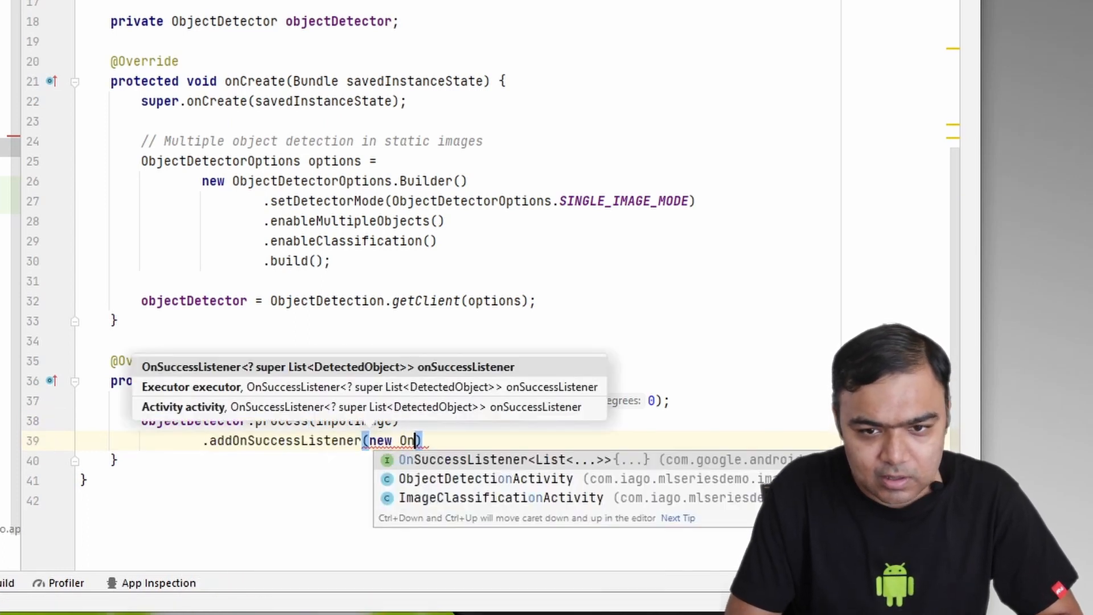
pyautogui.click(521, 459)
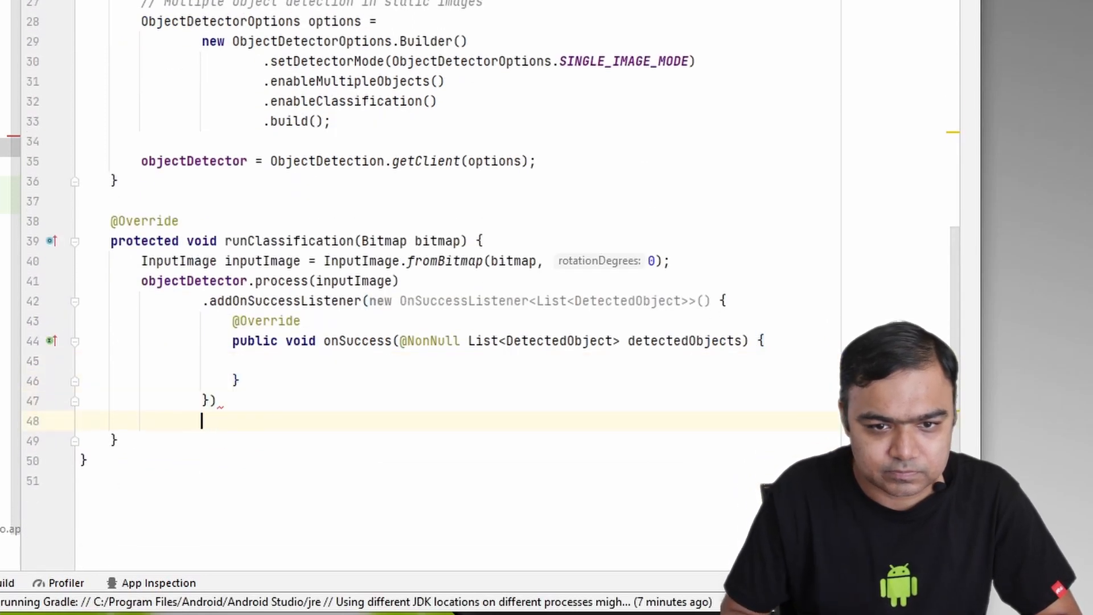
pyautogui.write('.addOnFailureListener(')
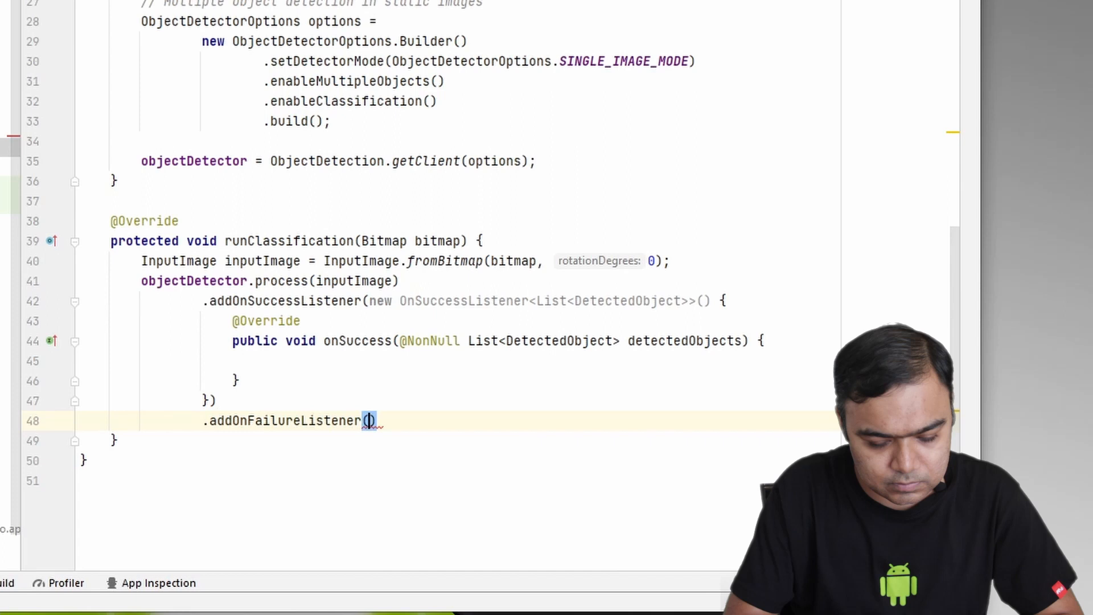
pyautogui.write('new OnFailureListener(')
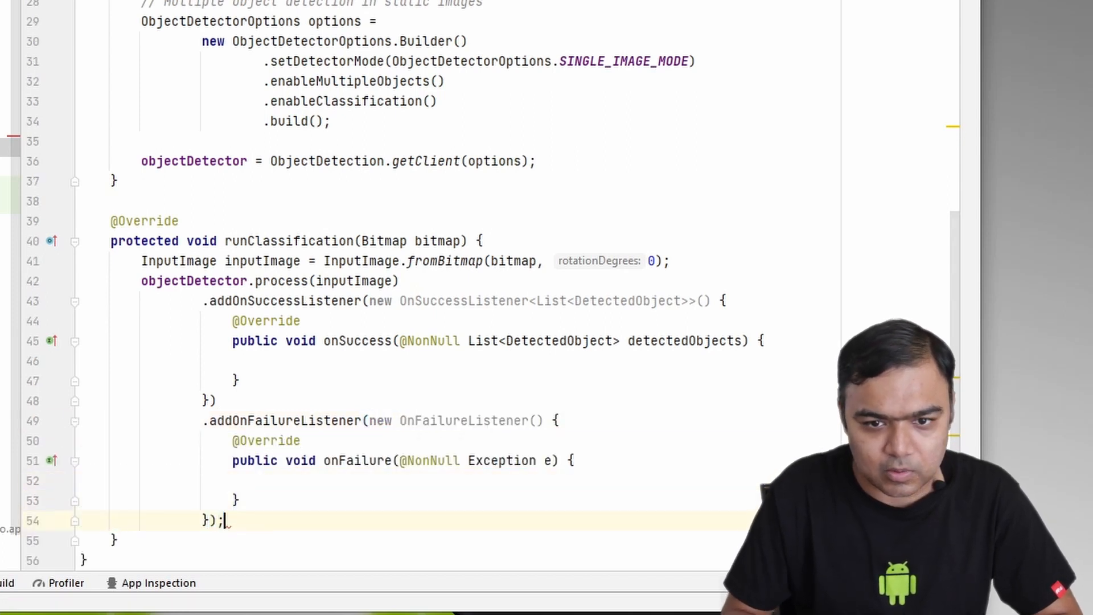
pyautogui.write('e.')
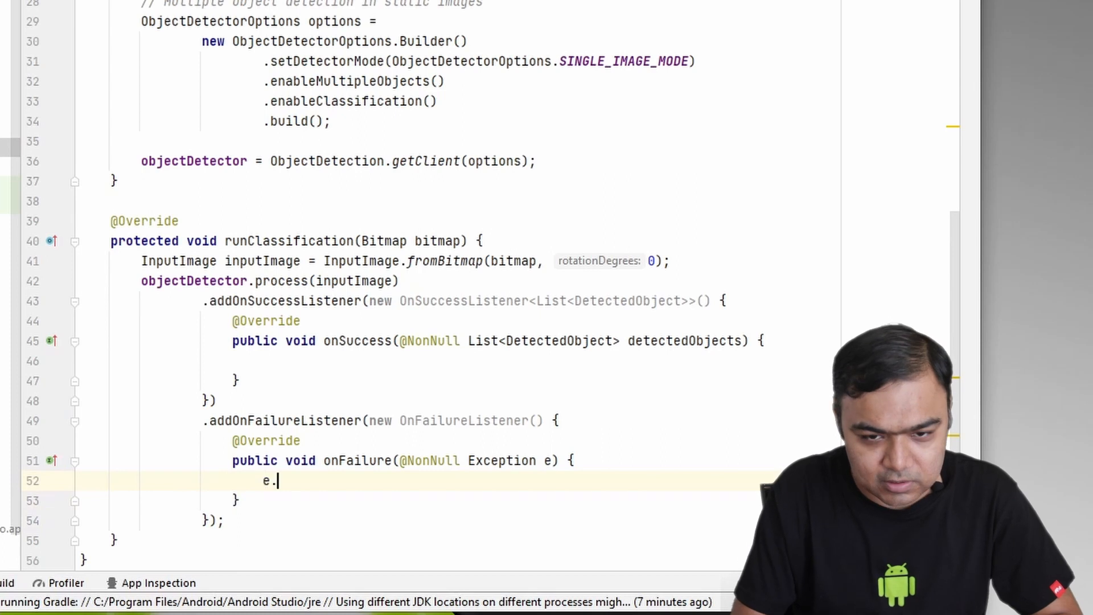
pyautogui.write('printStackTrace();')
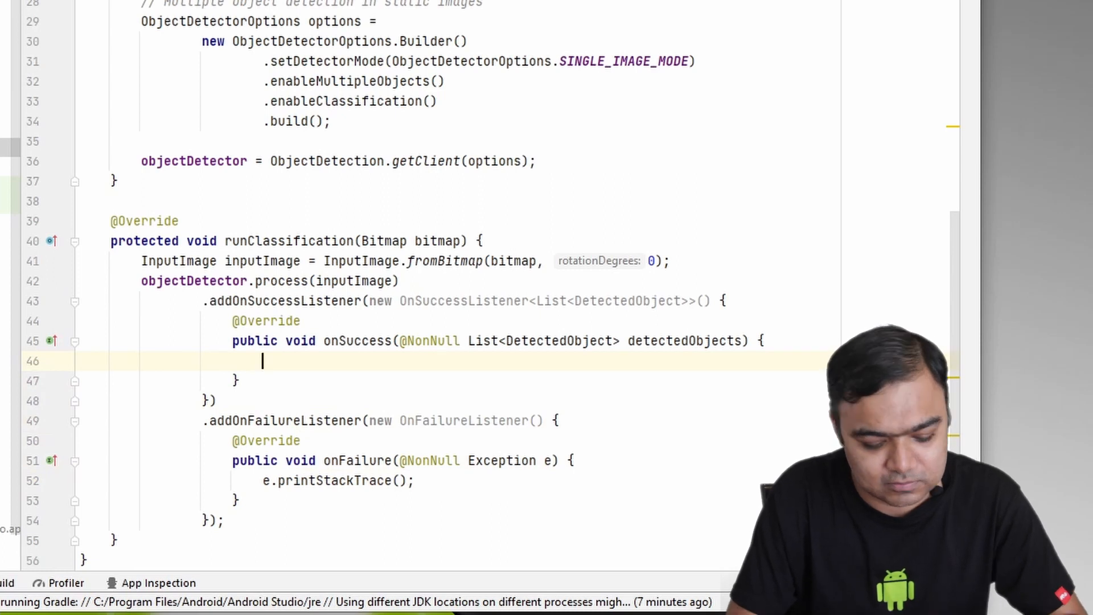
# Step: In onSuccess add if (!detectedObjects.isEmpty()) wrapping a for loop over each DetectedObject
pyautogui.write('f (')
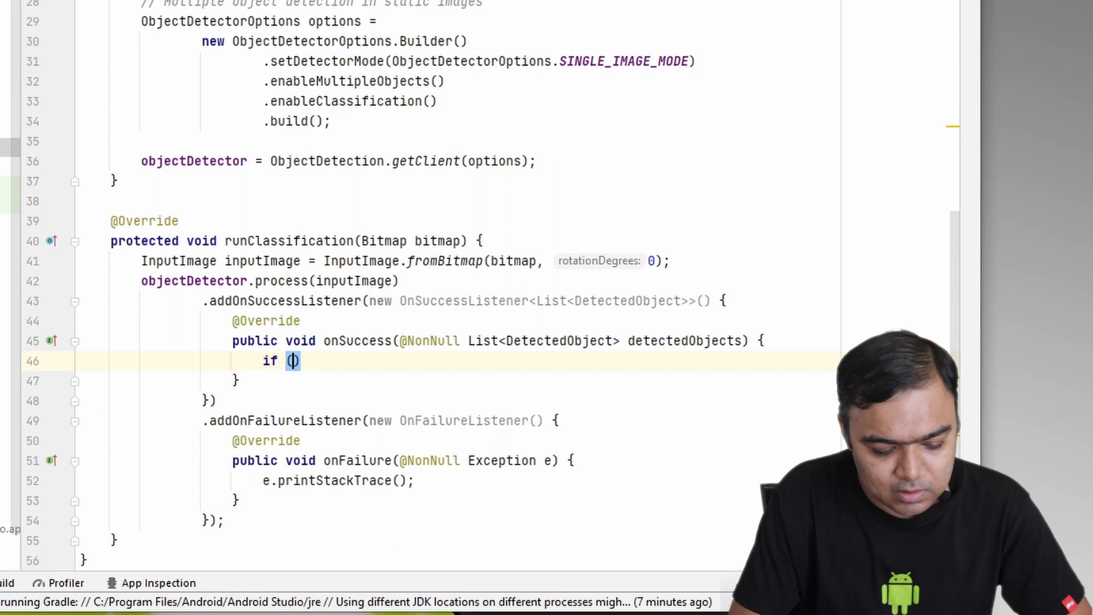
pyautogui.write('!detectedObjects')
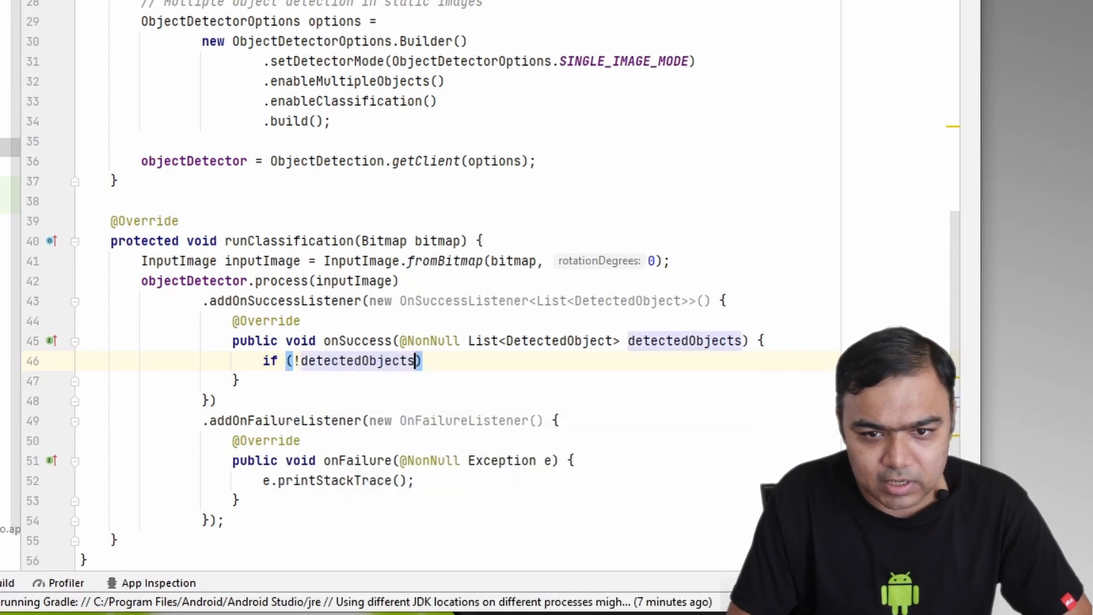
pyautogui.write('.isEmpty())')
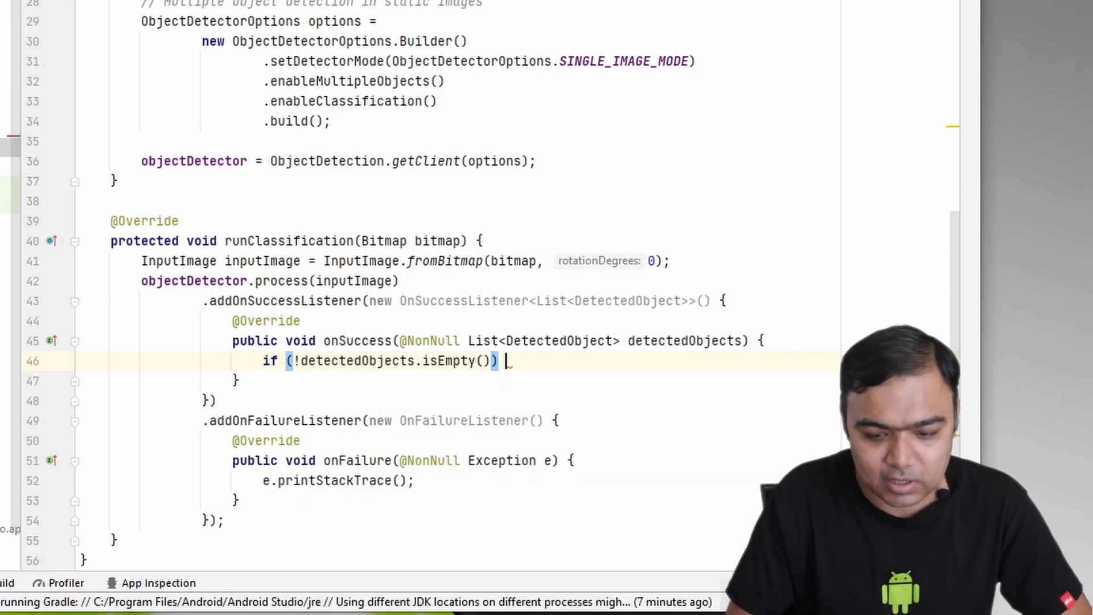
pyautogui.write('for (')
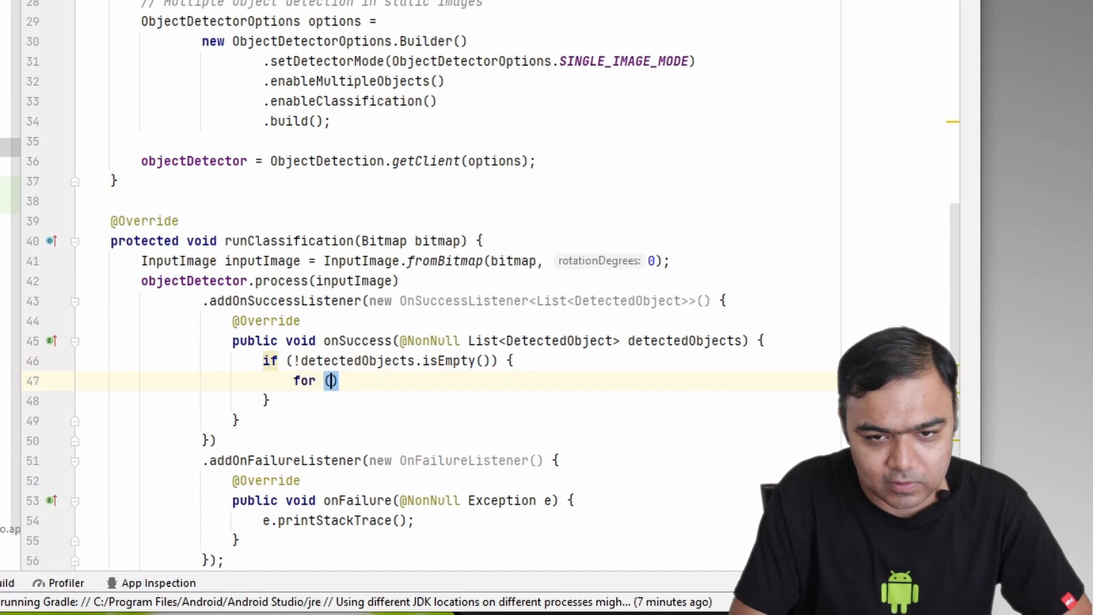
pyautogui.write('DetectedObject o')
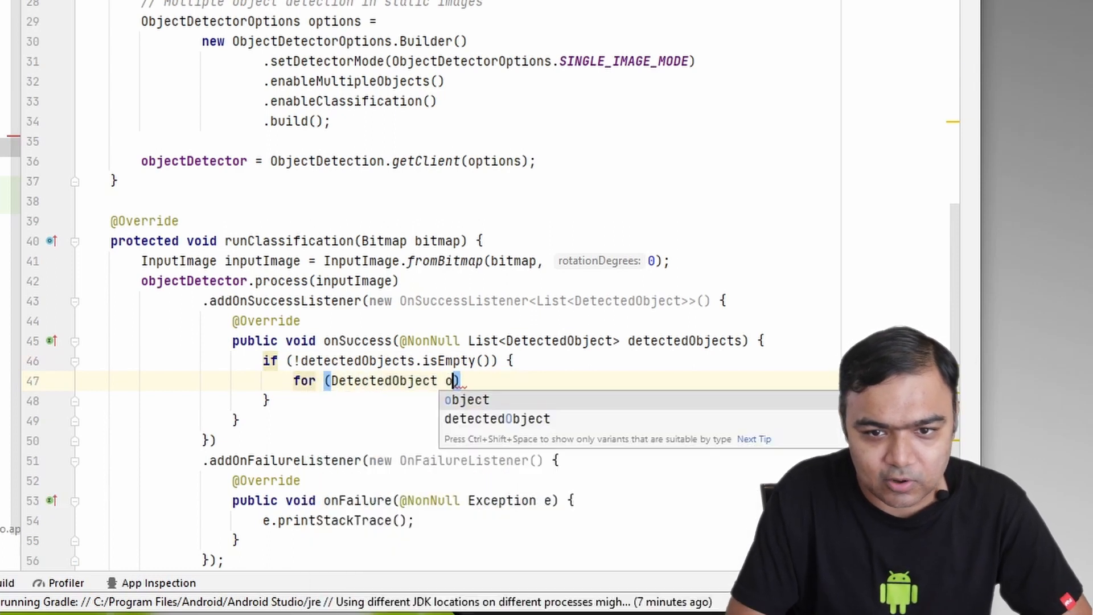
pyautogui.write('bject : detectedObjects')
pyautogui.write('object.')
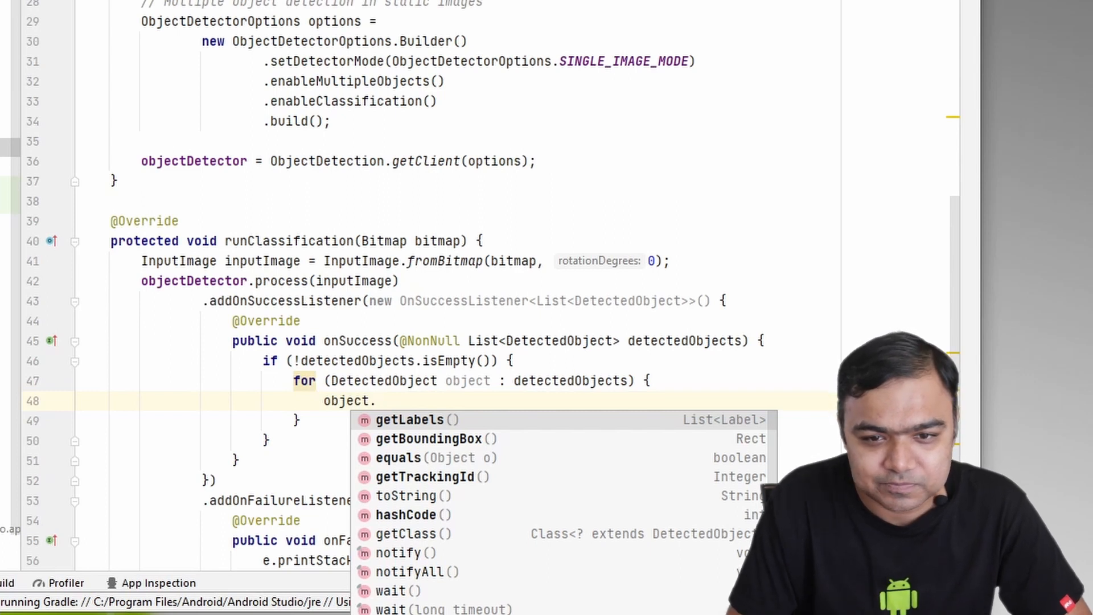
pyautogui.press('Escape')
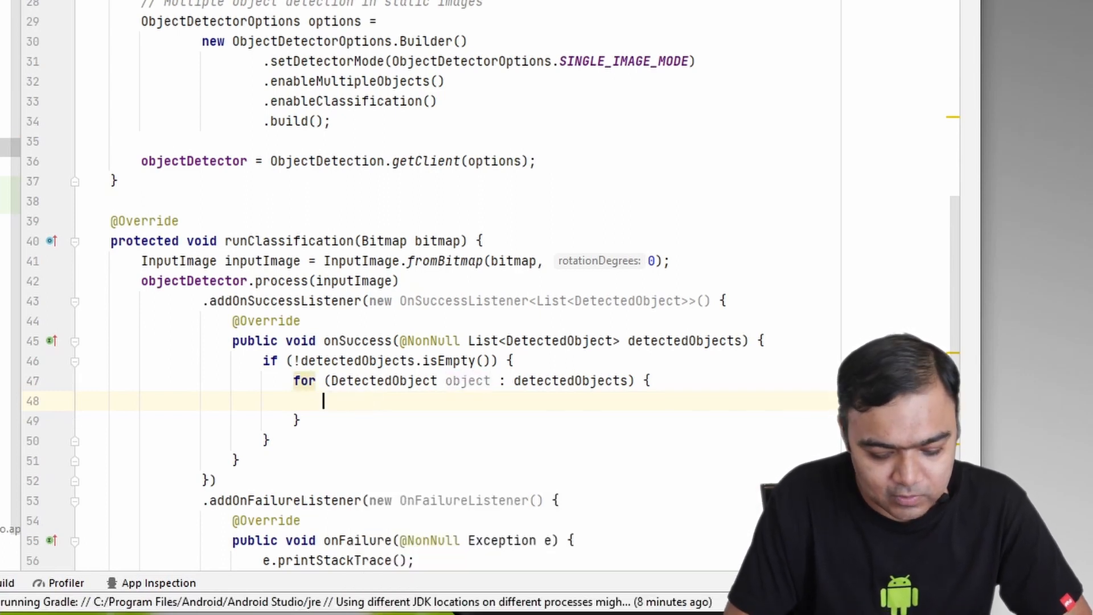
# Step: Inside the loop add if (!object.getLabels().isEmpty()) { }
pyautogui.write('for')
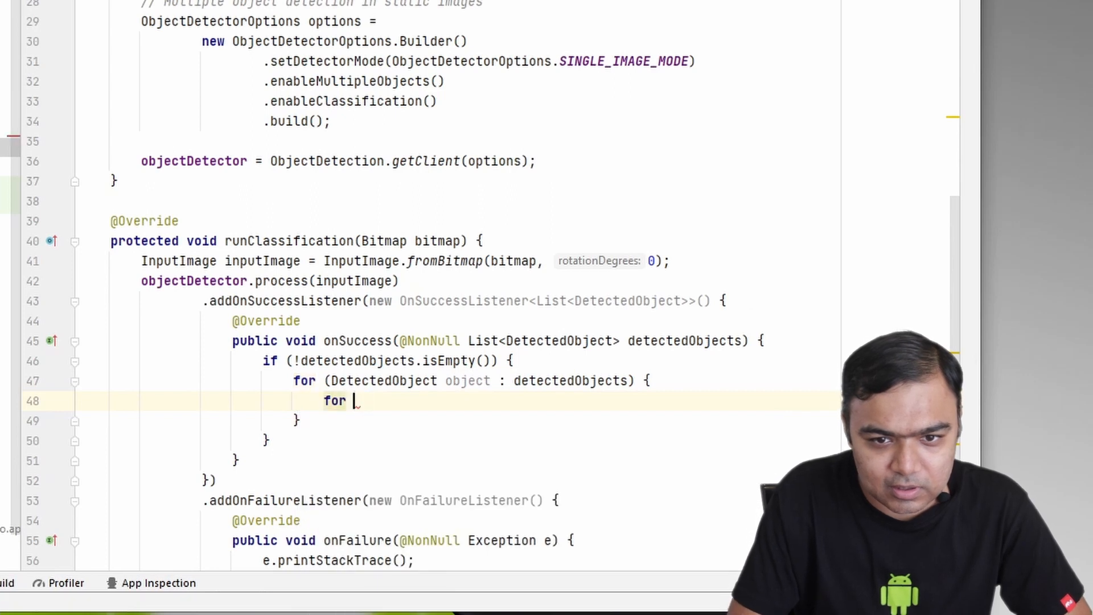
pyautogui.write('if (')
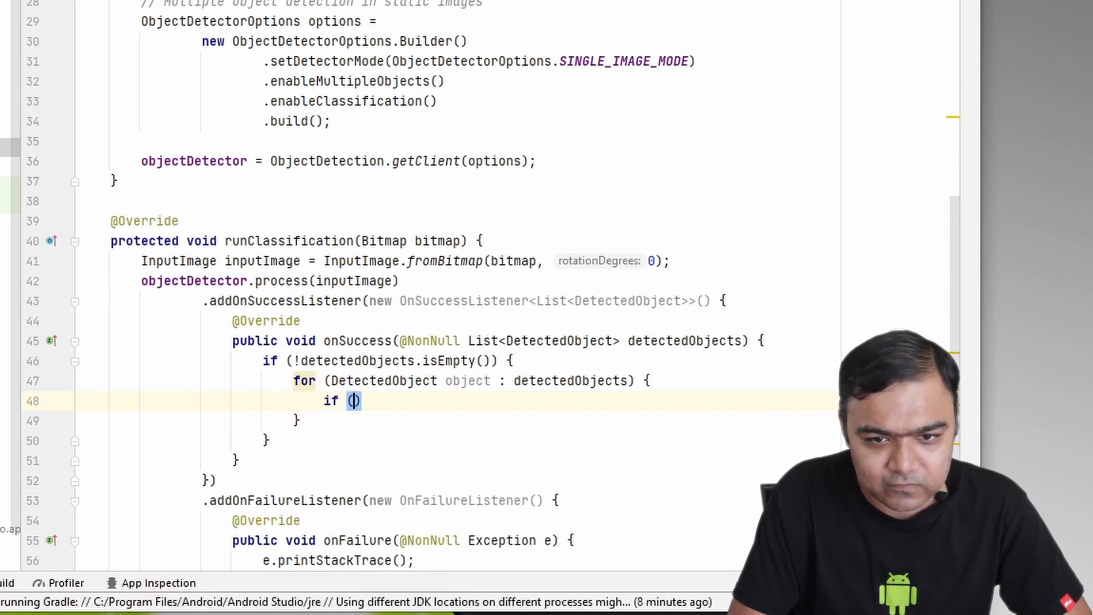
pyautogui.write('labe')
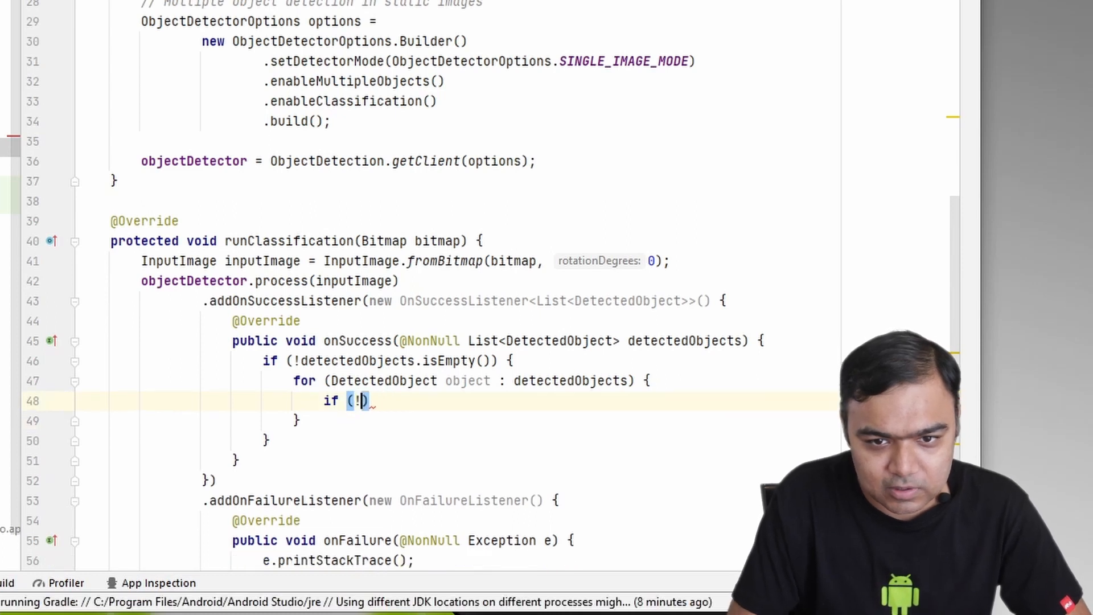
pyautogui.write('object')
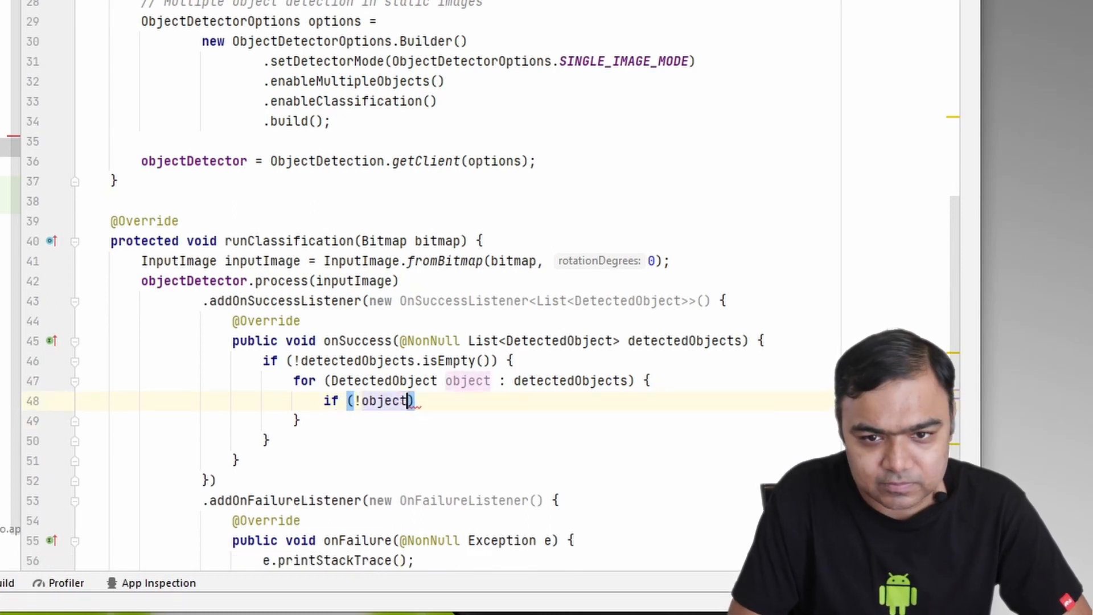
pyautogui.write('.getLabels()')
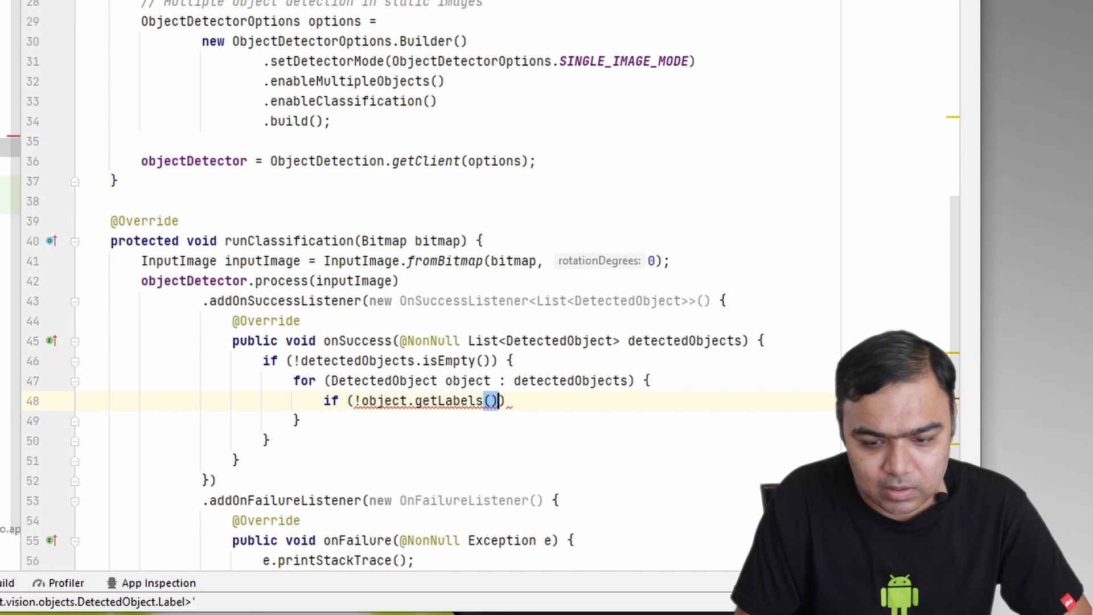
pyautogui.write('.')
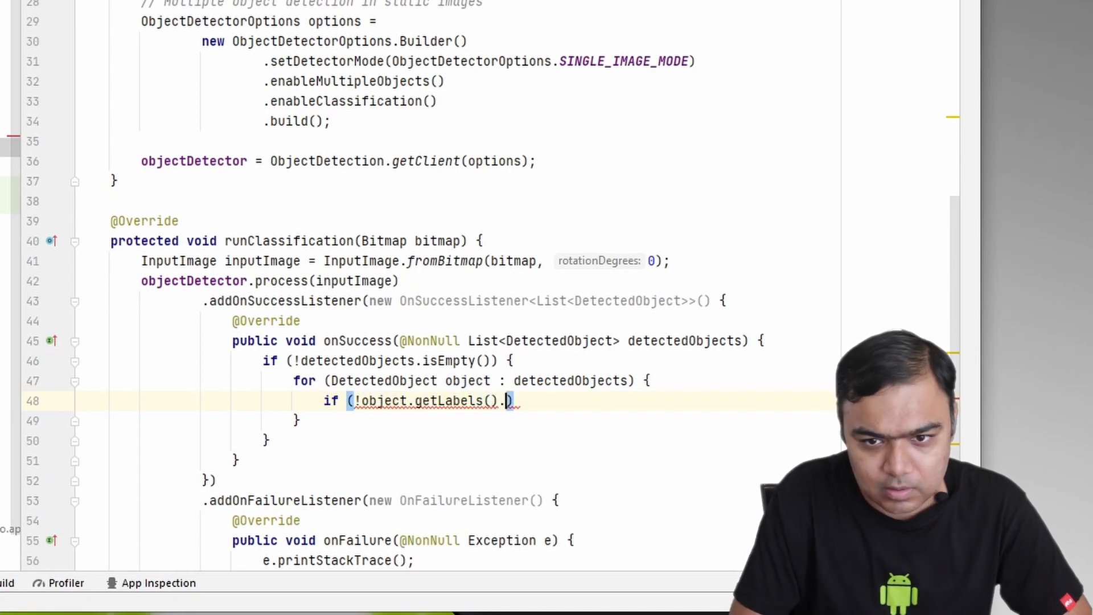
pyautogui.write('isEmpty()) {')
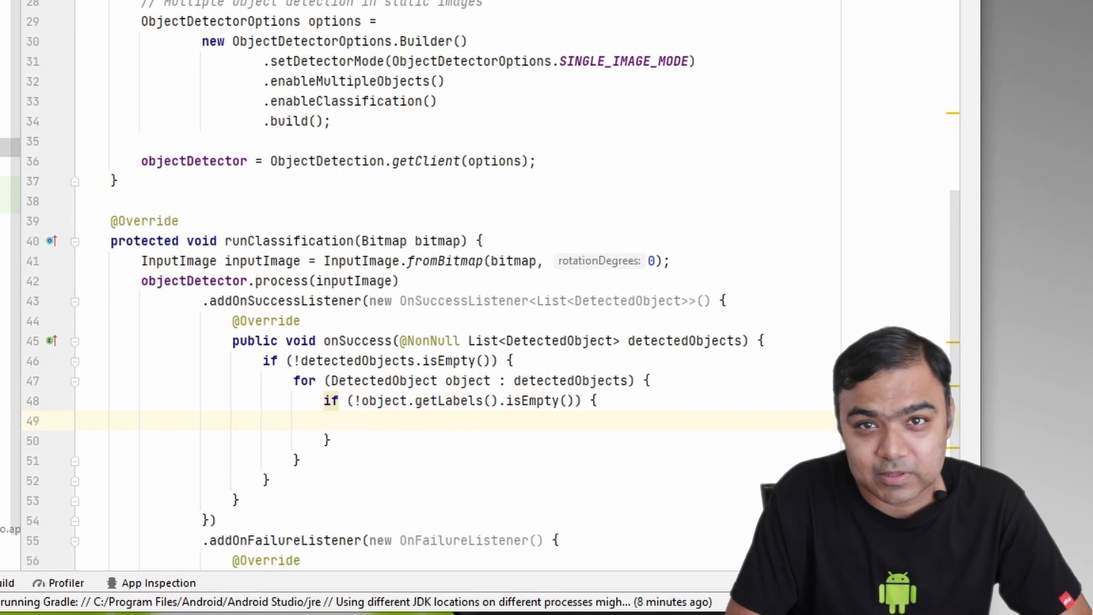
pyautogui.write('fo')
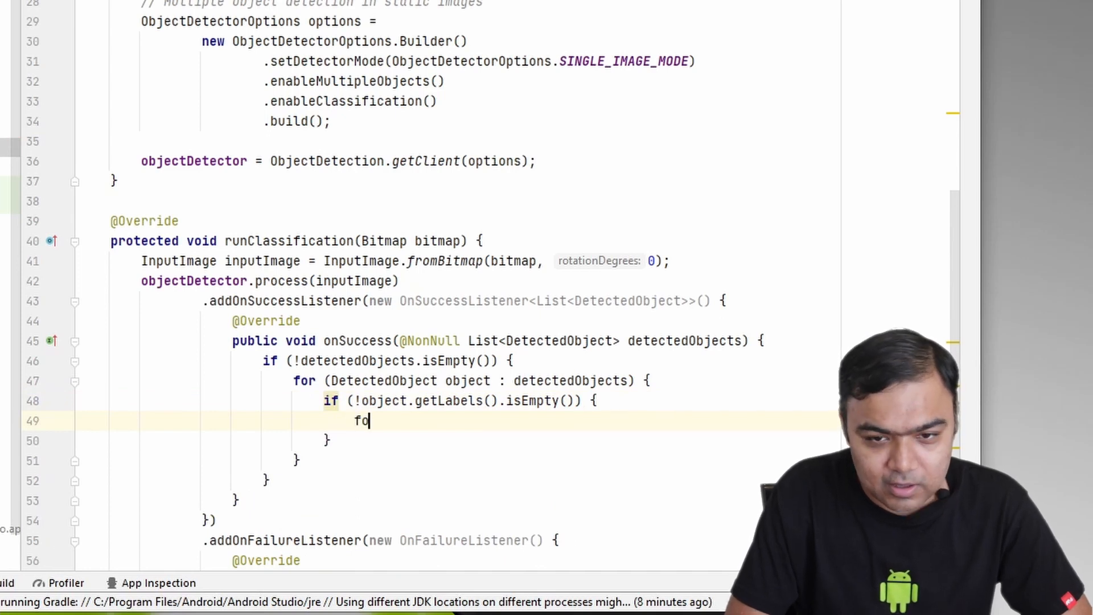
pyautogui.press('Backspace')
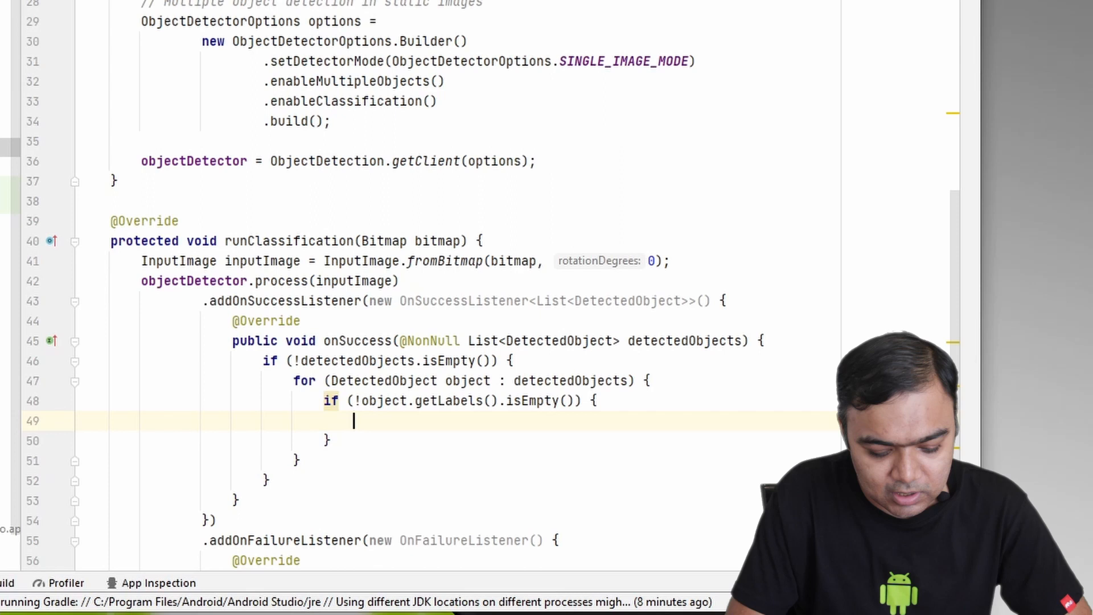
# Step: Store object.getLabels().get(0).getText() in a String label
pyautogui.write('String label =')
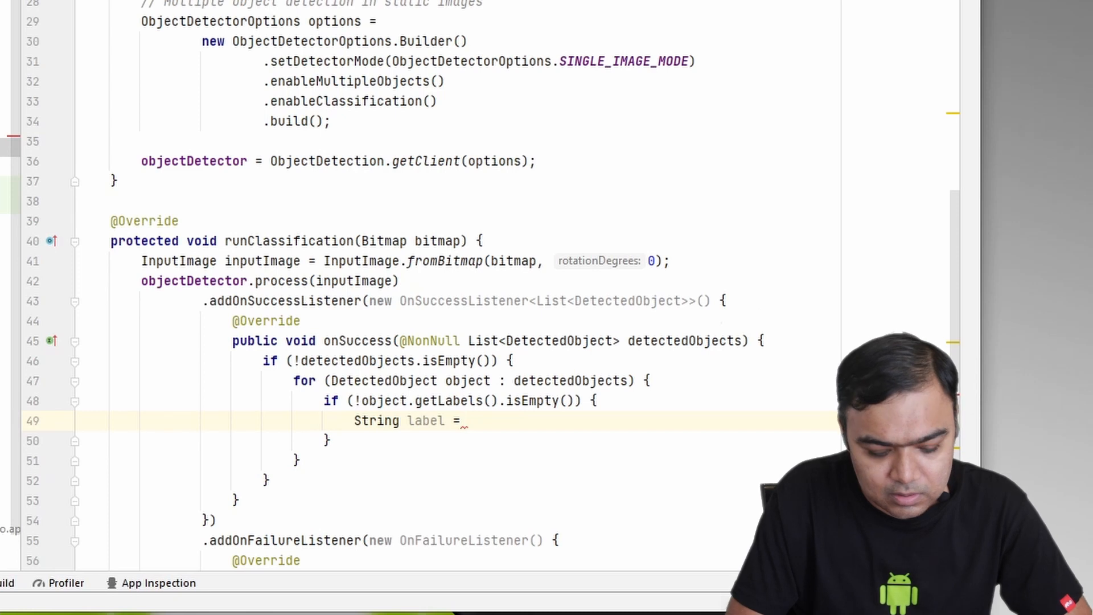
pyautogui.write('object.')
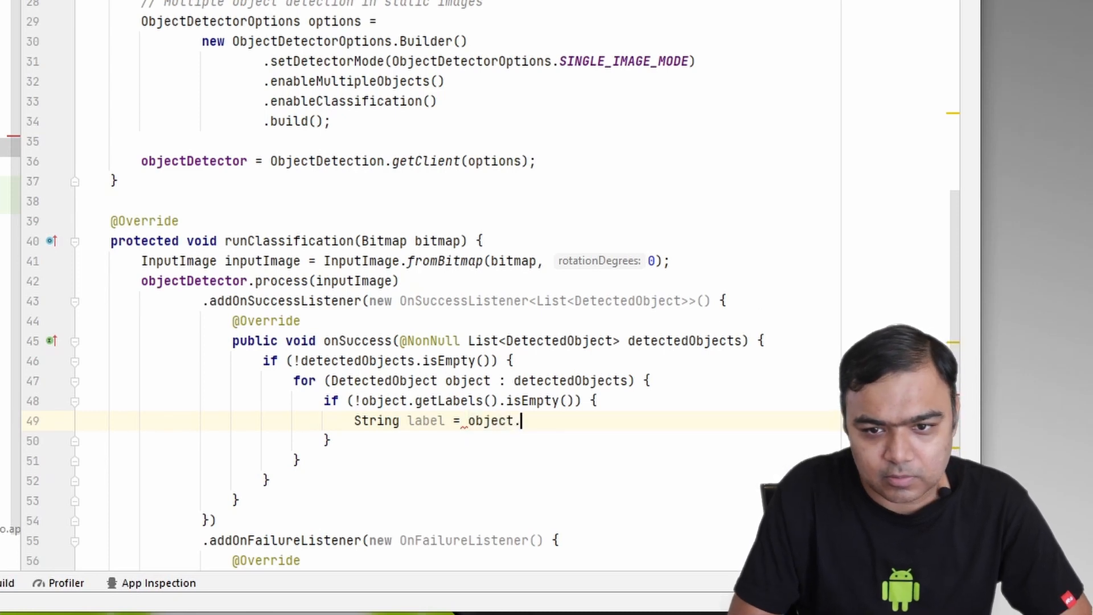
pyautogui.write('getLabels().get(0).getText();')
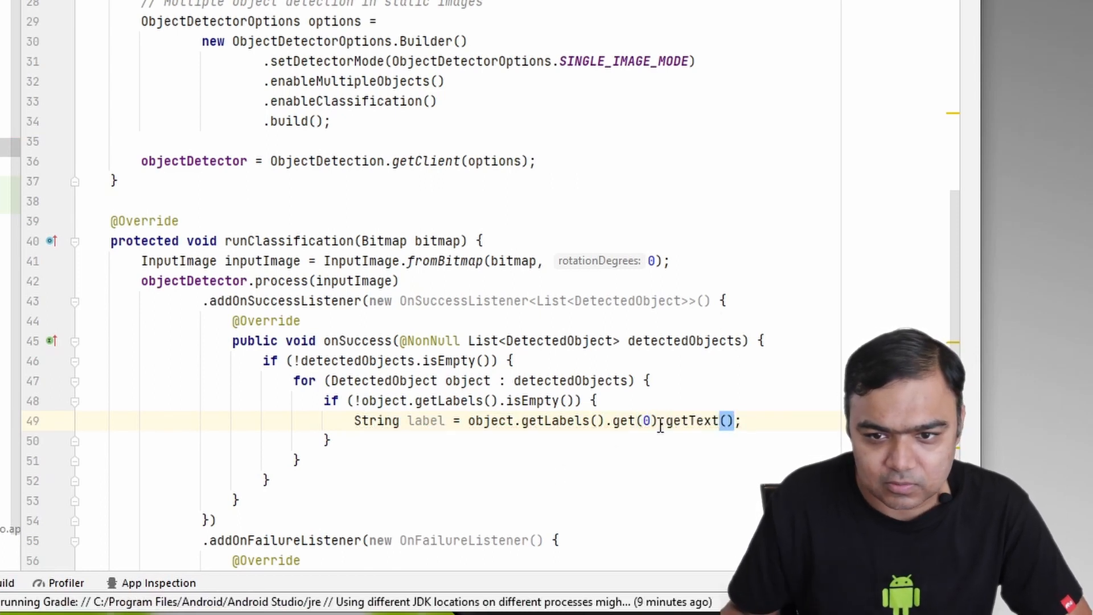
pyautogui.doubleClick(693, 420)
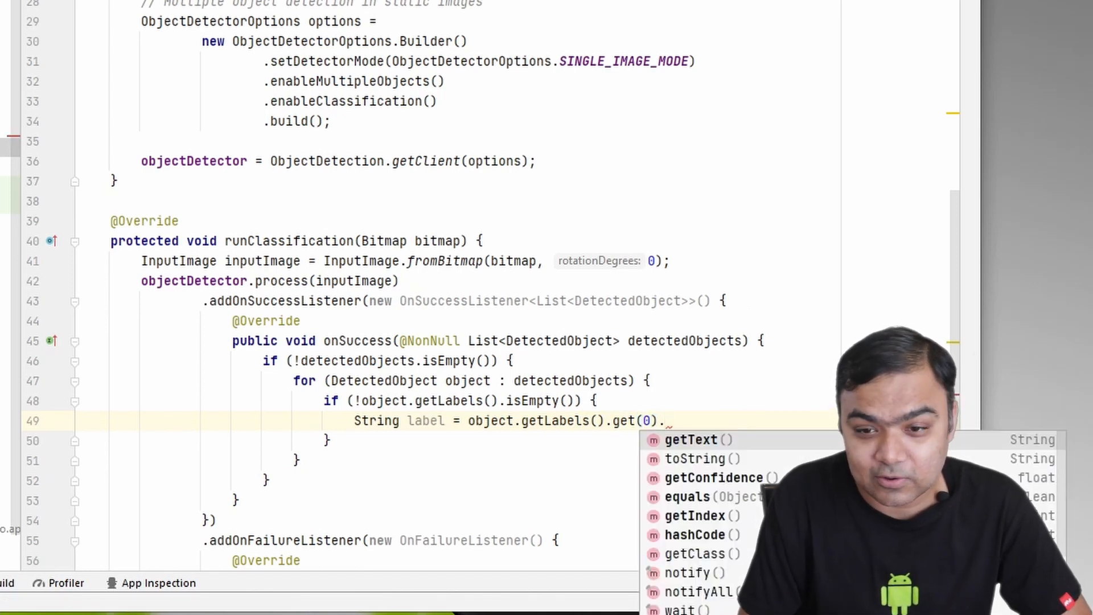
pyautogui.click(690, 440)
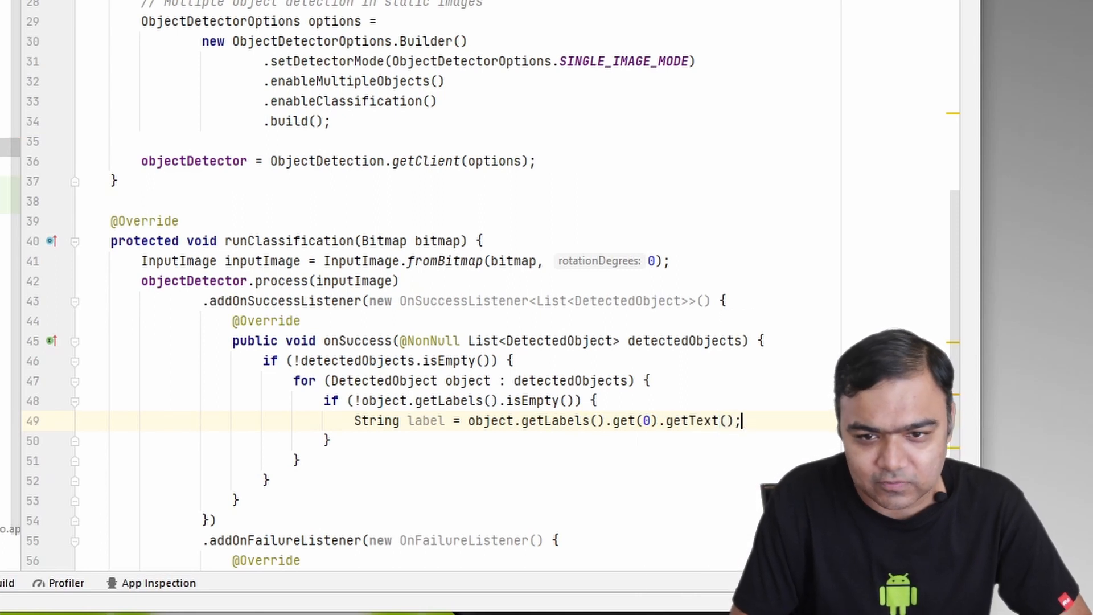
# Step: Log.d("ObjectDetection", "Object detected: " + label) for each labelled object
pyautogui.write('Log.d("ObjectDetection')
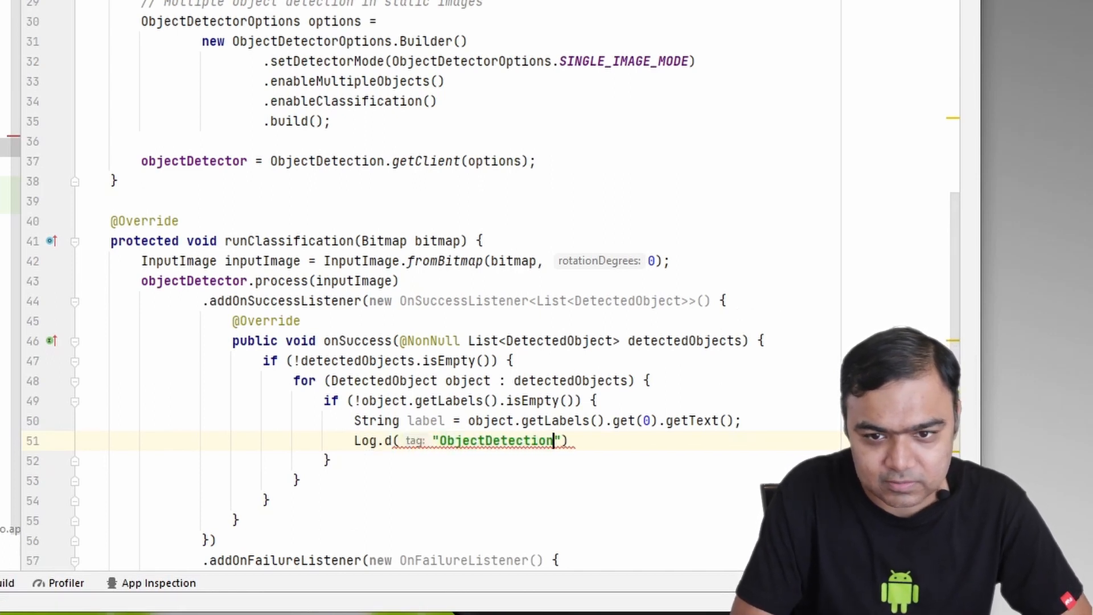
pyautogui.write(',')
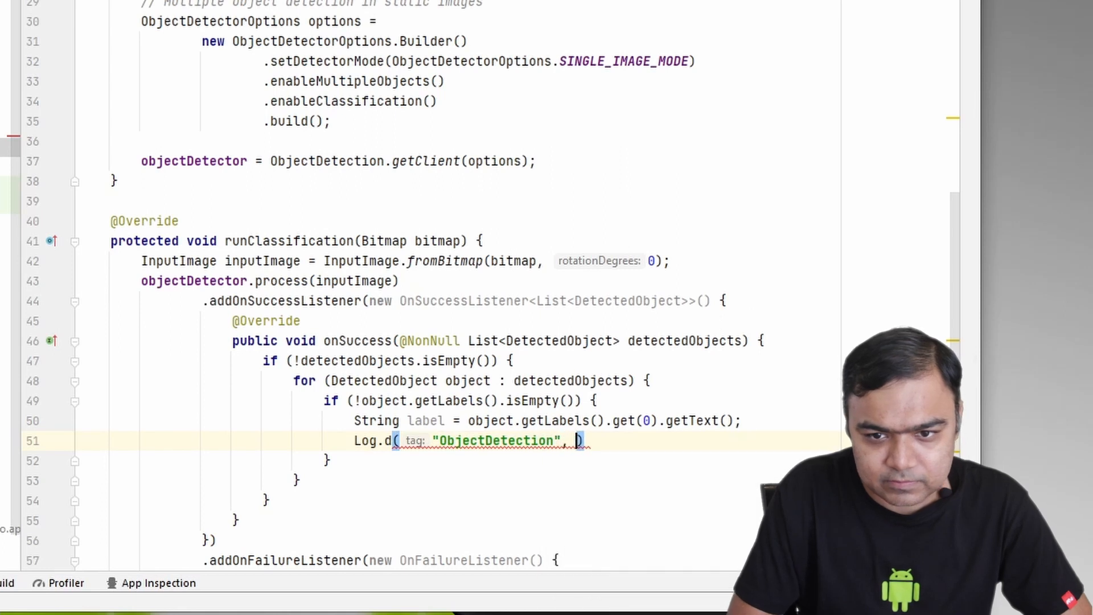
pyautogui.write('Object"')
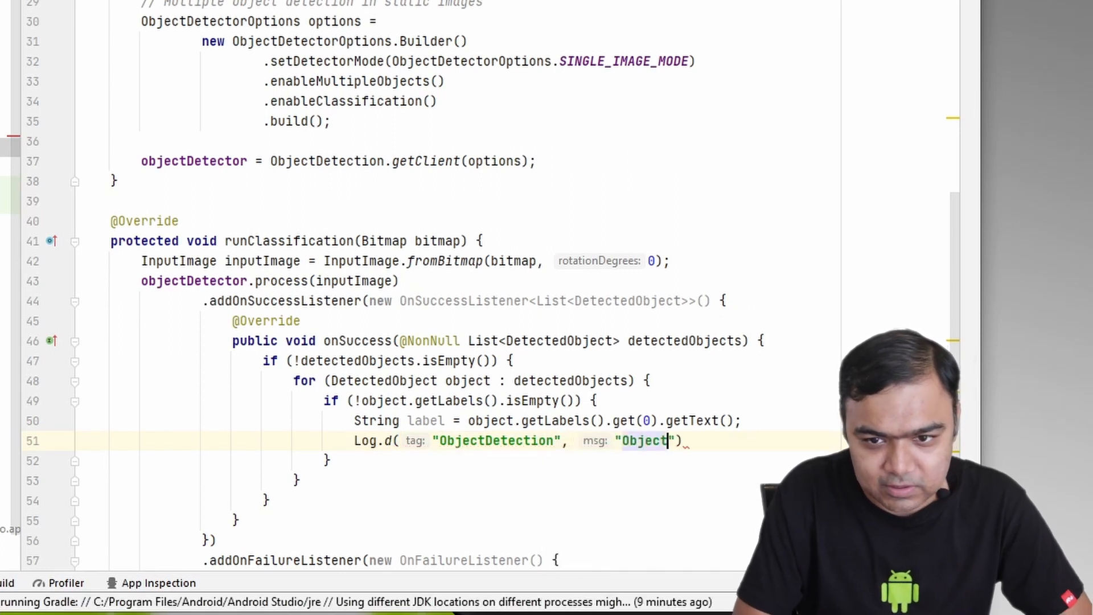
pyautogui.write('detected:')
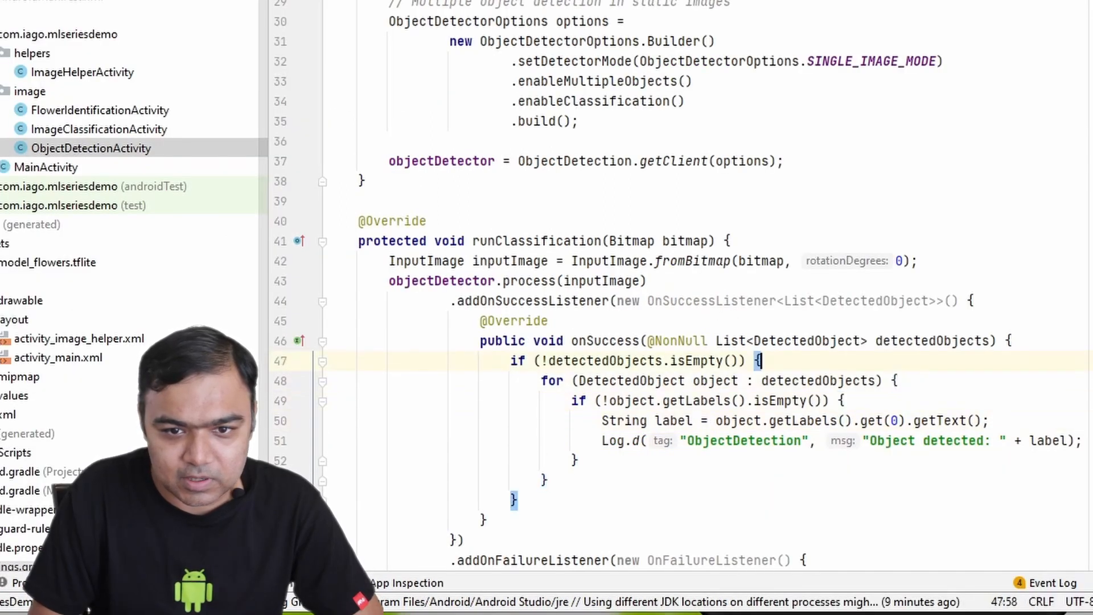
# Step: Collect each detected label into a StringBuilder, appending a newline after every entry
pyautogui.write('StringBuilder builder')
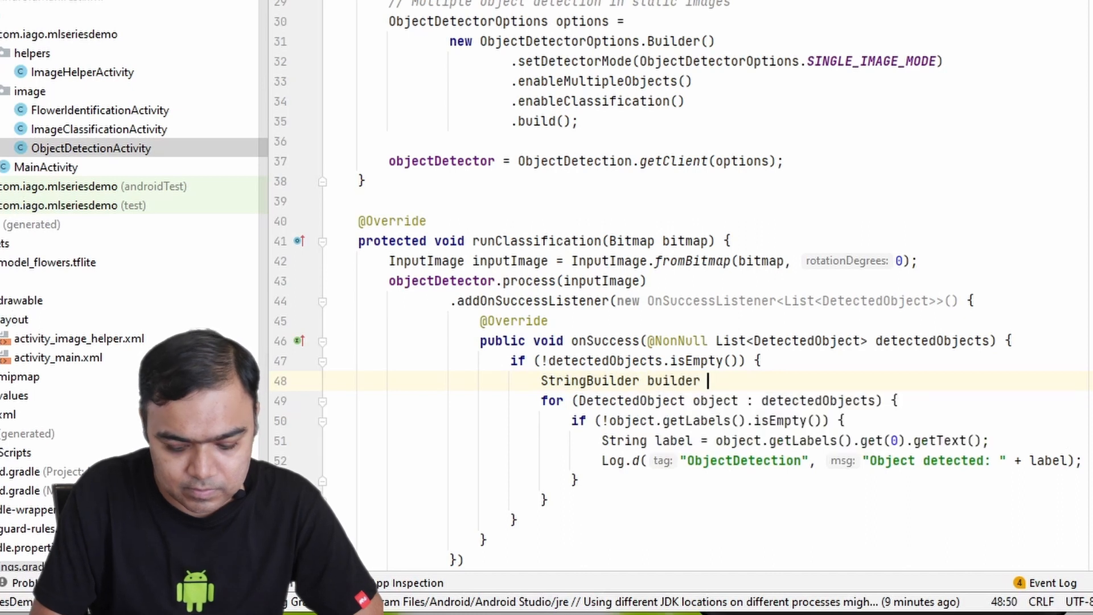
pyautogui.write('= new StringBuilder();')
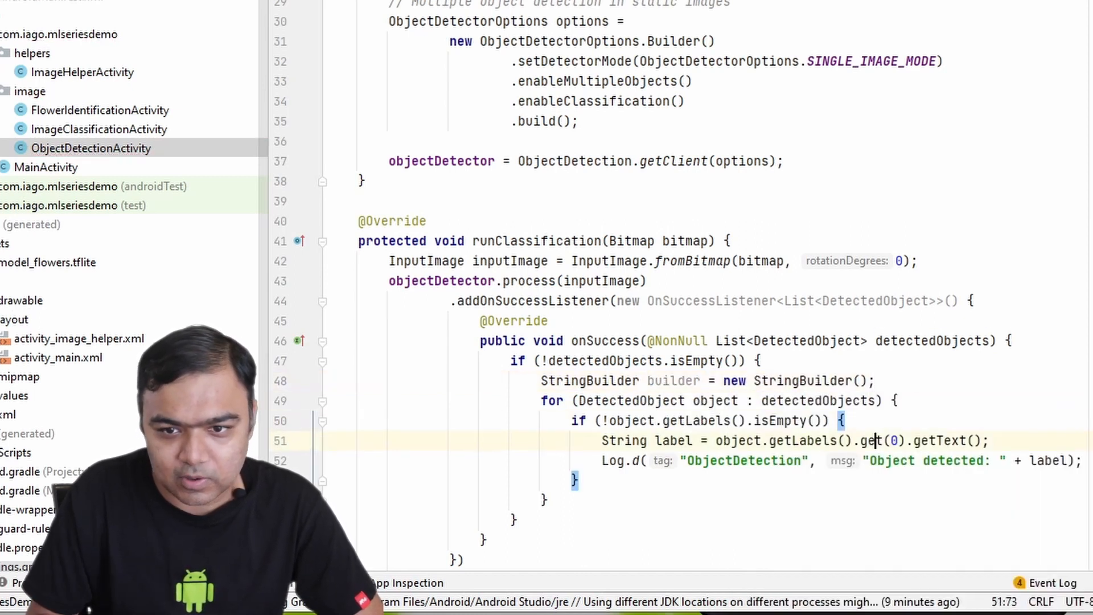
pyautogui.write('str')
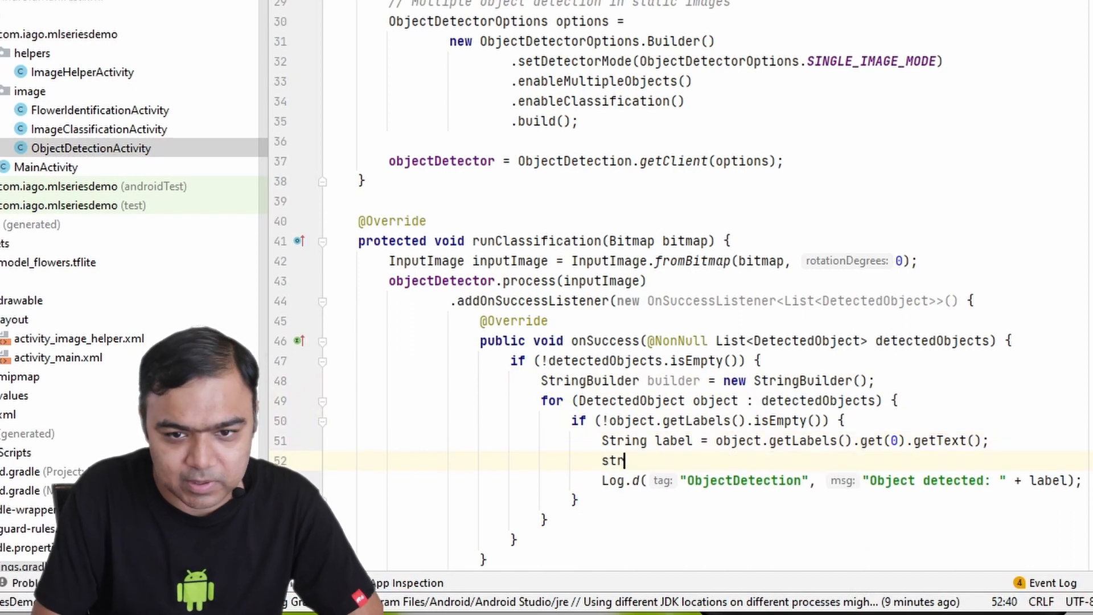
pyautogui.write('ingB')
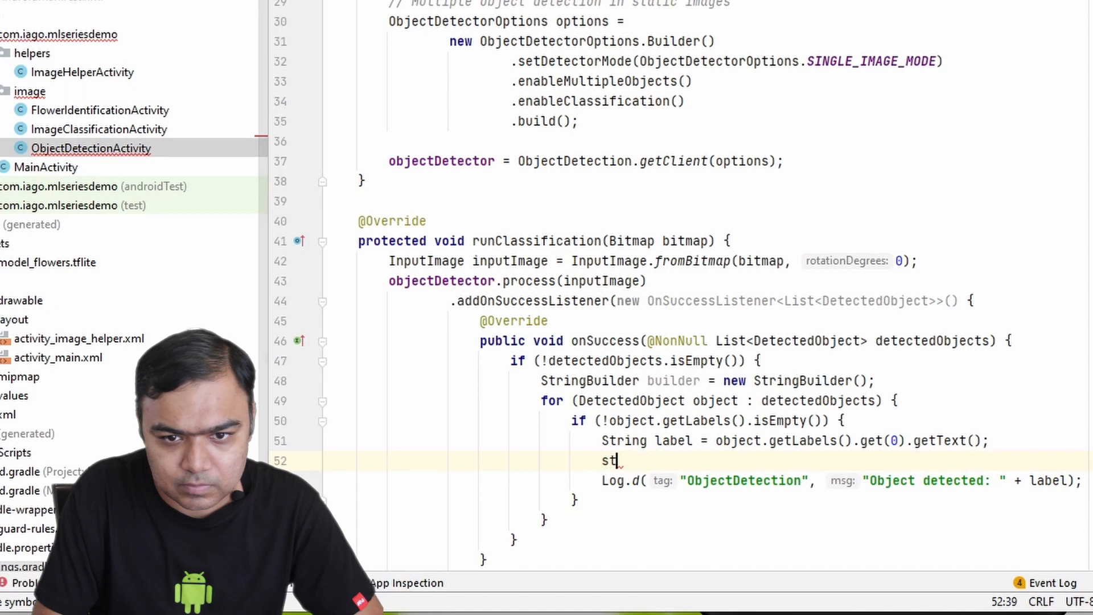
pyautogui.write('builder.ad')
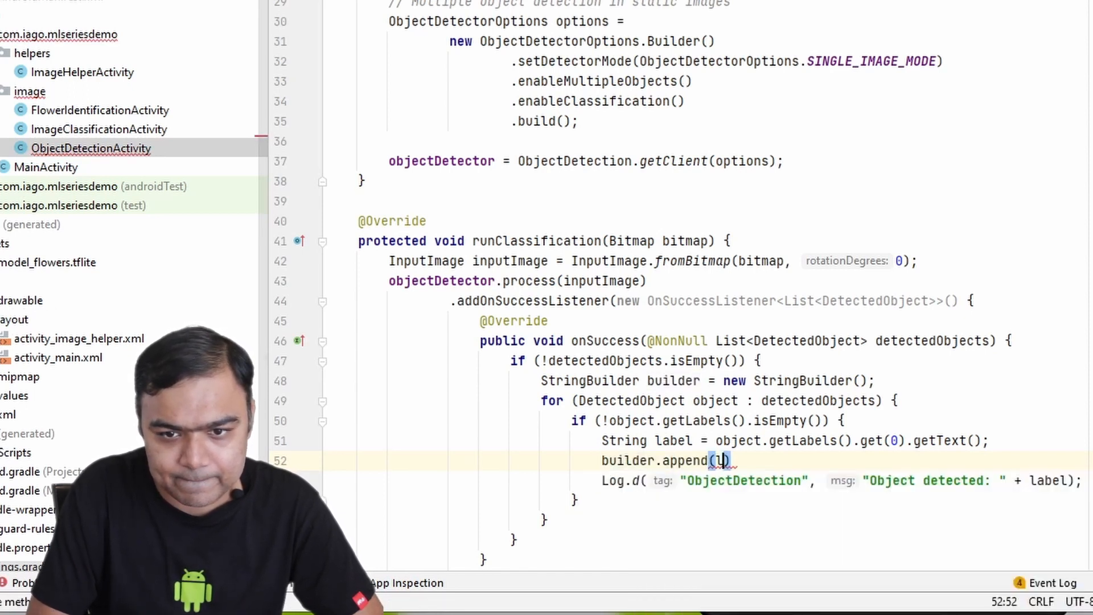
pyautogui.write('label).')
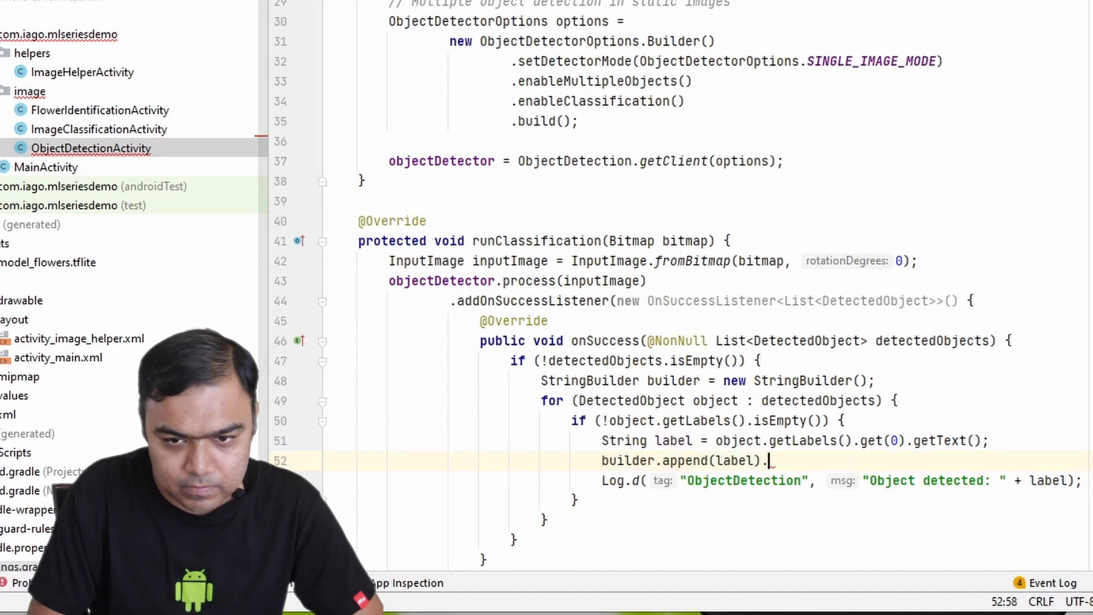
pyautogui.write('.append("")')
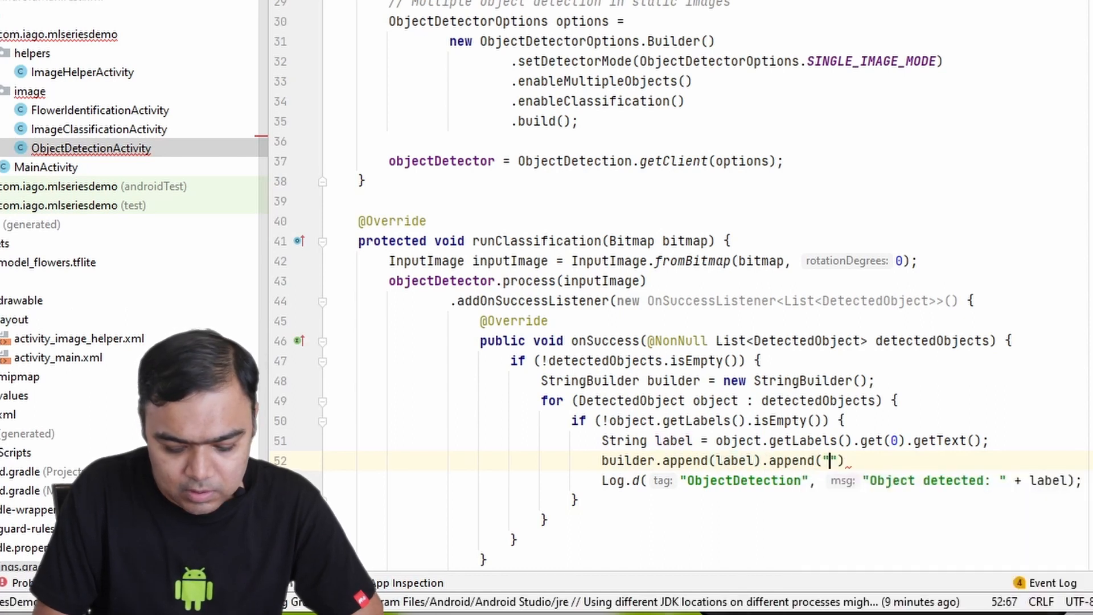
pyautogui.write('\\n')
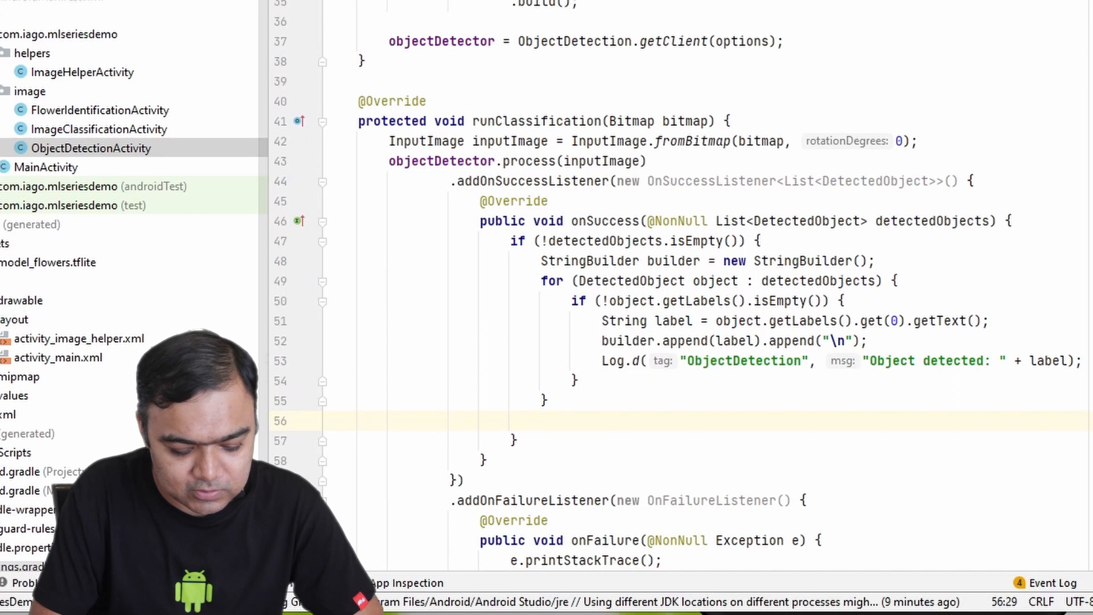
# Step: Set the output text to builder.toString(), with an else branch showing "Could not detect"
pyautogui.write('get')
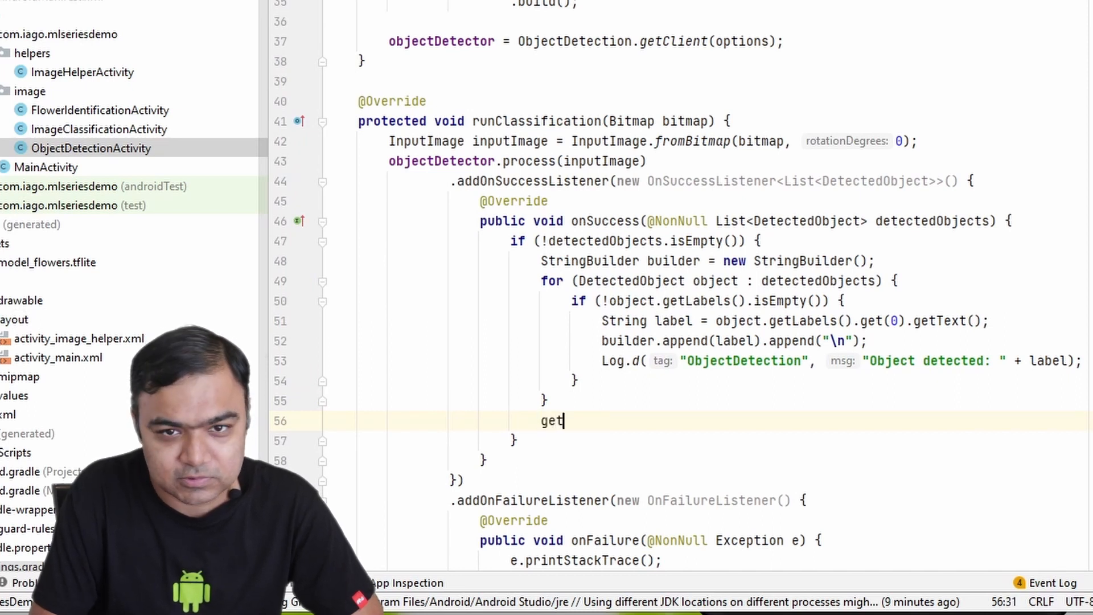
pyautogui.write('OutputTextView()')
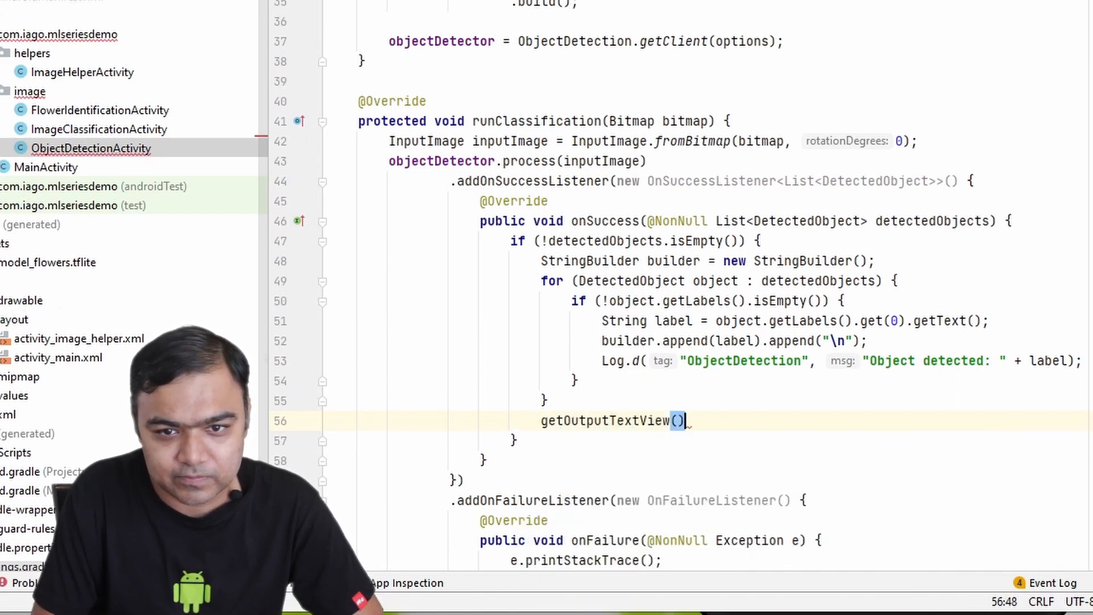
pyautogui.write('.setText();')
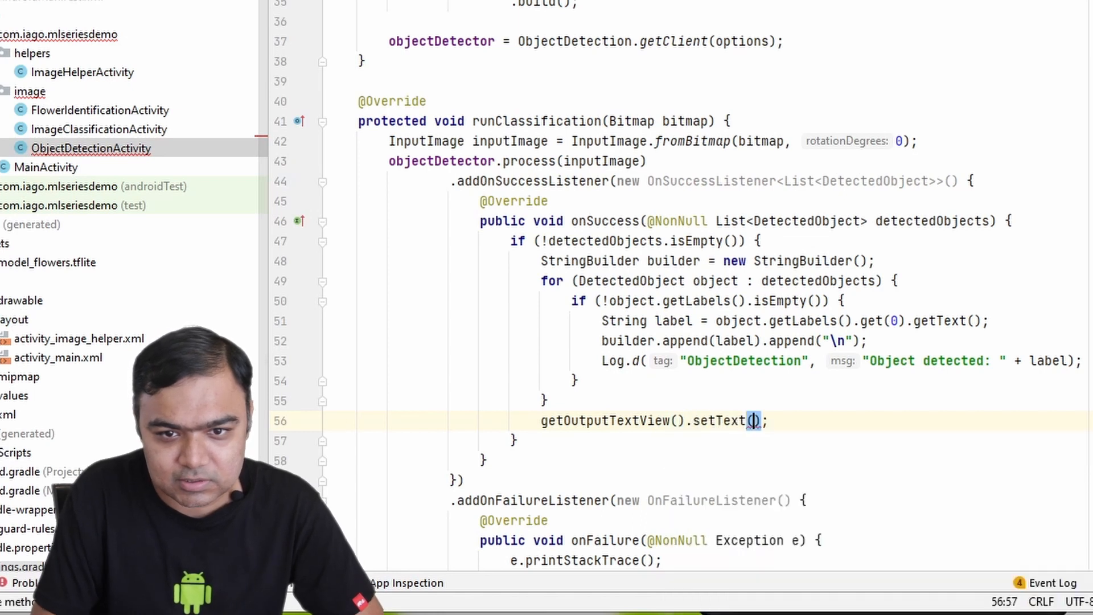
pyautogui.write('builder.toString()')
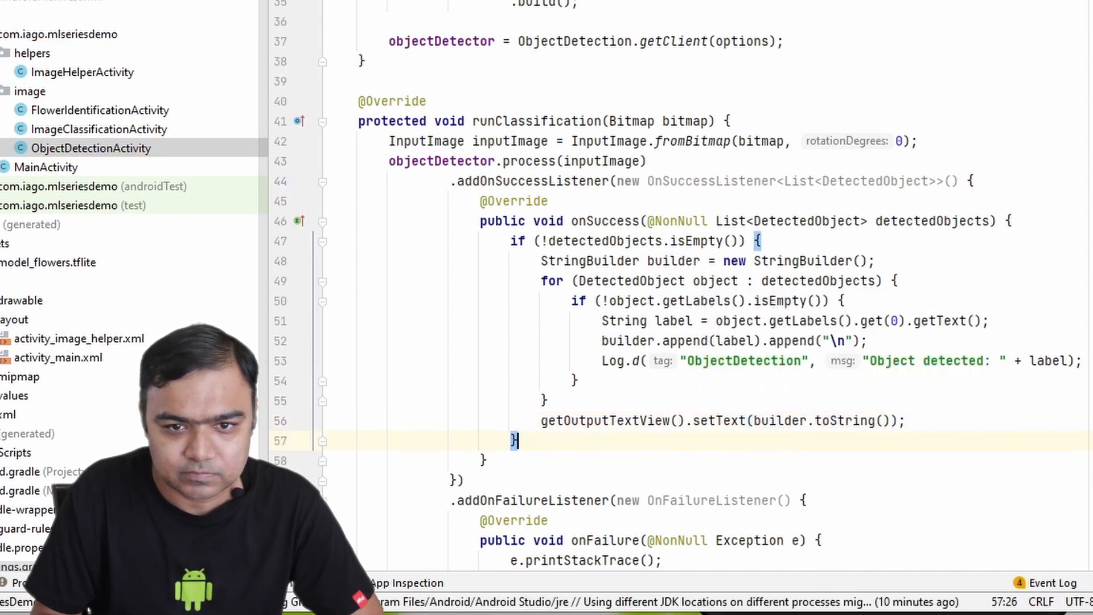
pyautogui.write('else {')
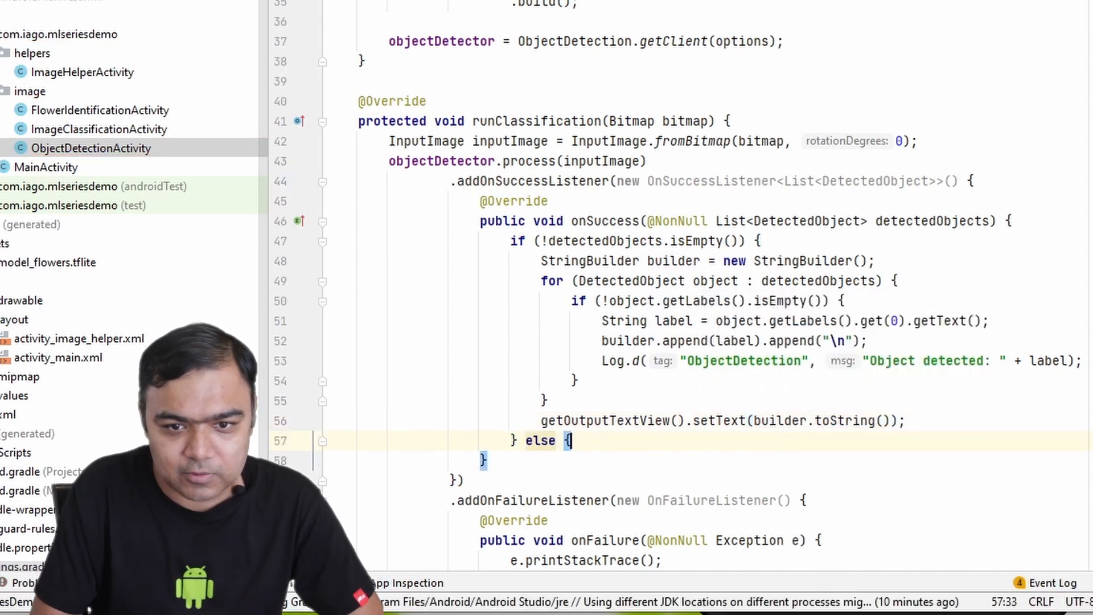
pyautogui.press('enter')
pyautogui.write('getOutputTextView().setText(builder.toString());')
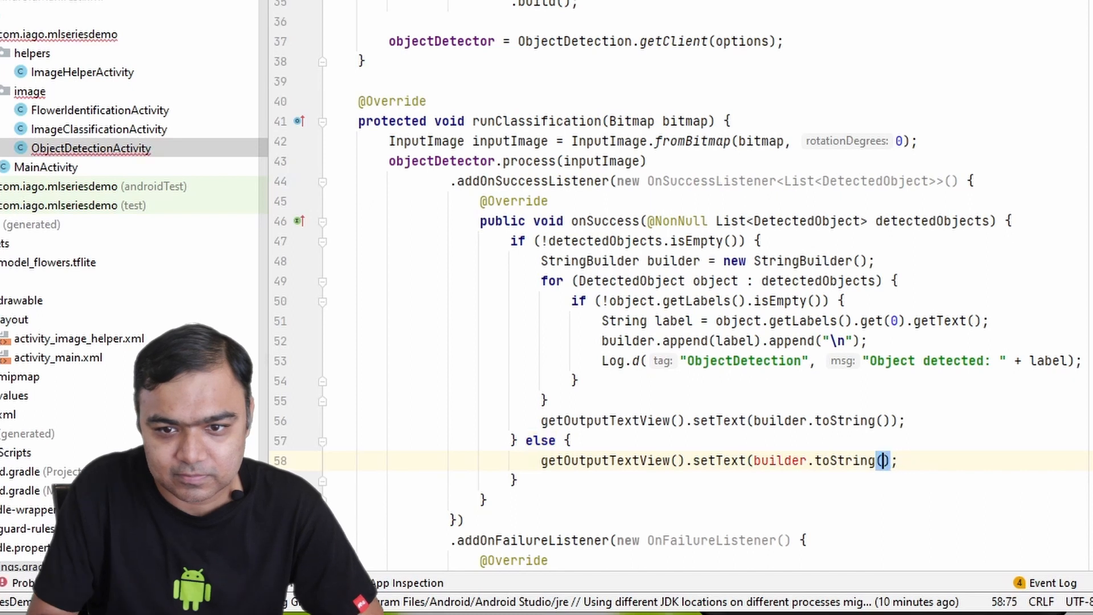
pyautogui.press('Backspace')
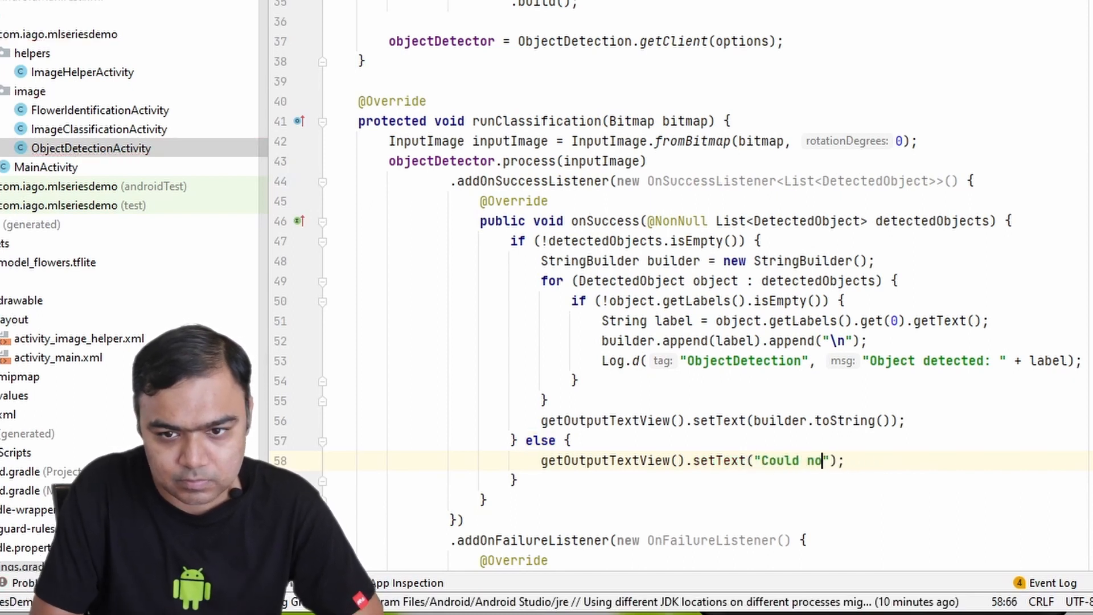
pyautogui.write('t detect')
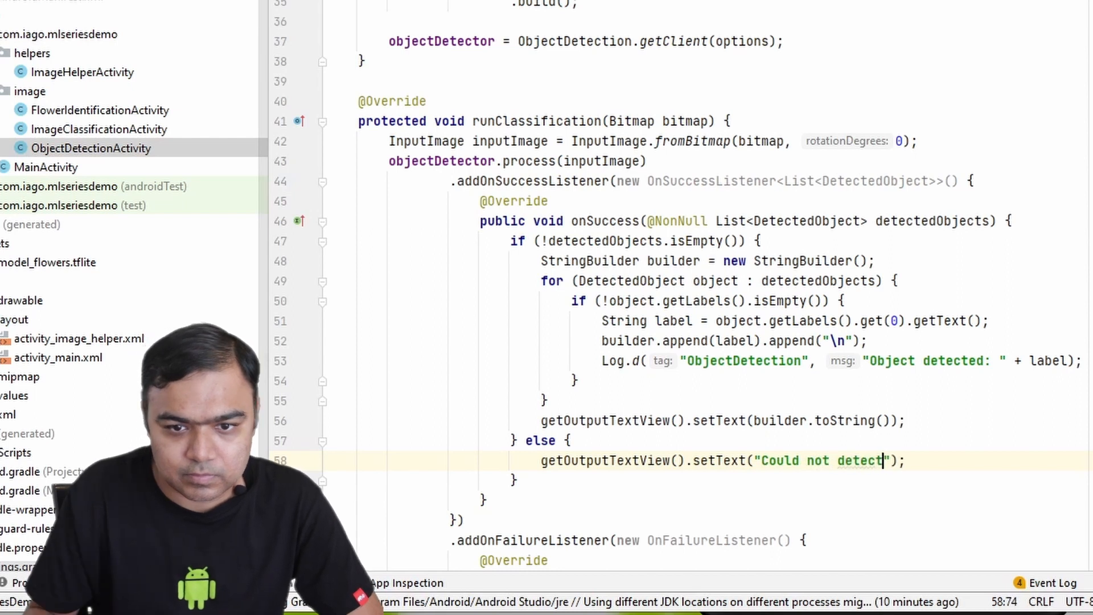
pyautogui.scroll(-3)
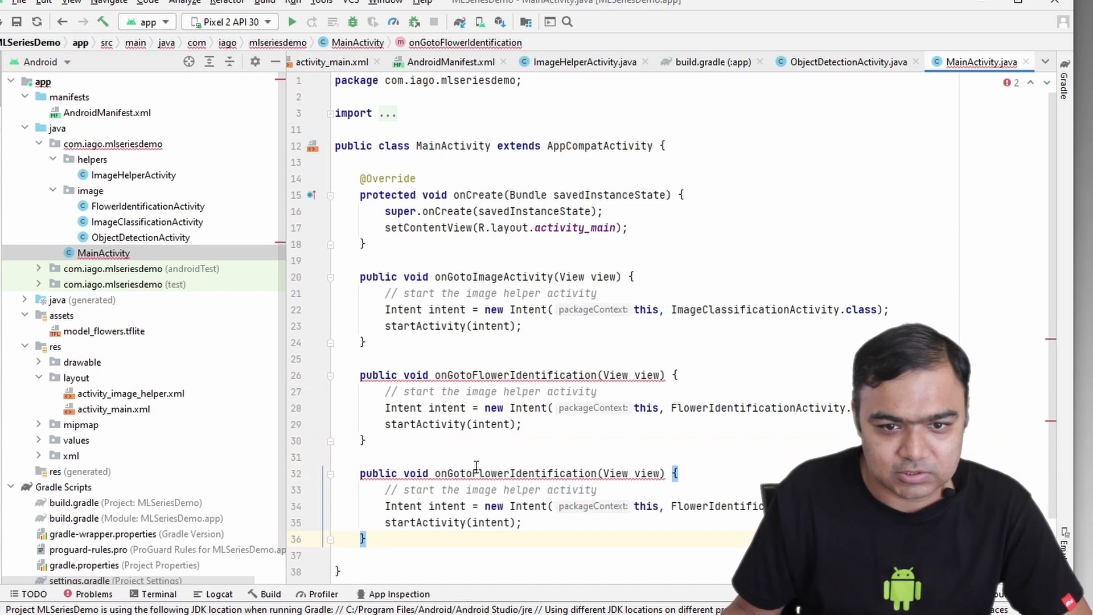
# Step: Rename the duplicated onGotoFlowerIdentification method to onGotoObjectDetection
pyautogui.doubleClick(533, 474)
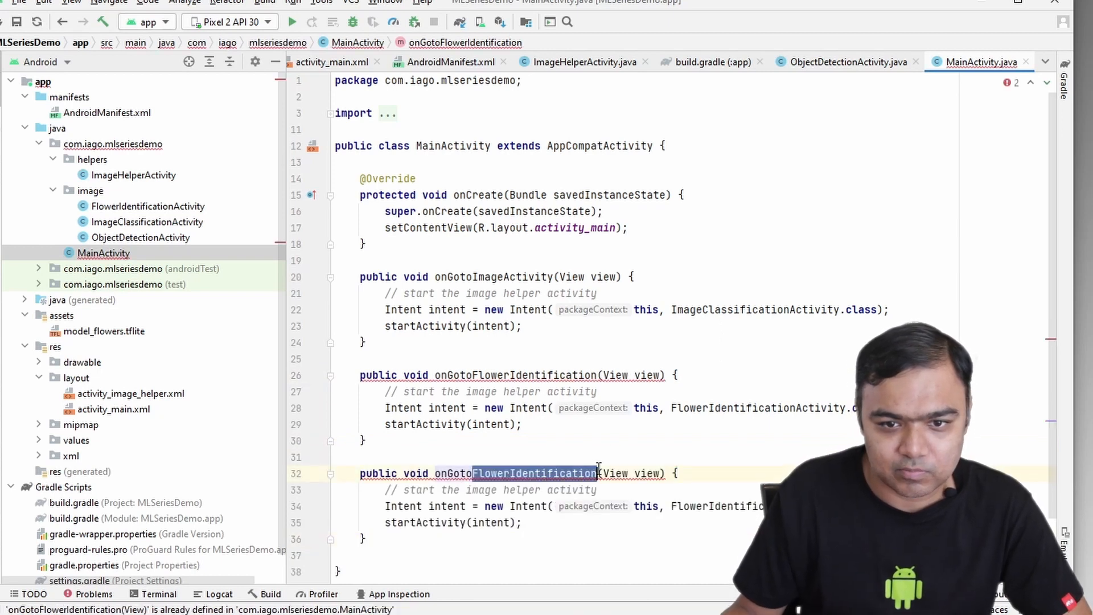
pyautogui.write('onGotoObjectD')
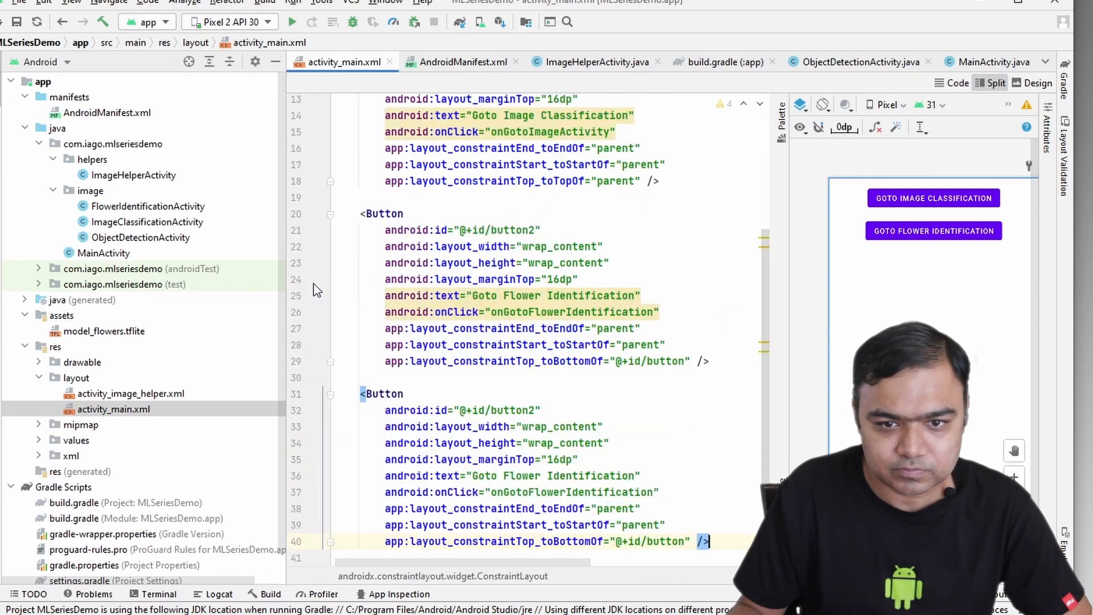
# Step: Make the copied button button3, text "Goto Object Detection", onClick onGotoObjectDetection, below button2
pyautogui.click(529, 410)
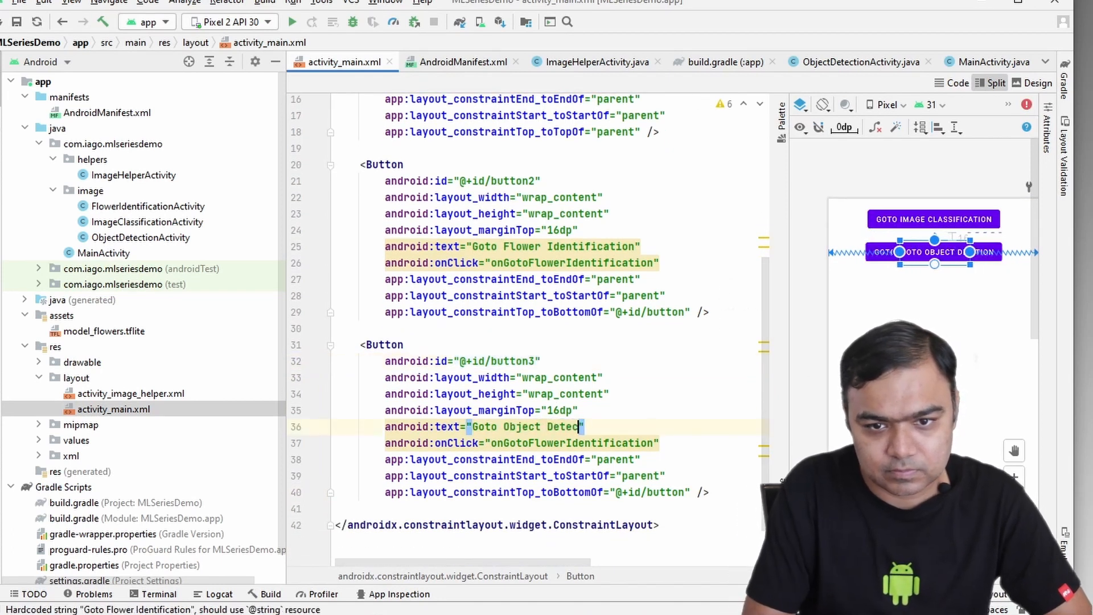
pyautogui.write('tion')
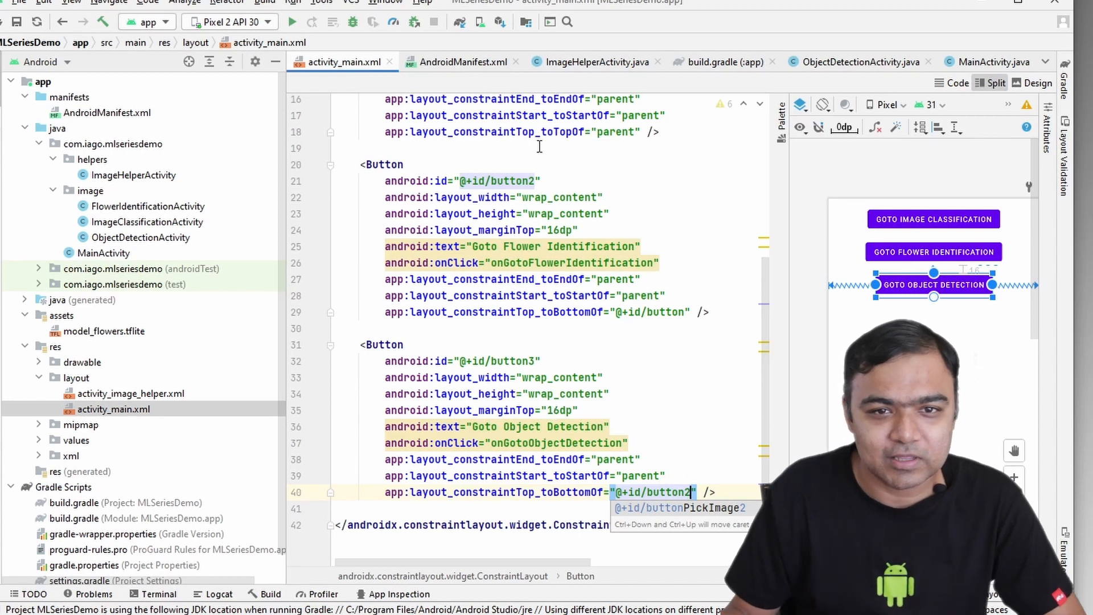
pyautogui.click(463, 62)
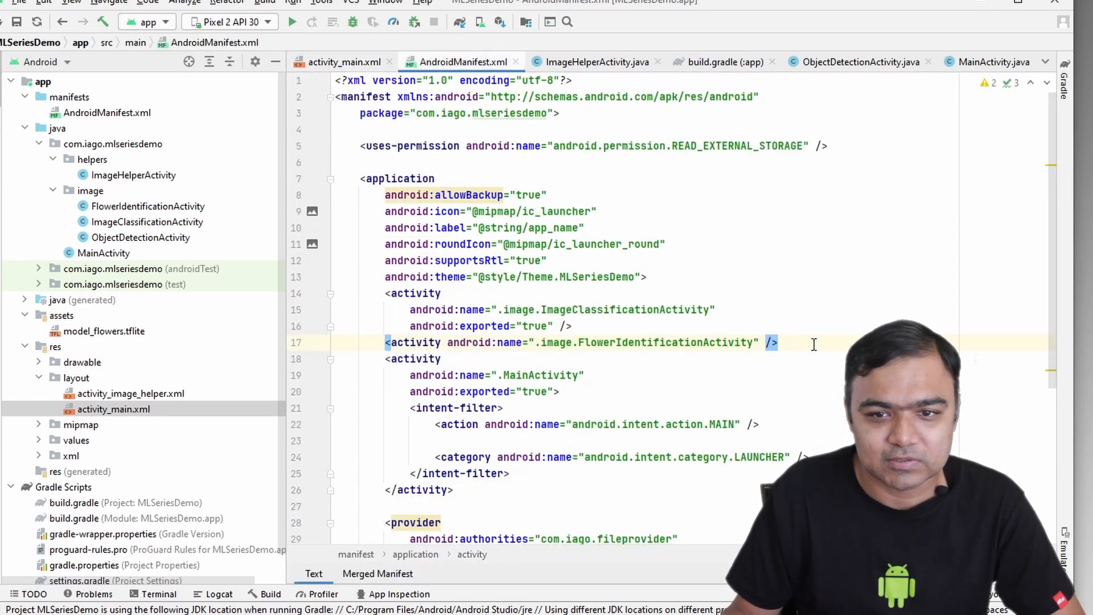
# Step: Register .image.ObjectDetectionActivity in the manifest and run the app on the emulator
pyautogui.write('<ac')
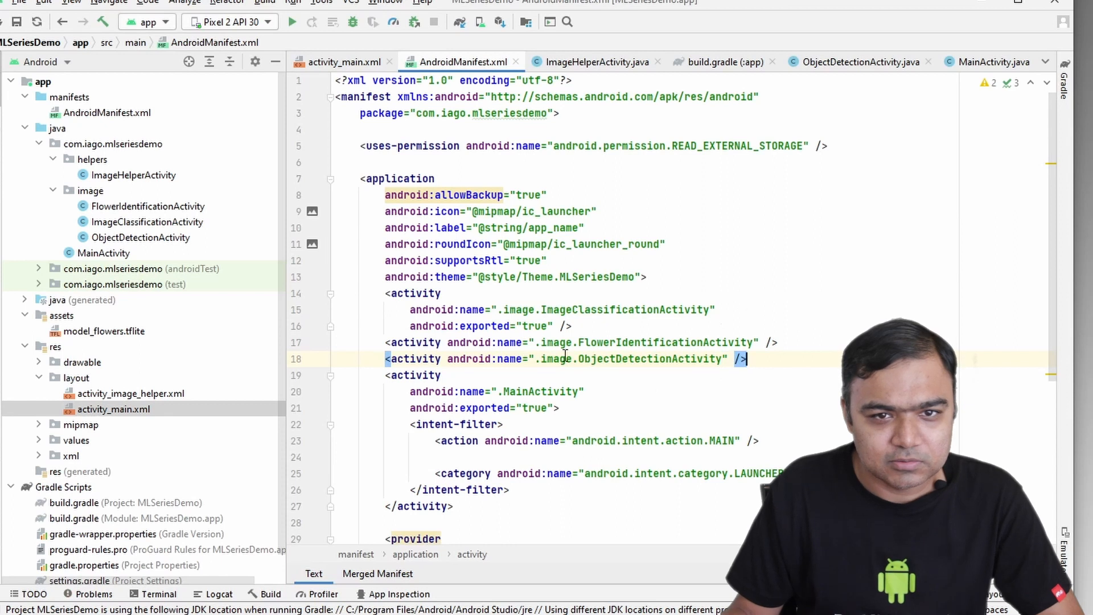
pyautogui.click(293, 22)
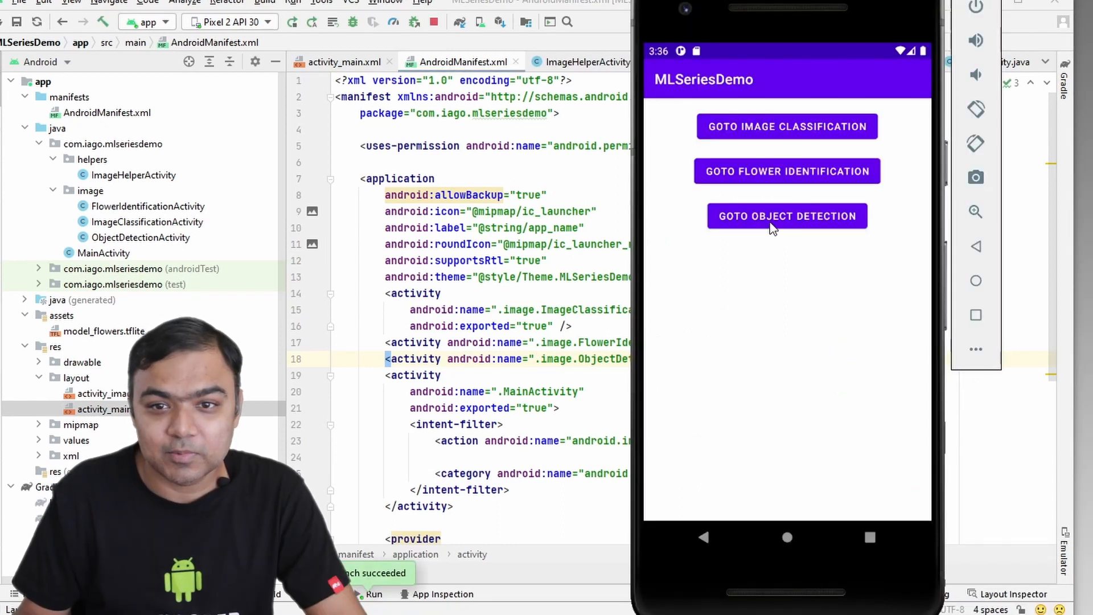
# Step: Detect objects in the rose picture (Plant) and then the food photo (Food)
pyautogui.click(787, 215)
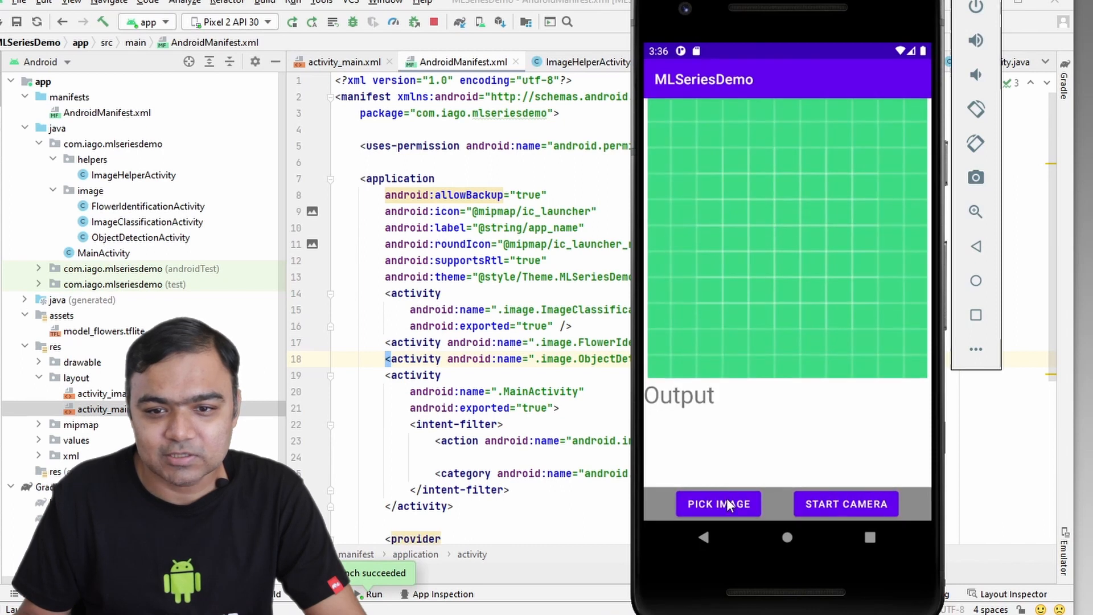
pyautogui.click(719, 503)
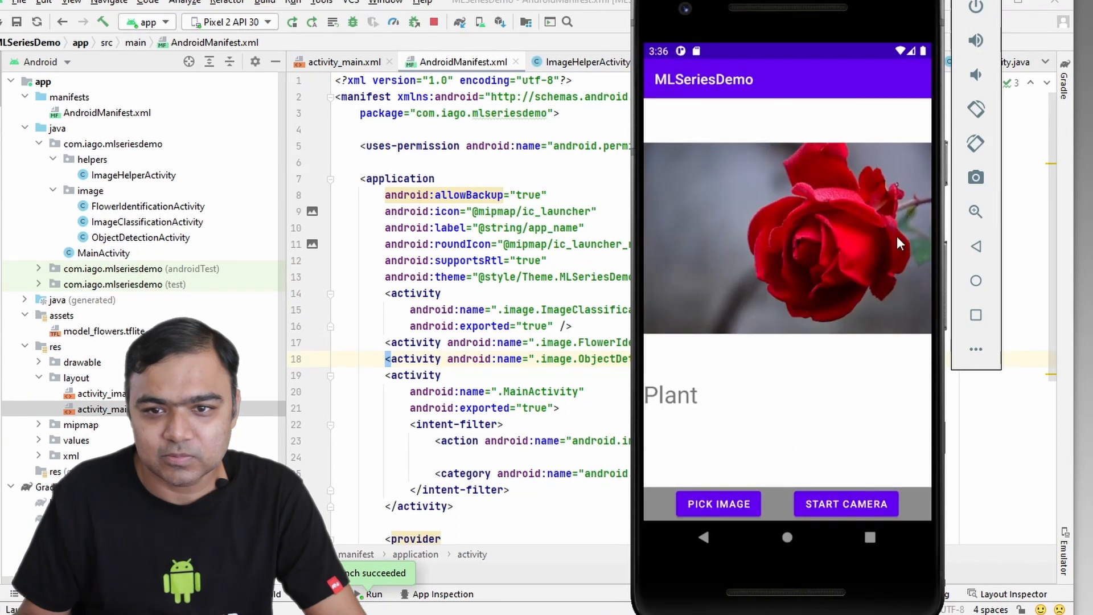
pyautogui.moveTo(949, 306)
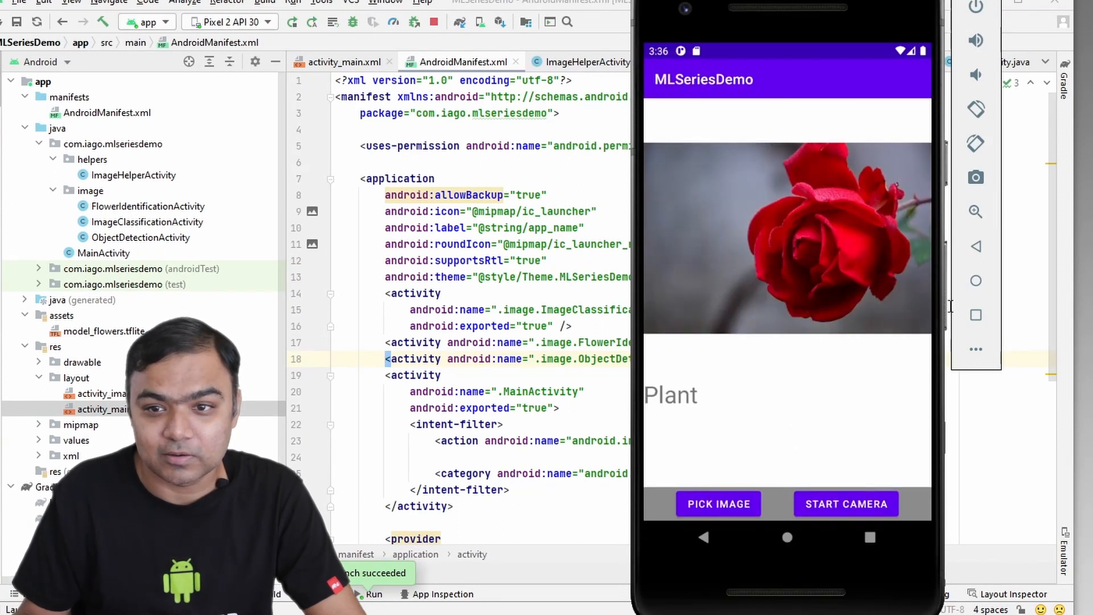
pyautogui.click(718, 503)
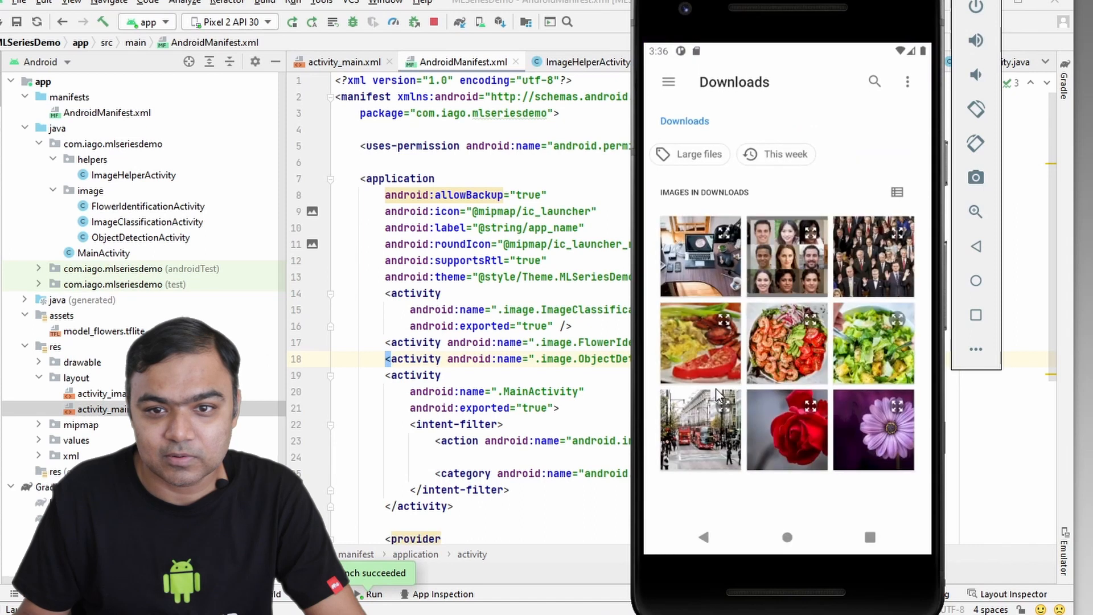
pyautogui.moveTo(703, 357)
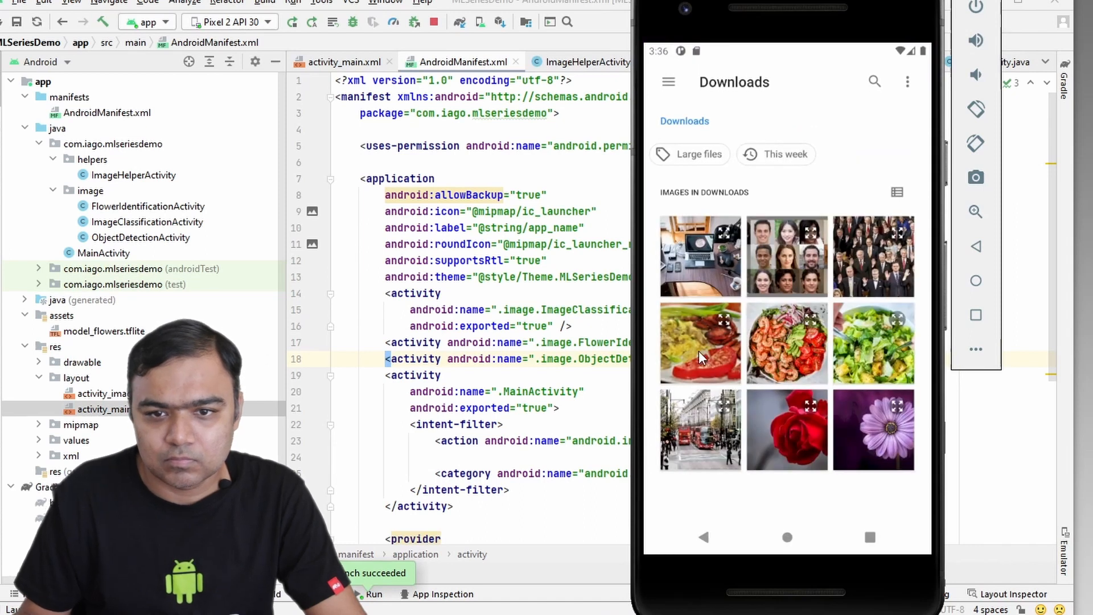
pyautogui.click(700, 342)
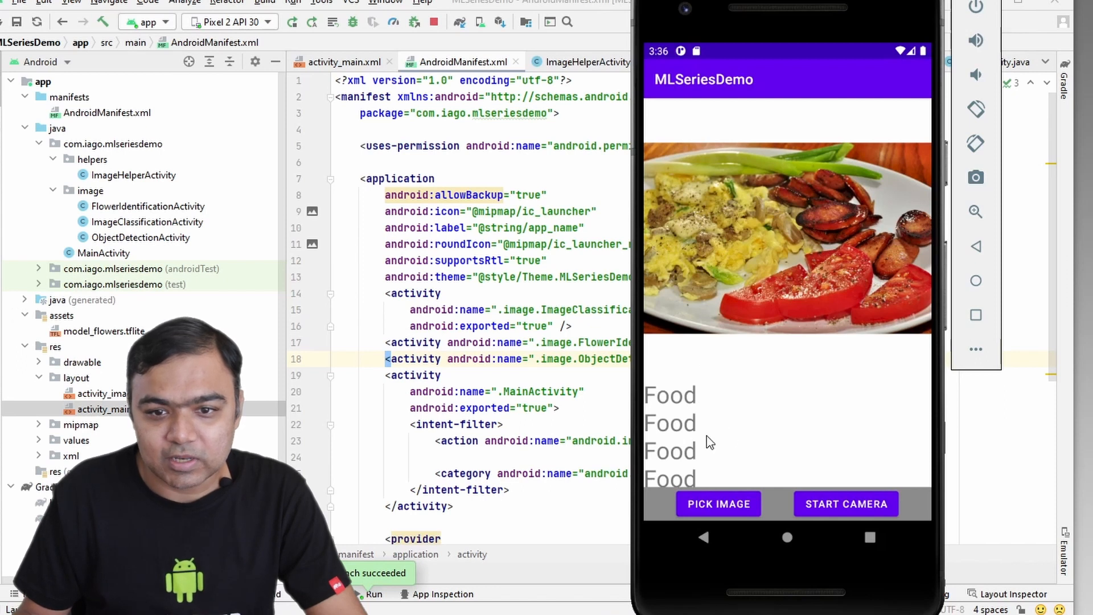
pyautogui.moveTo(707, 424)
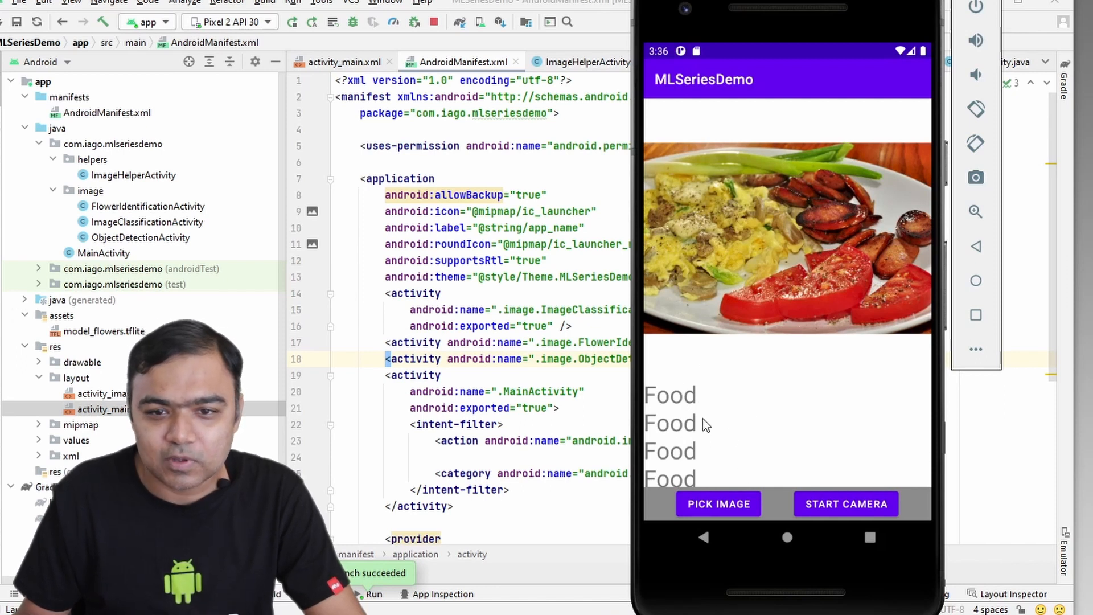
pyautogui.moveTo(700, 440)
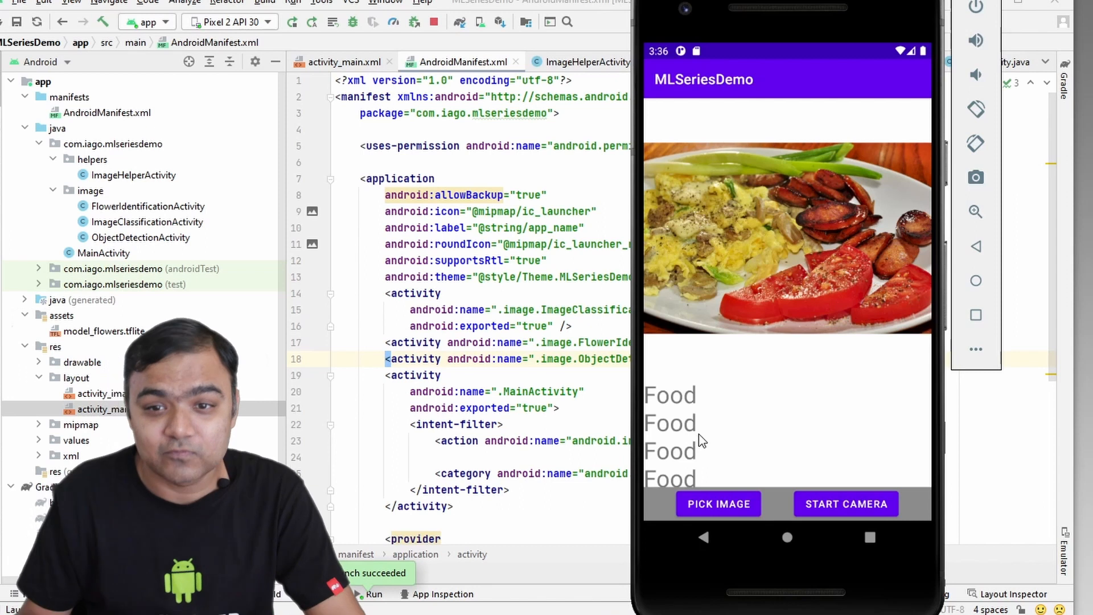